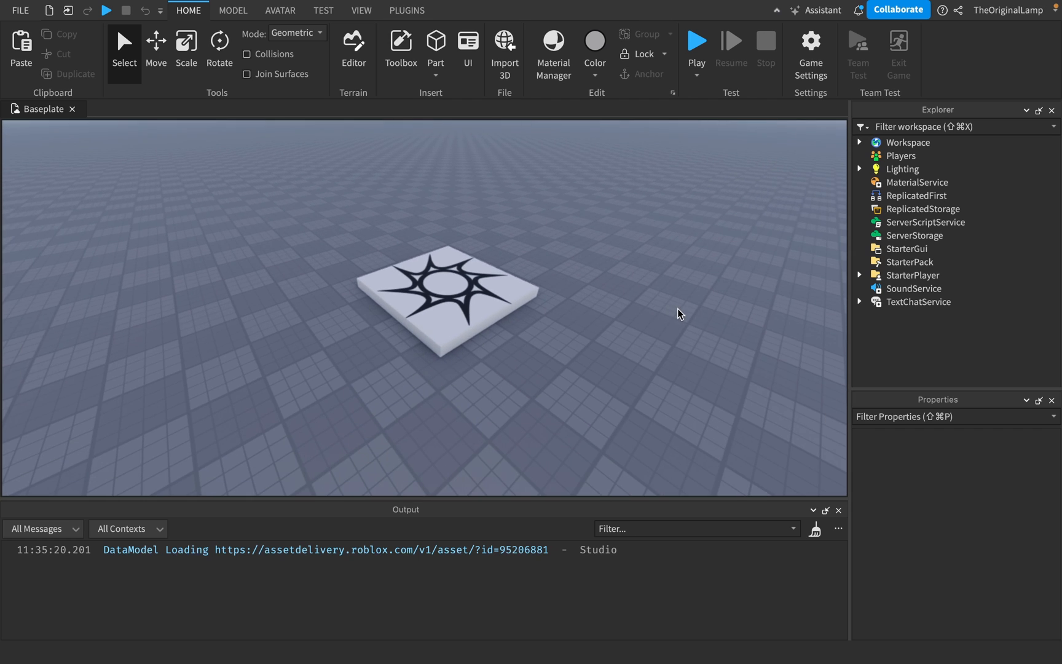
mouse_move(915, 235)
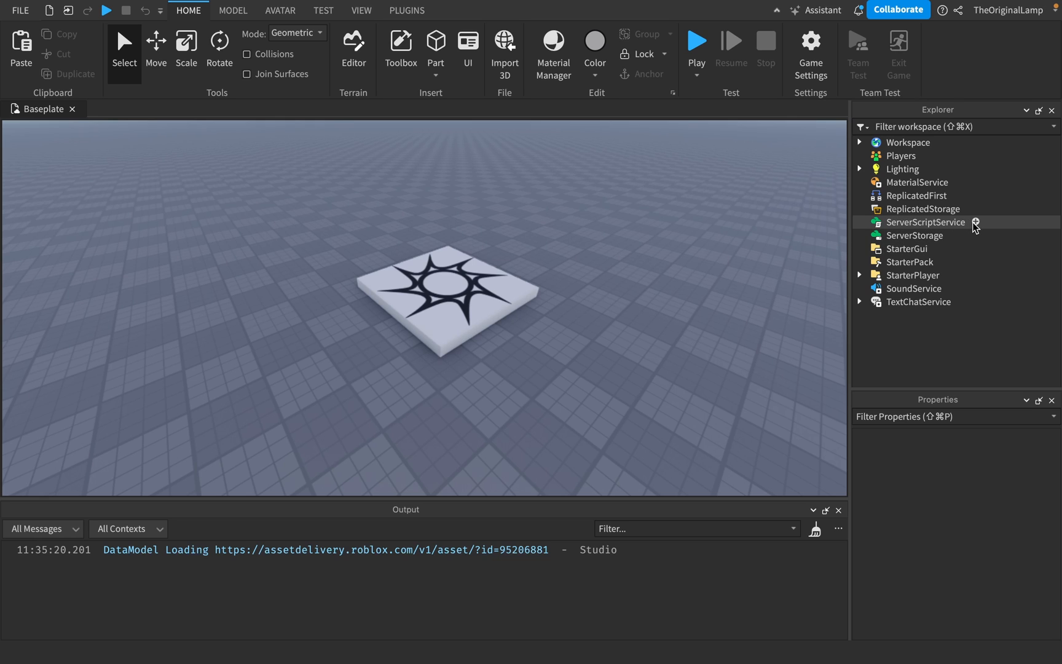
Insert a new Script under ServerScriptService so it opens in the editor
click(976, 222)
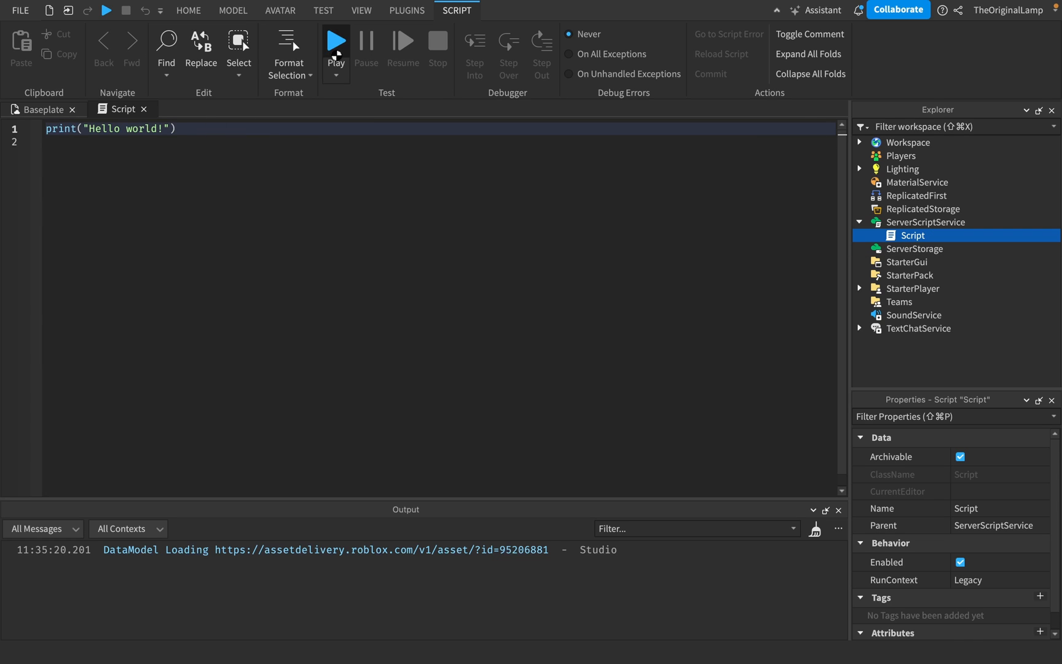
Playtest once to print Hello world!, then add loadstring("") on line 3 via autocomplete
click(336, 40)
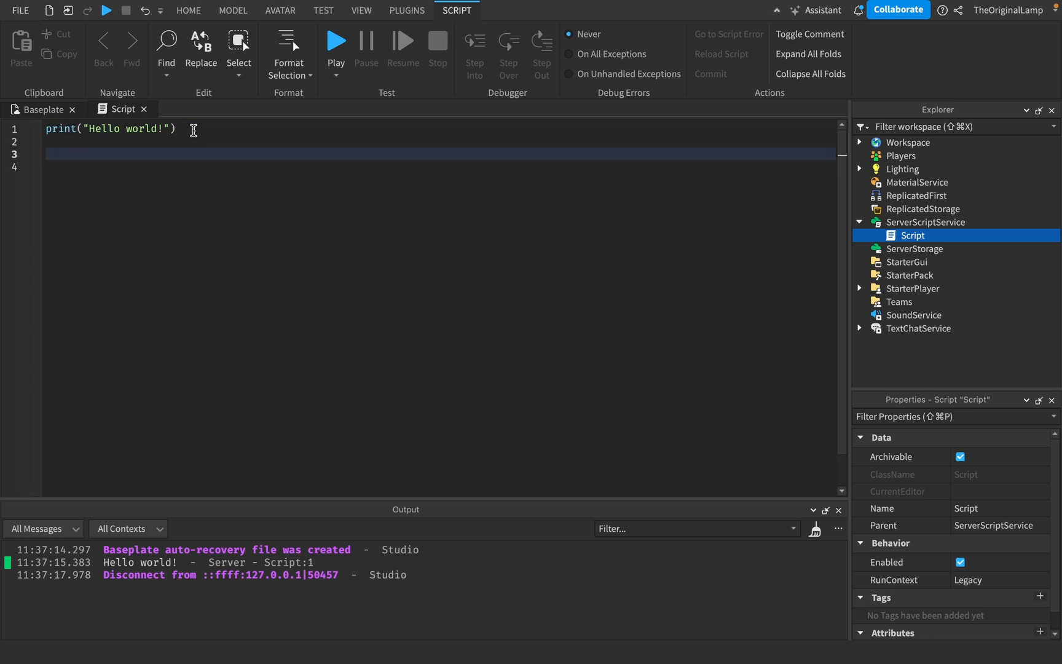
text(loa)
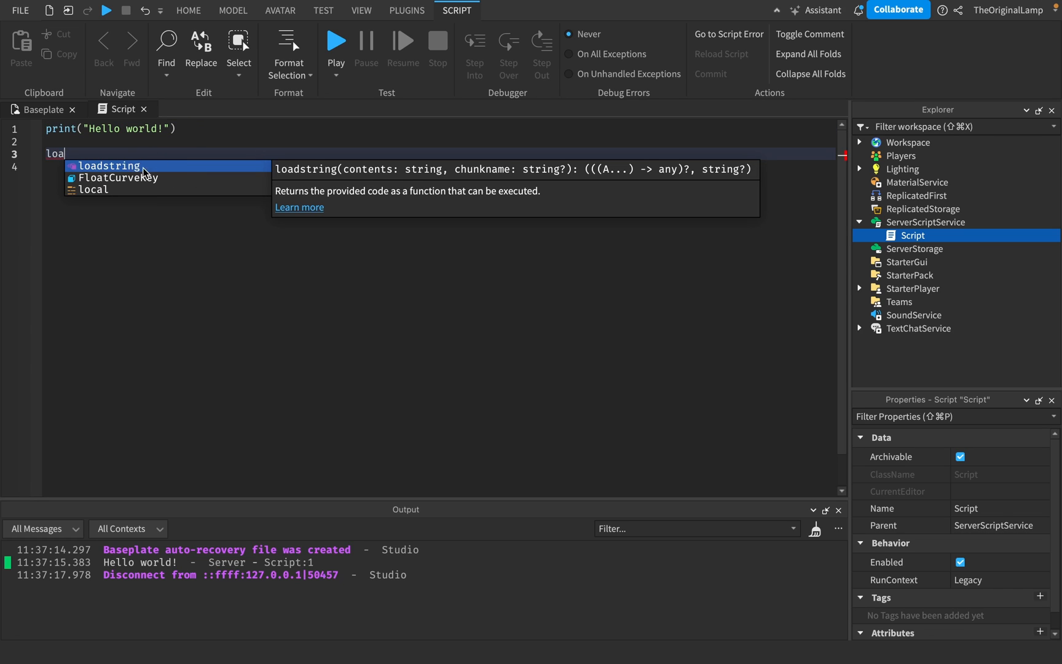
mouse_move(344, 170)
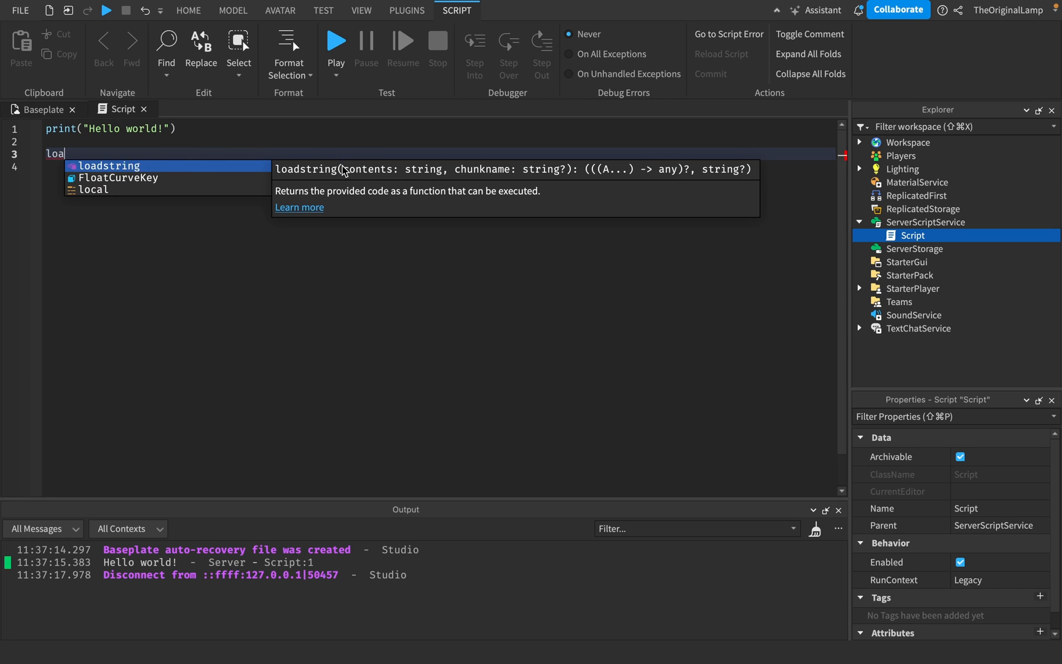
mouse_move(498, 173)
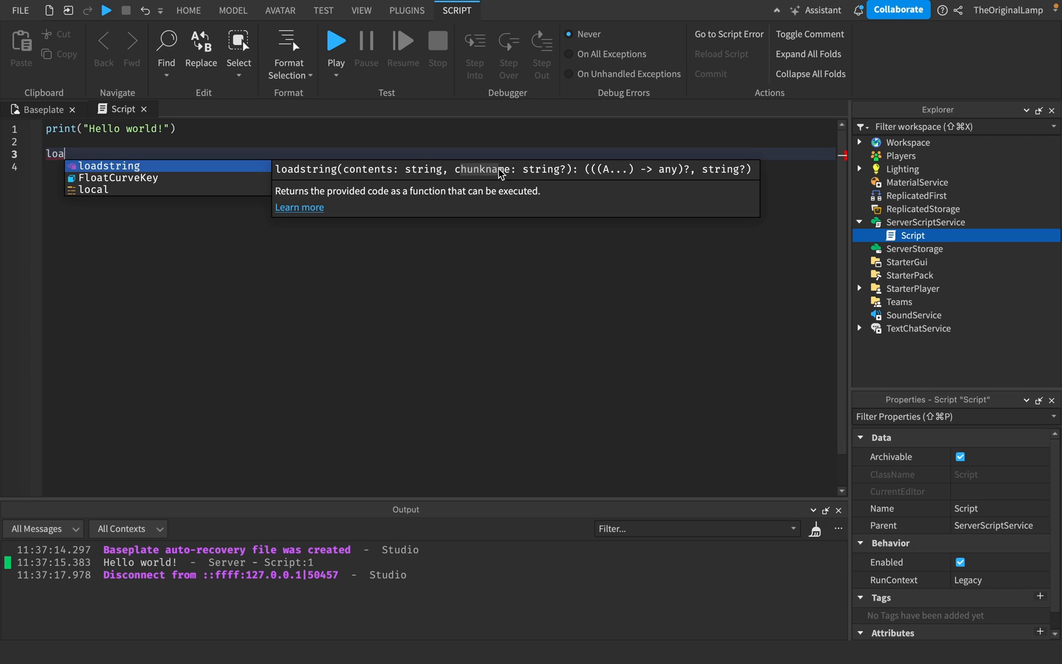
mouse_move(568, 177)
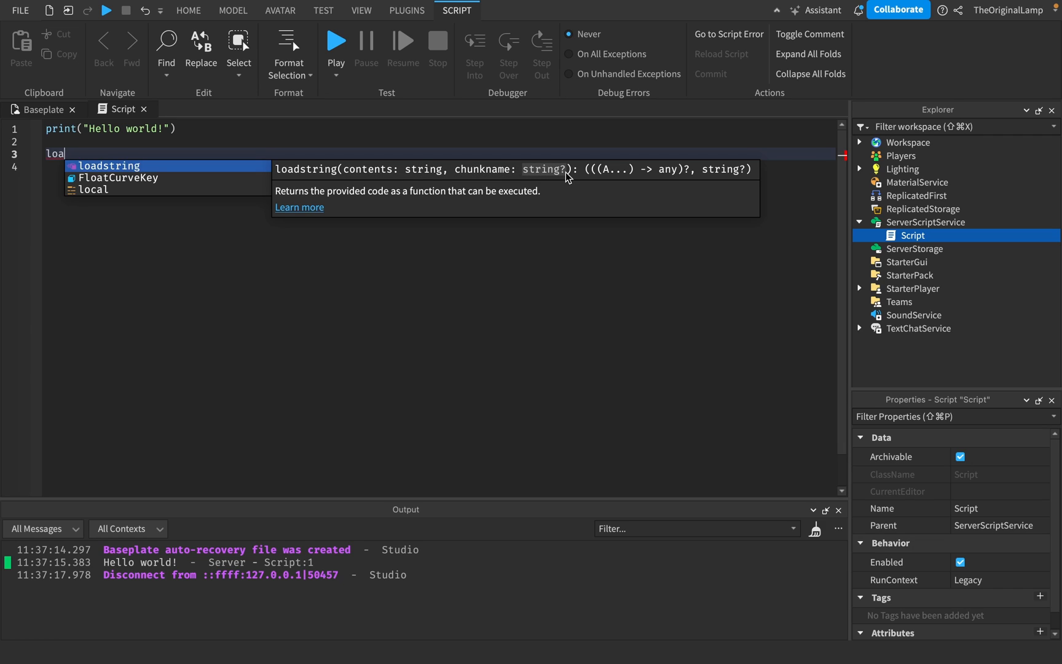
mouse_move(557, 185)
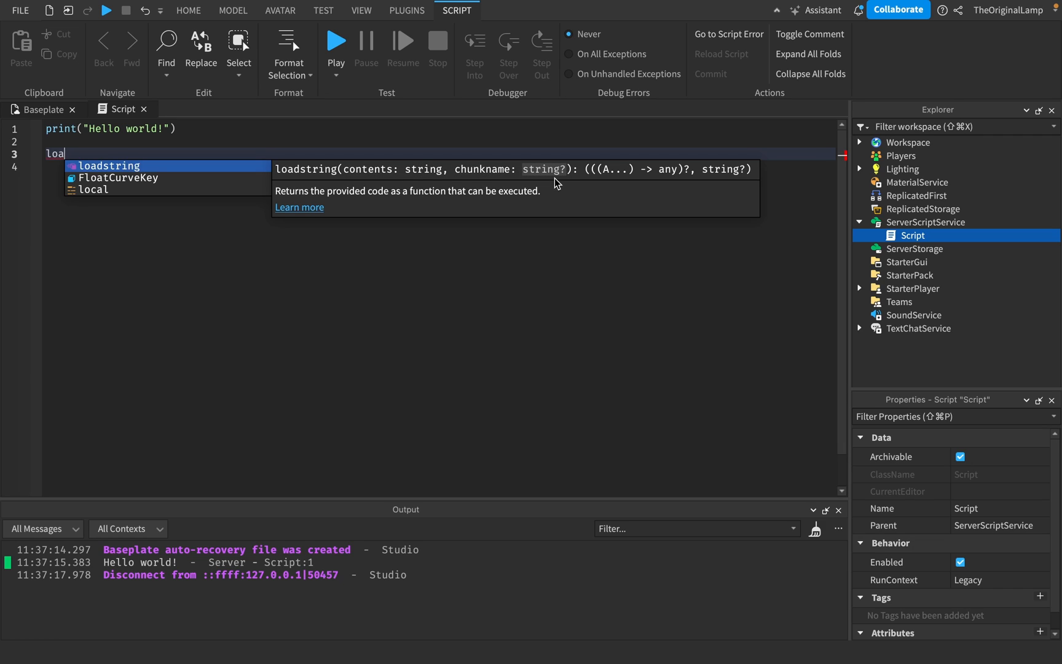
mouse_move(439, 177)
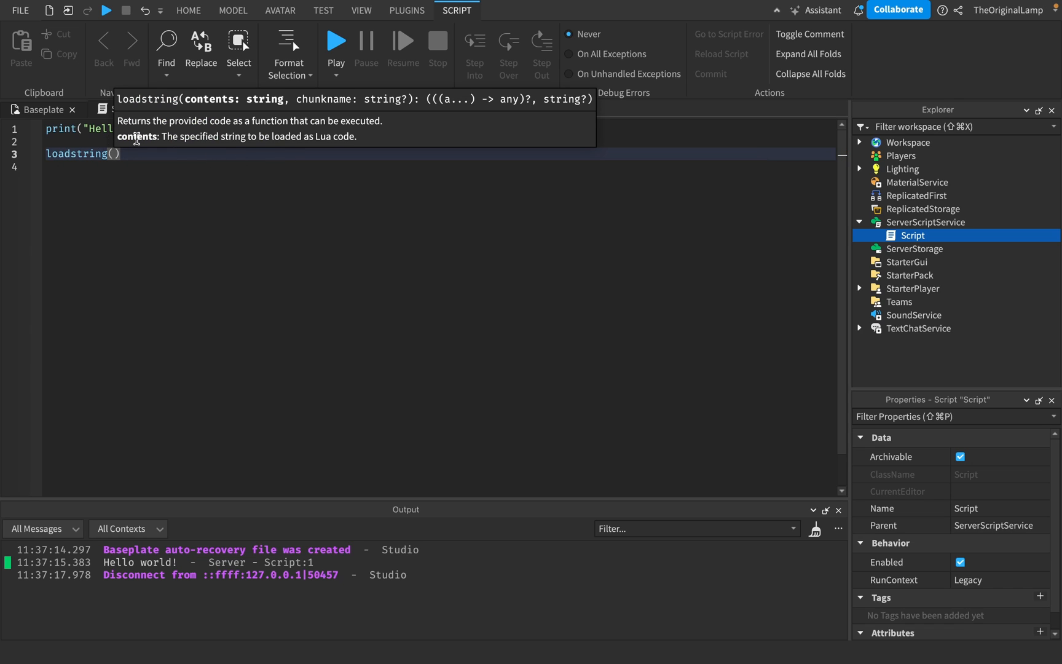
mouse_move(210, 96)
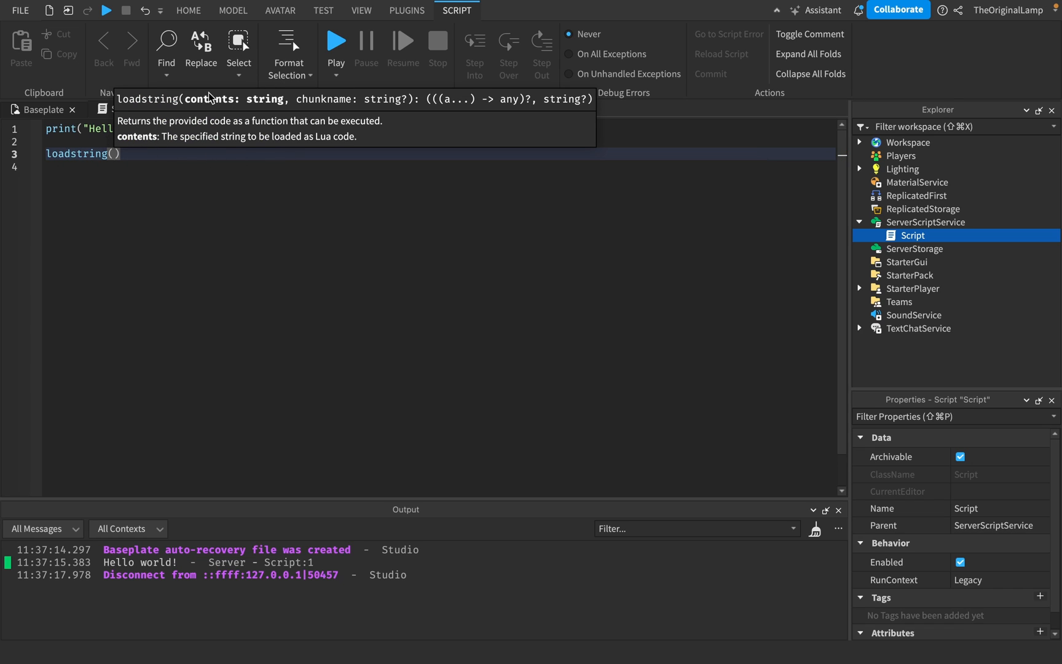
mouse_move(218, 117)
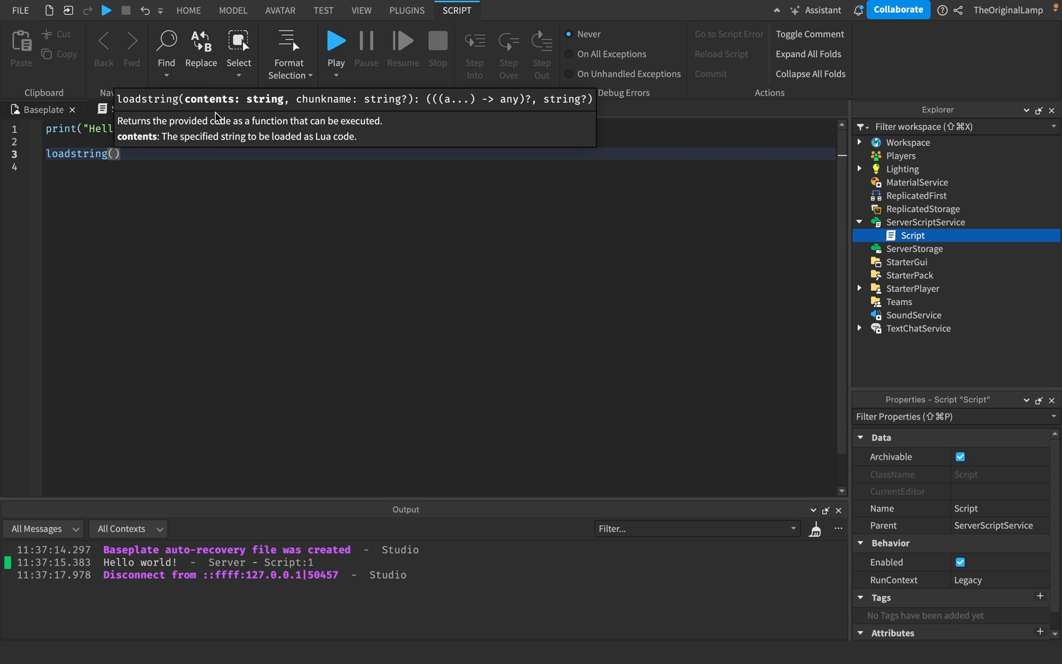
mouse_move(348, 163)
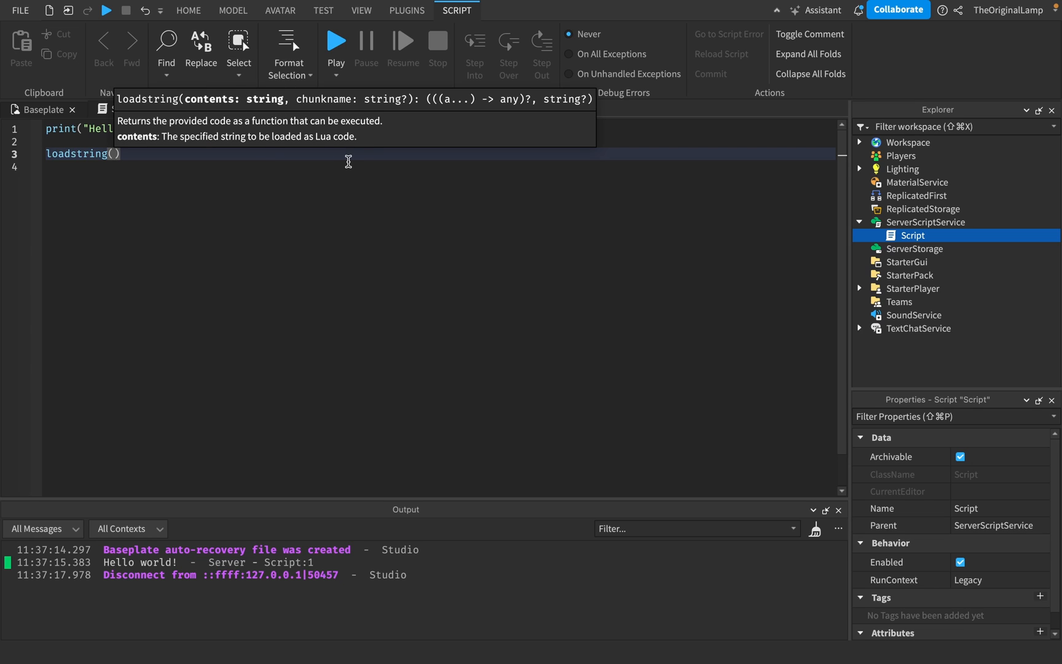
mouse_move(287, 177)
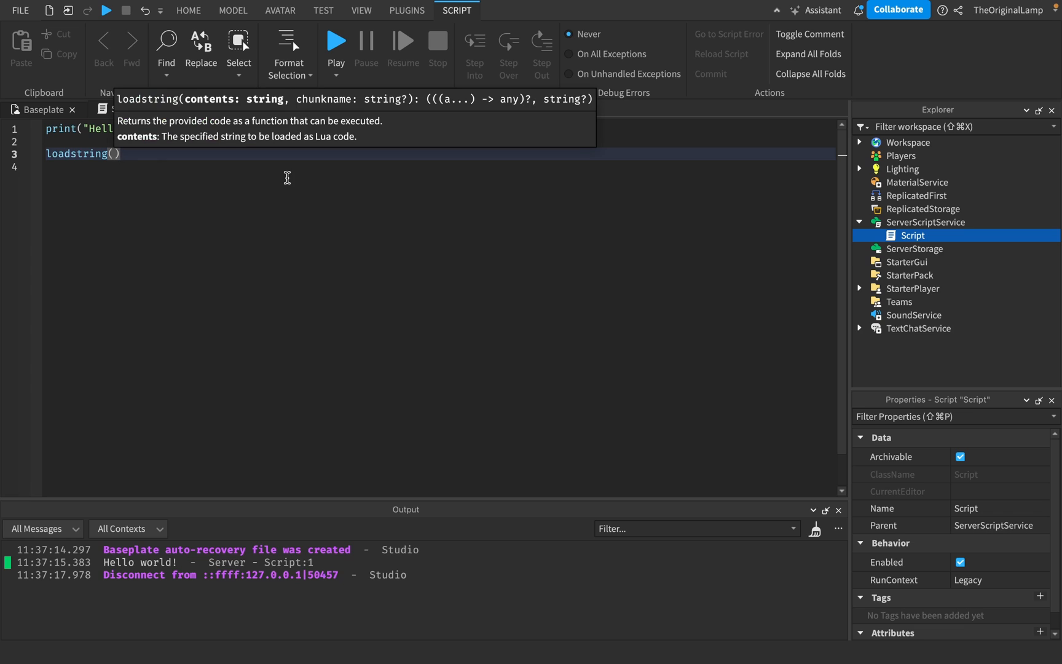
text(")
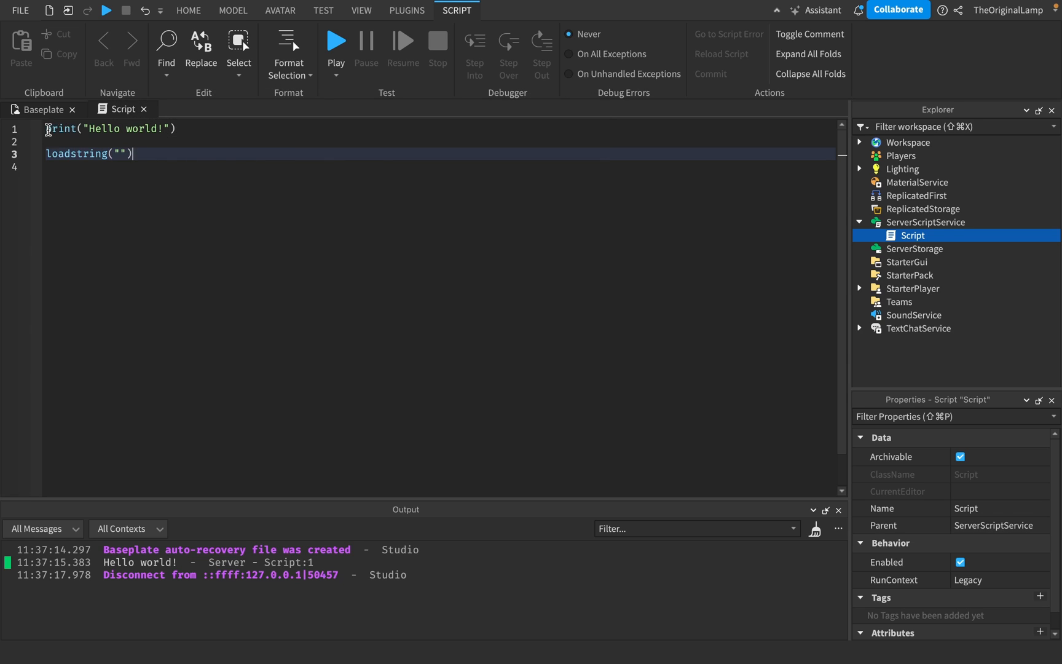
Collapse the script to loadstring("print('Hello world!')")() on a single line
click(177, 129)
text(print('Hello world!')
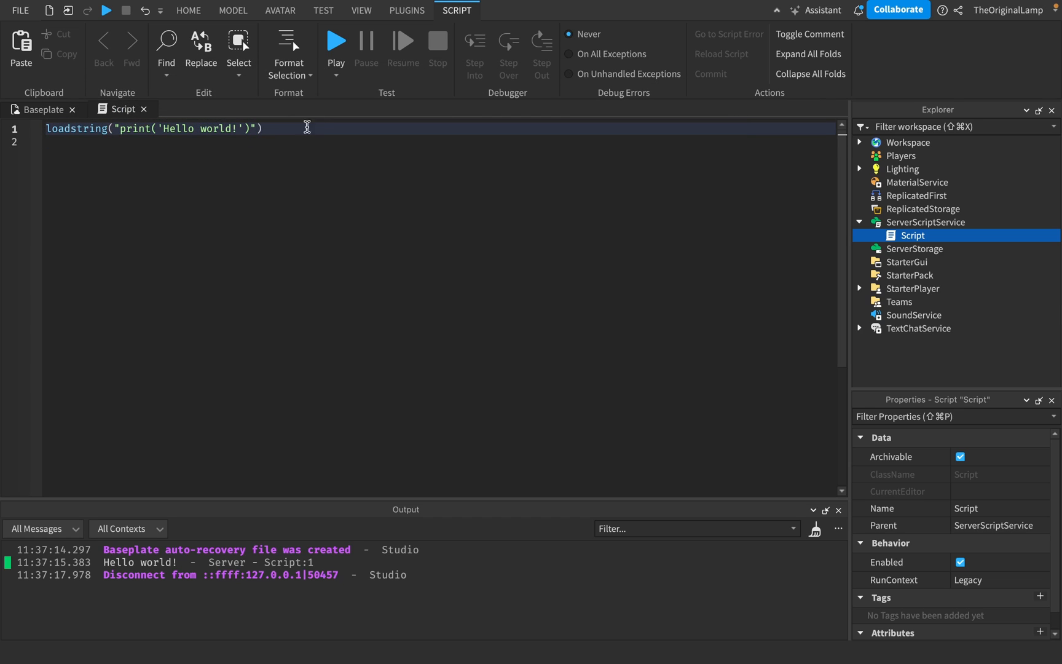
click(271, 143)
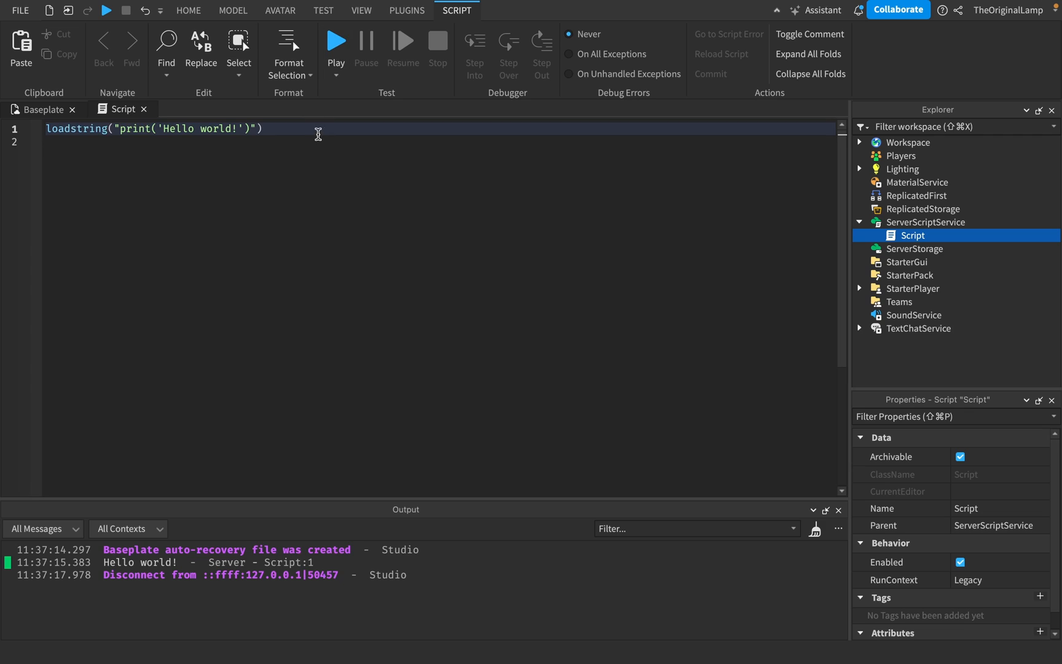
text(())
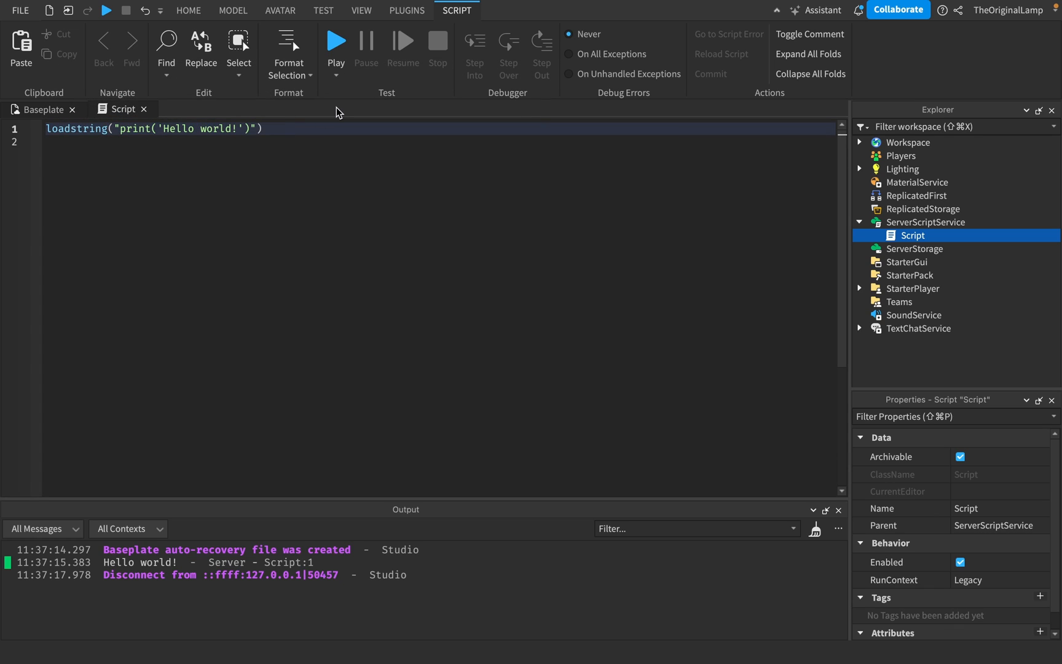
Playtest the script, see the 'loadstring() is not available' error, and stop the test
text(())
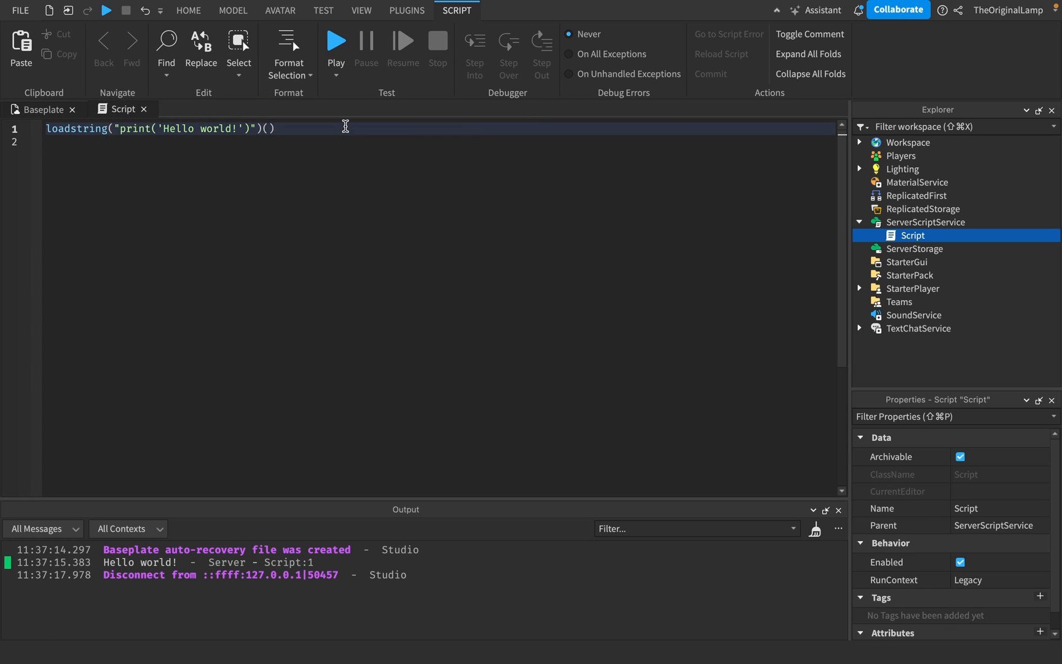
click(336, 41)
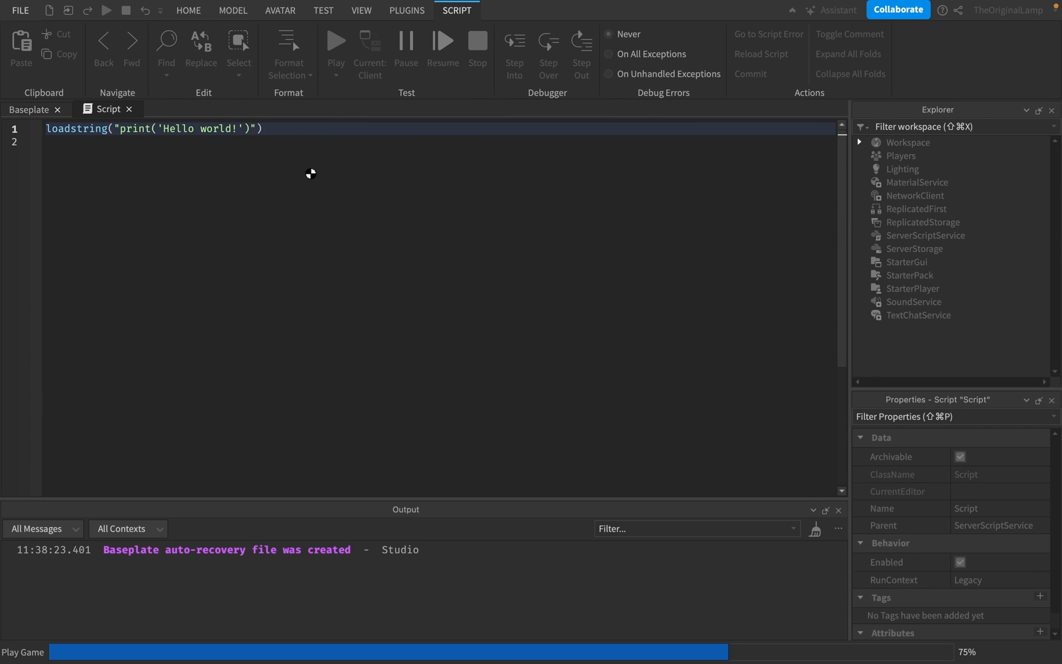
click(334, 42)
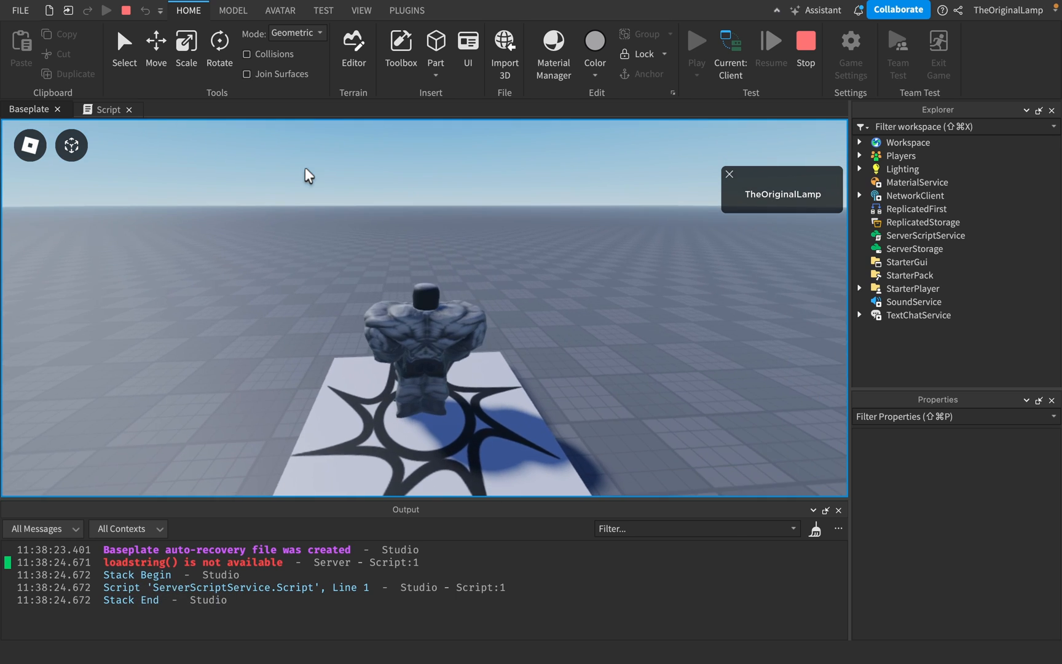
click(805, 39)
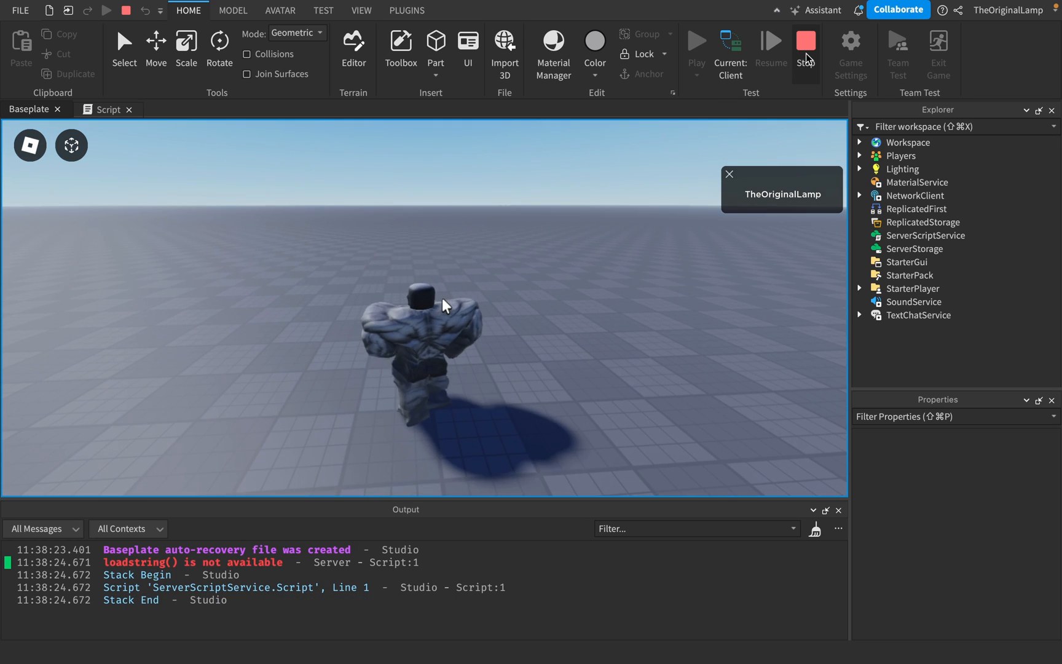
click(805, 48)
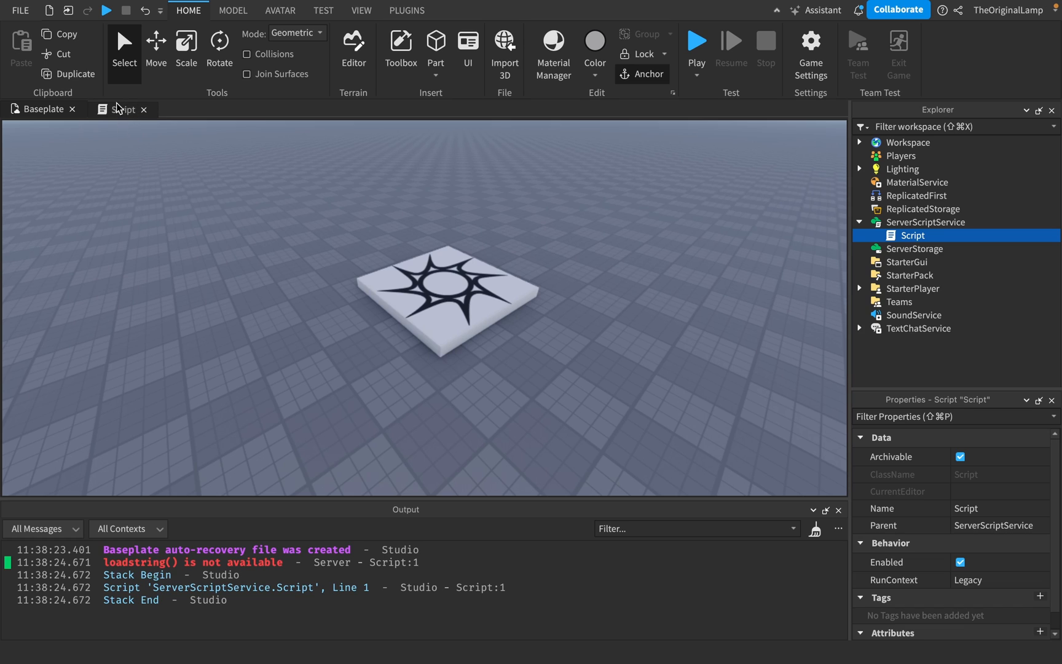
Enable LoadStringEnabled on ServerScriptService in Properties and start another playtest
click(126, 109)
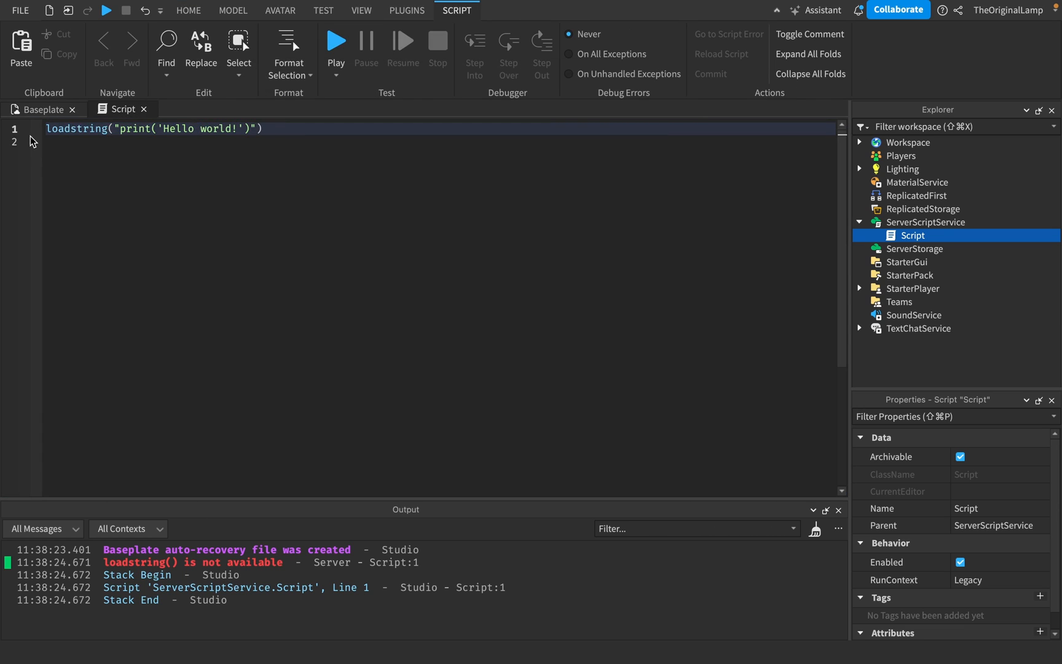
mouse_move(242, 568)
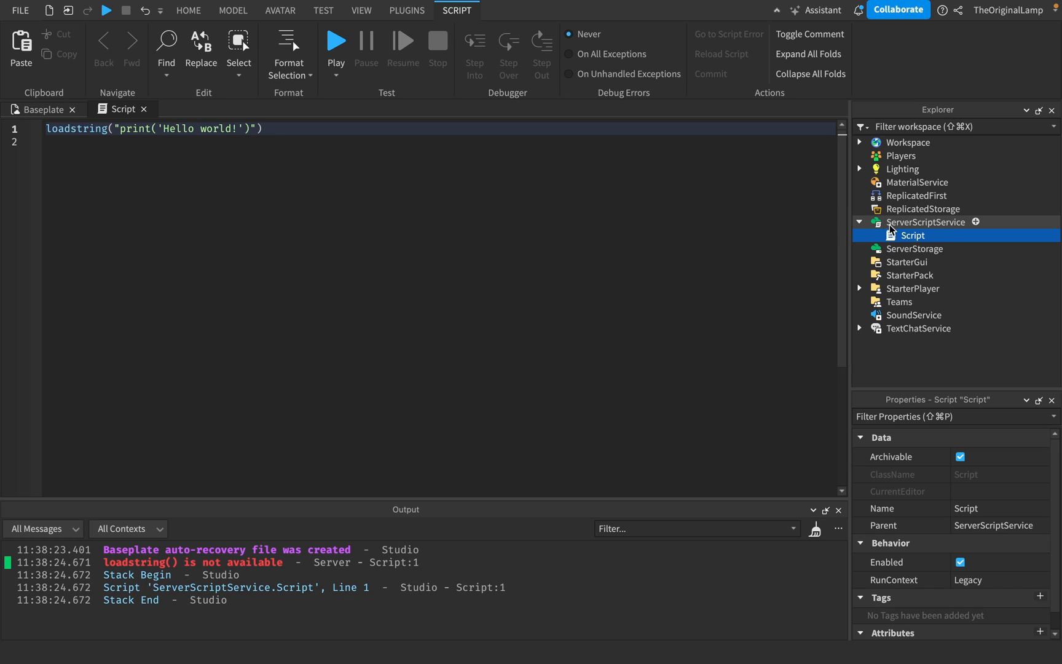
click(925, 221)
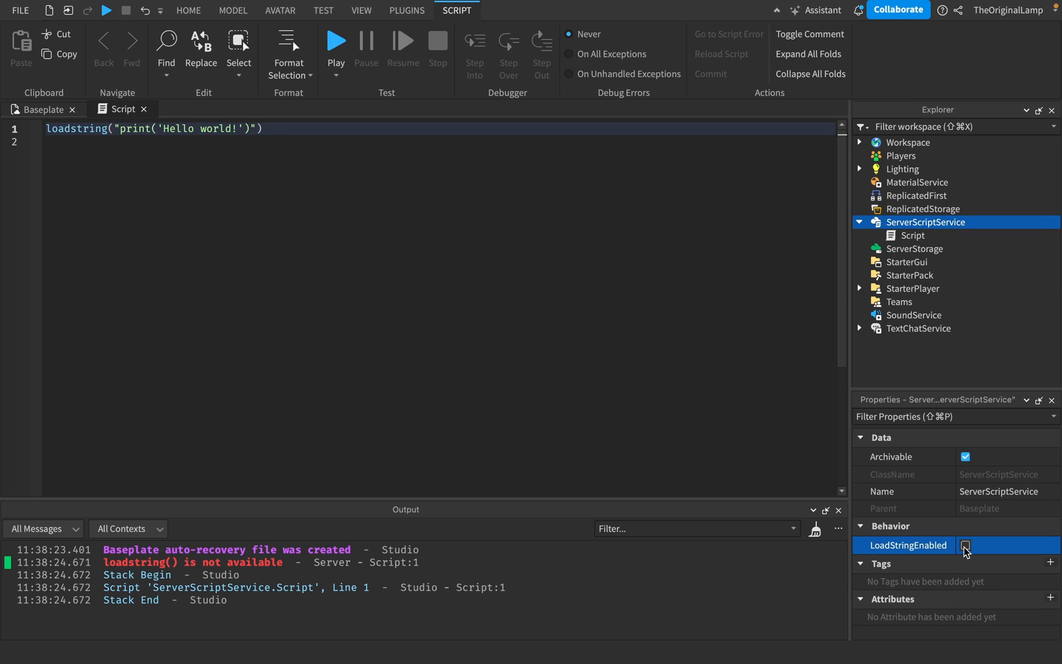
click(965, 544)
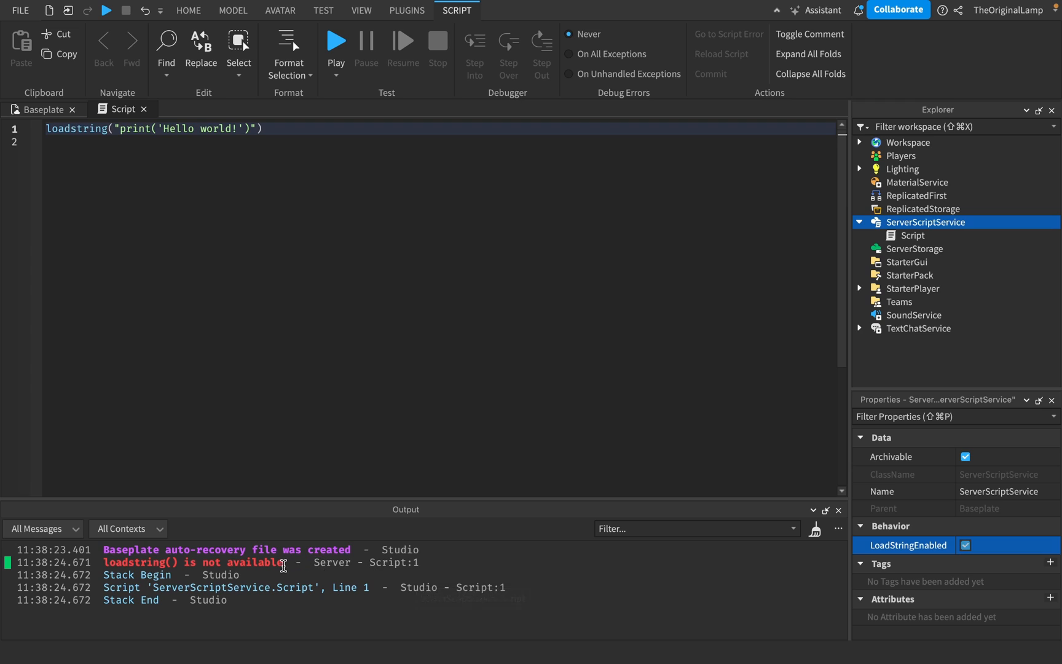
mouse_move(908, 554)
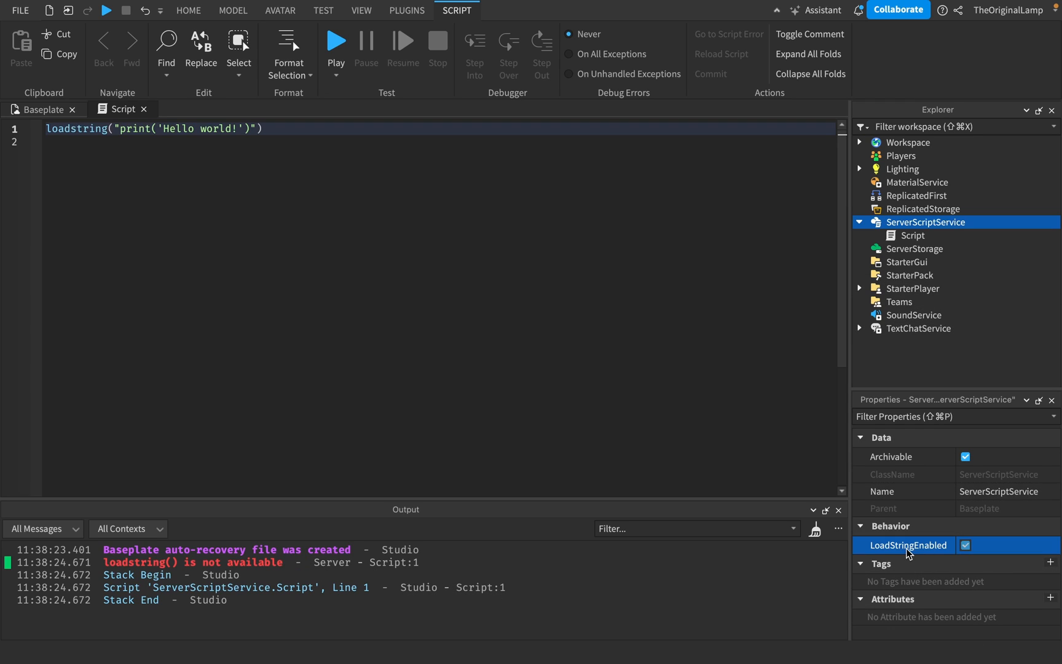
click(263, 129)
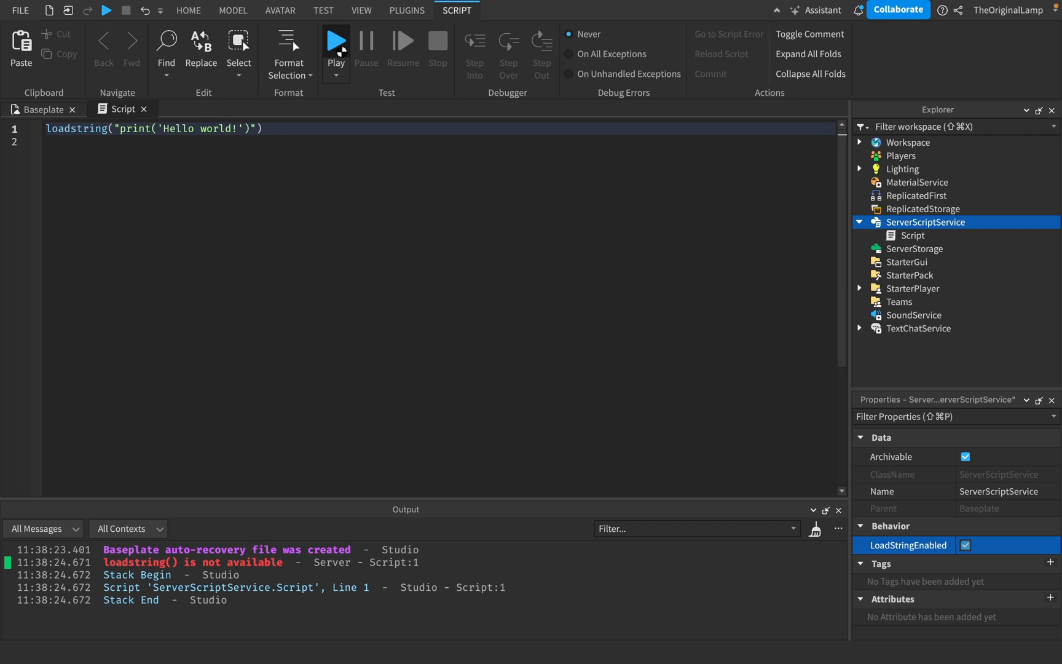
click(336, 40)
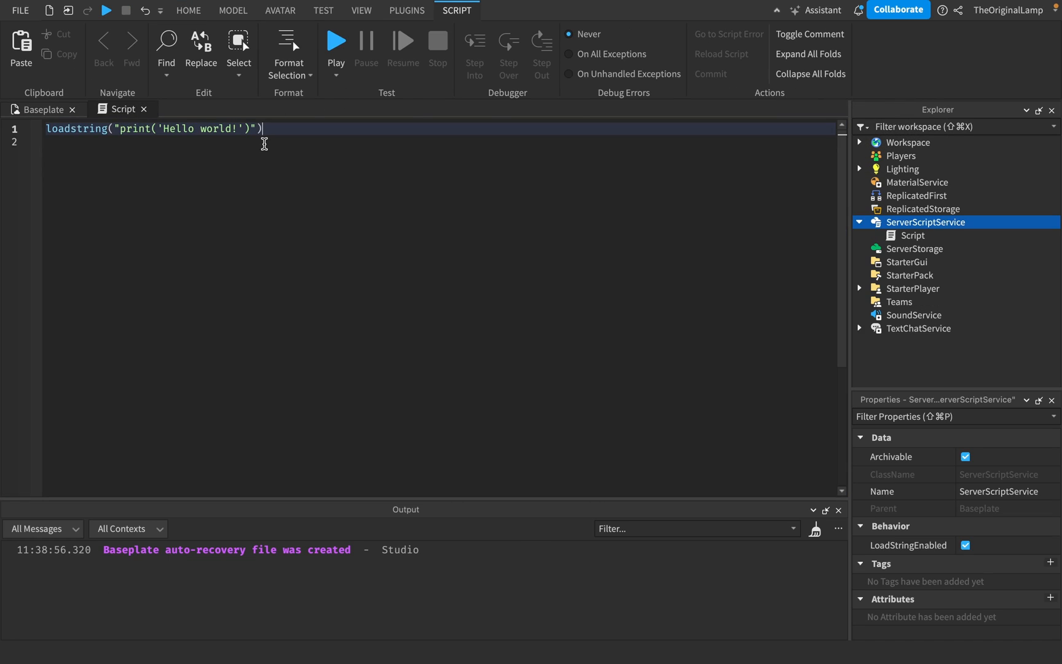
Stop the successful Hello world! playtest and return to the server script's code
text(())
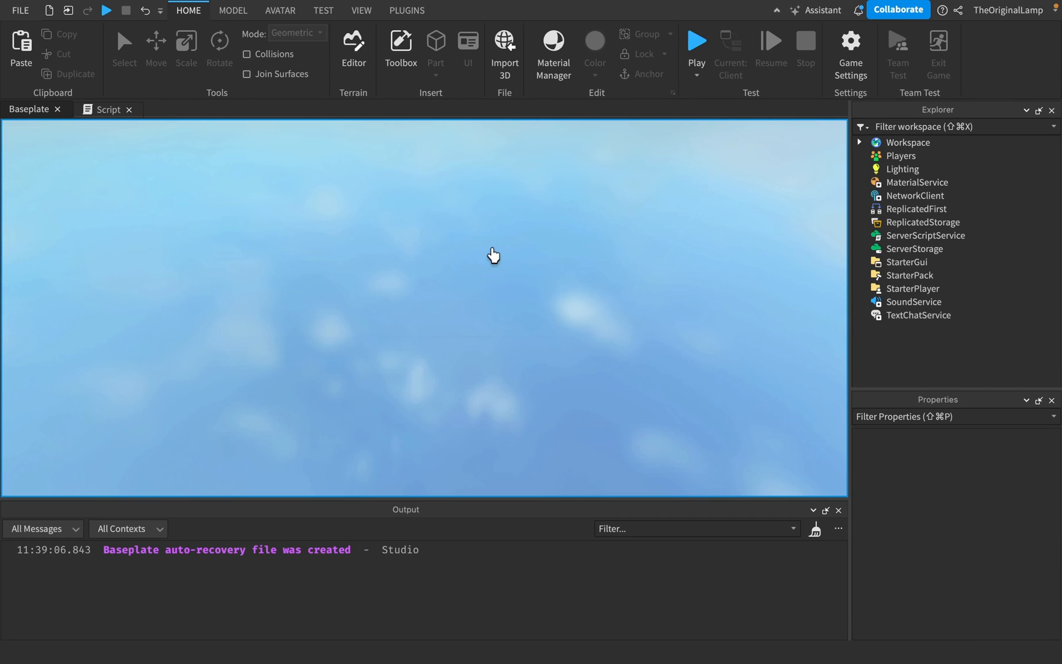
click(696, 42)
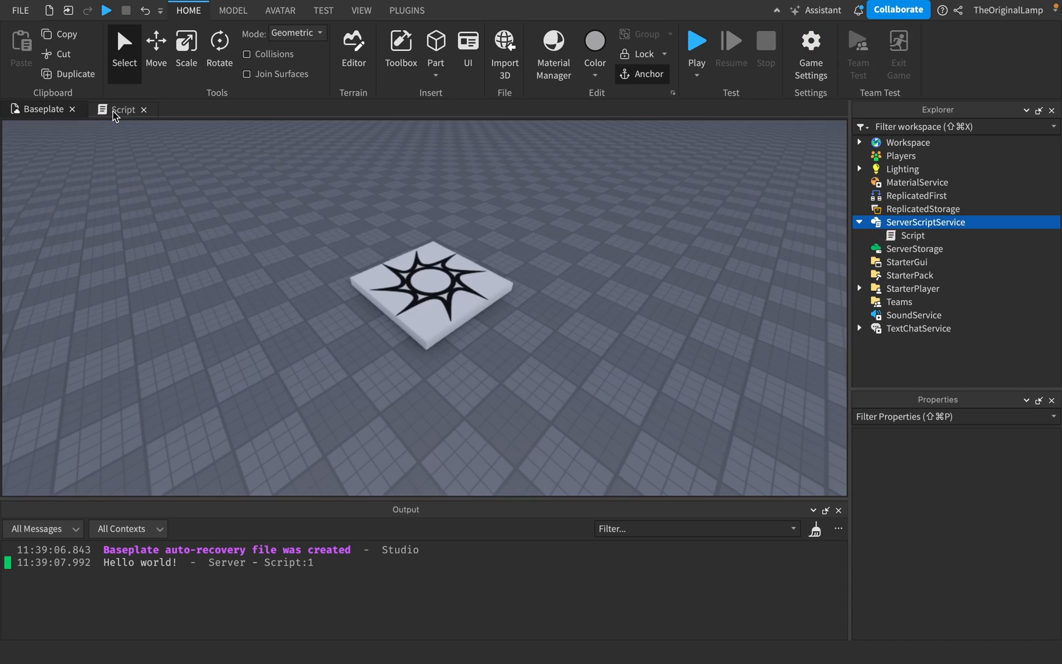
click(122, 110)
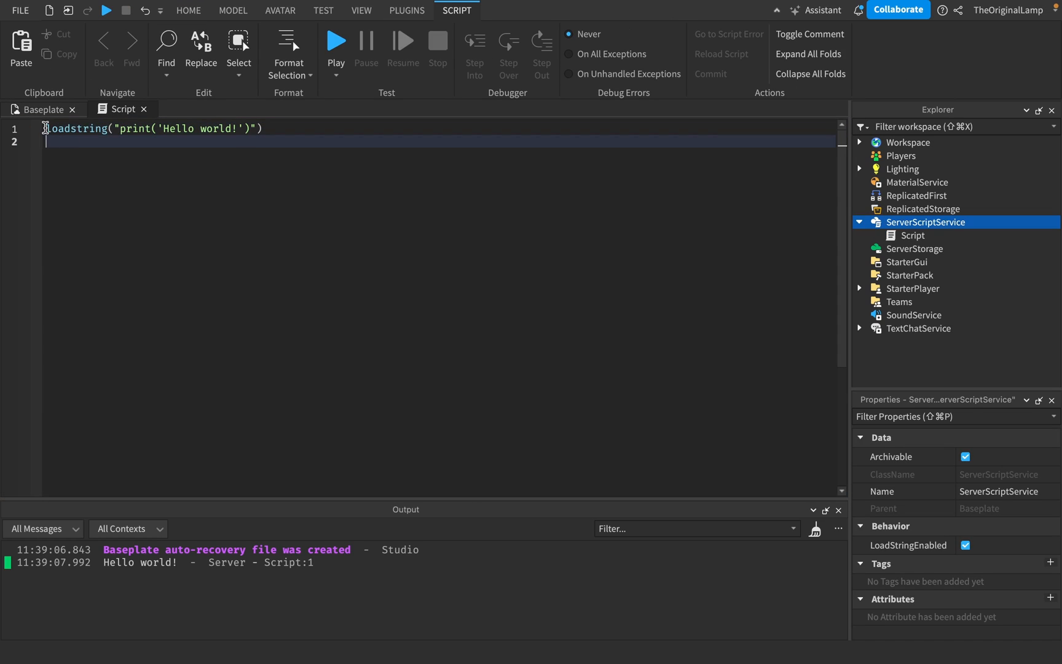
Store loadstring's result in local printFunc, call printFunc() in a test, then delete the call
text(local printFunc =)
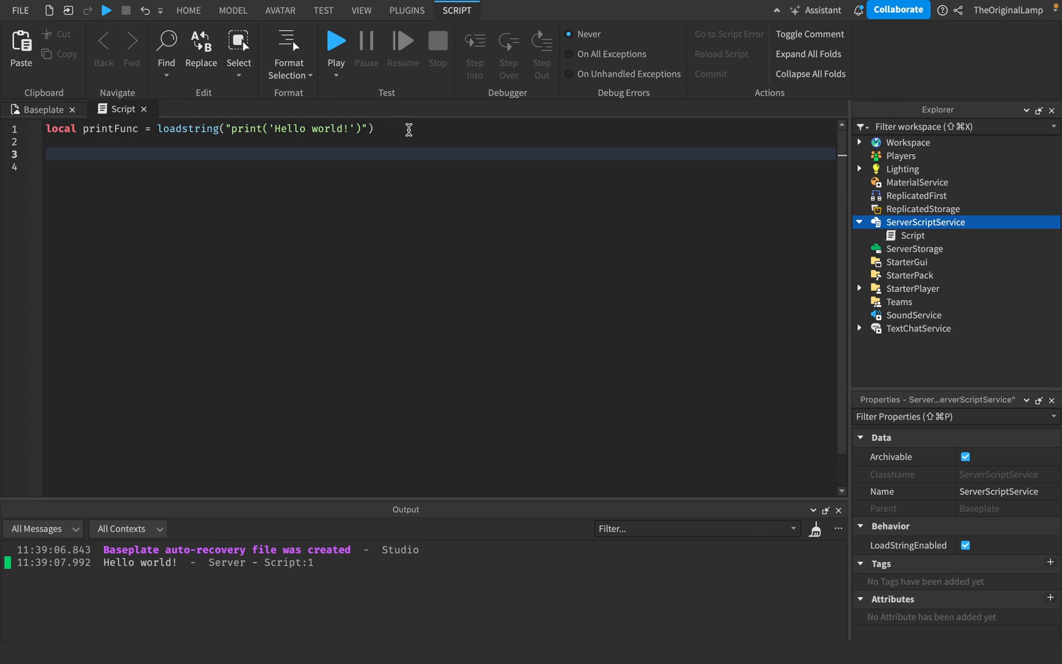
text(printf)
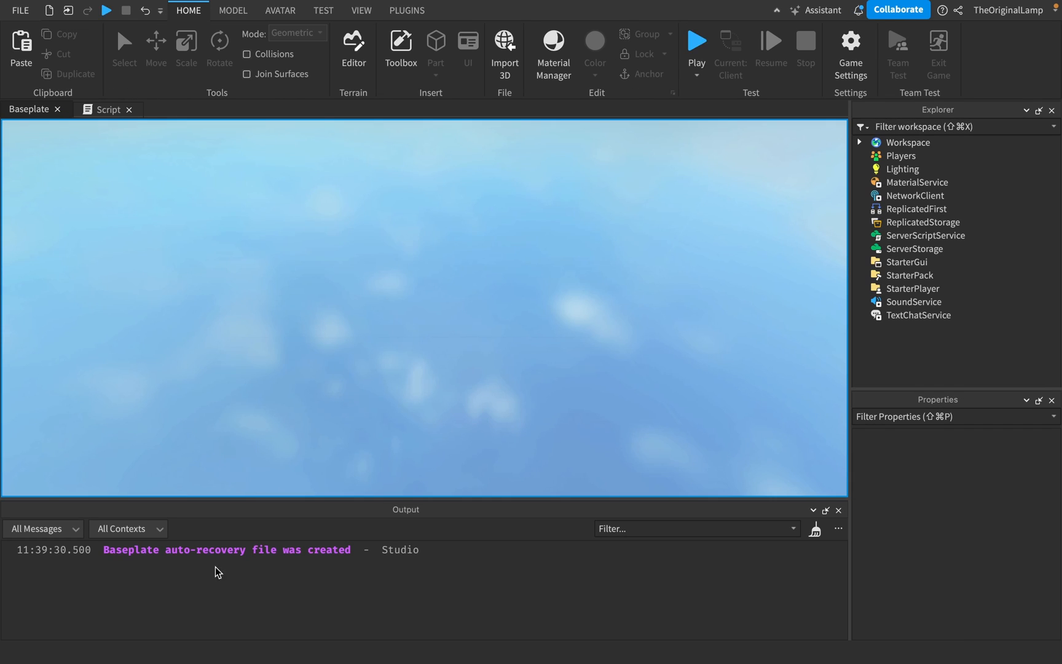
click(695, 42)
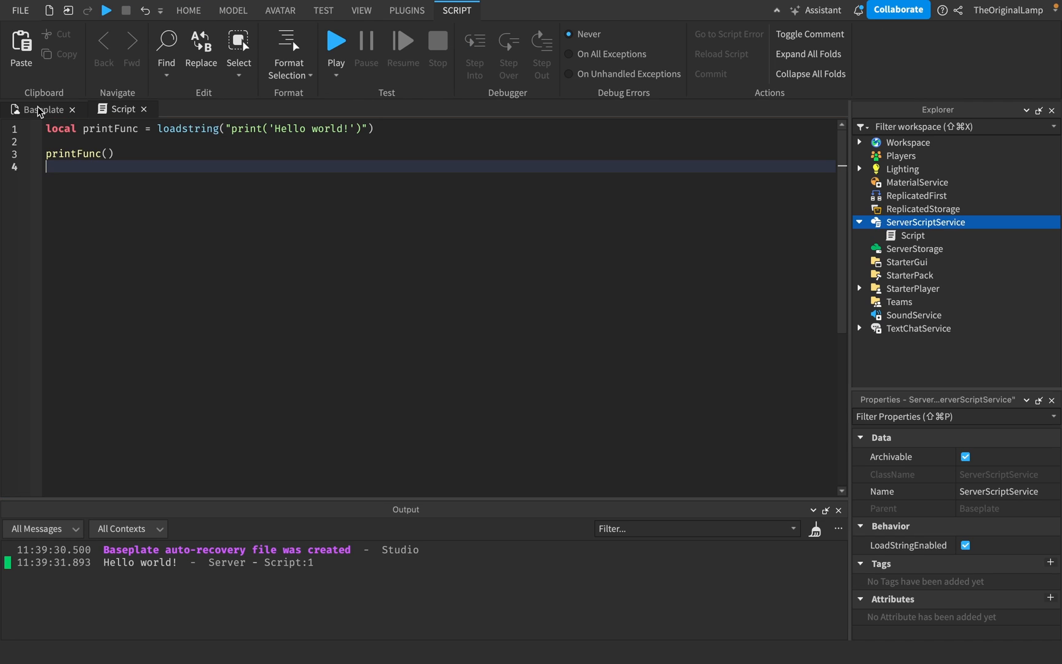
key(ctrl+a)
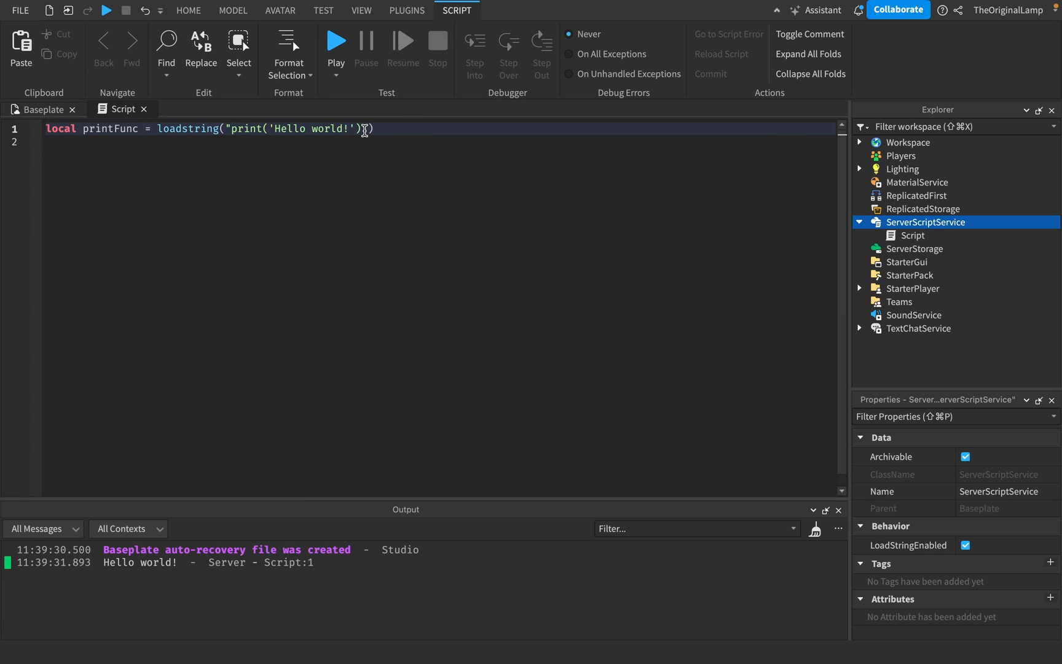
Change the line to loadstring("ewgfwef")() and playtest it, getting 'attempt to call a nil value'
text(ewgfwe)
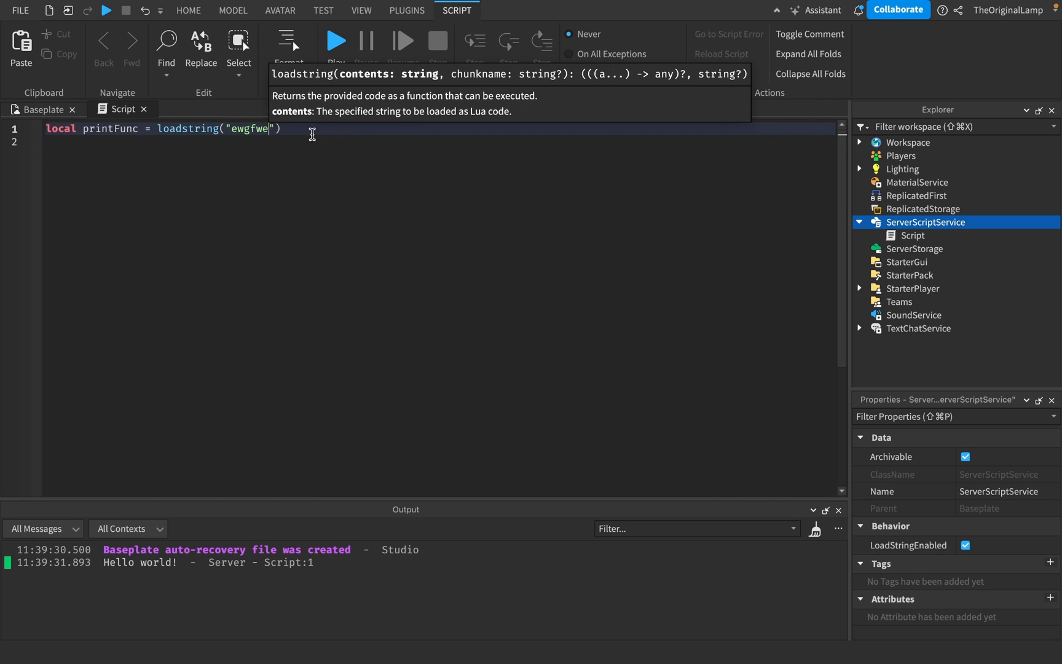
click(334, 40)
text(f)
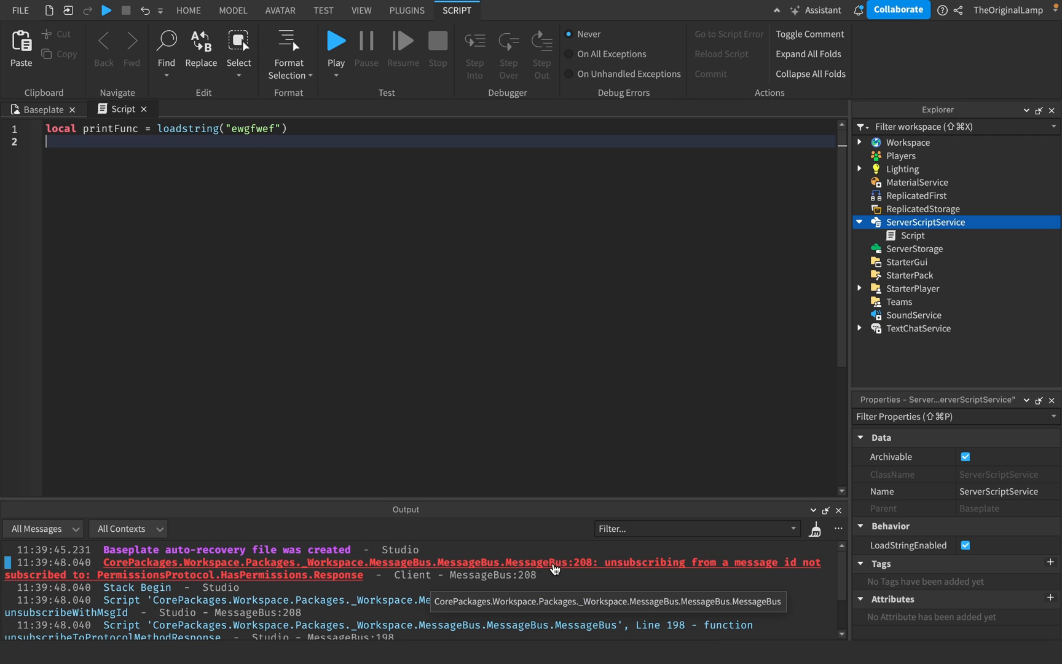
mouse_move(750, 552)
text(()
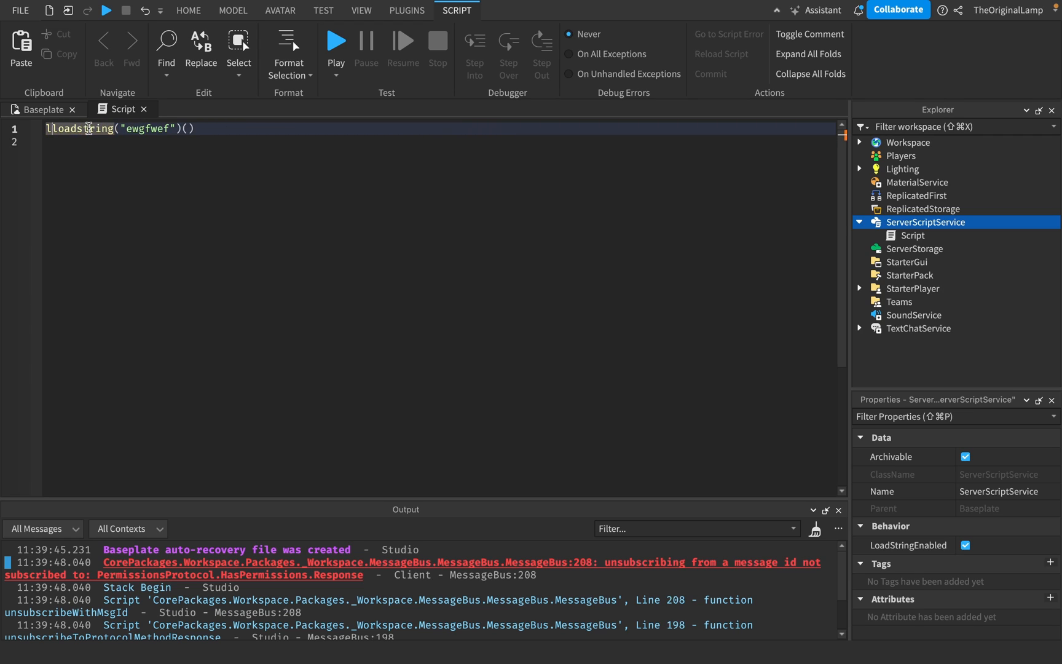
click(335, 41)
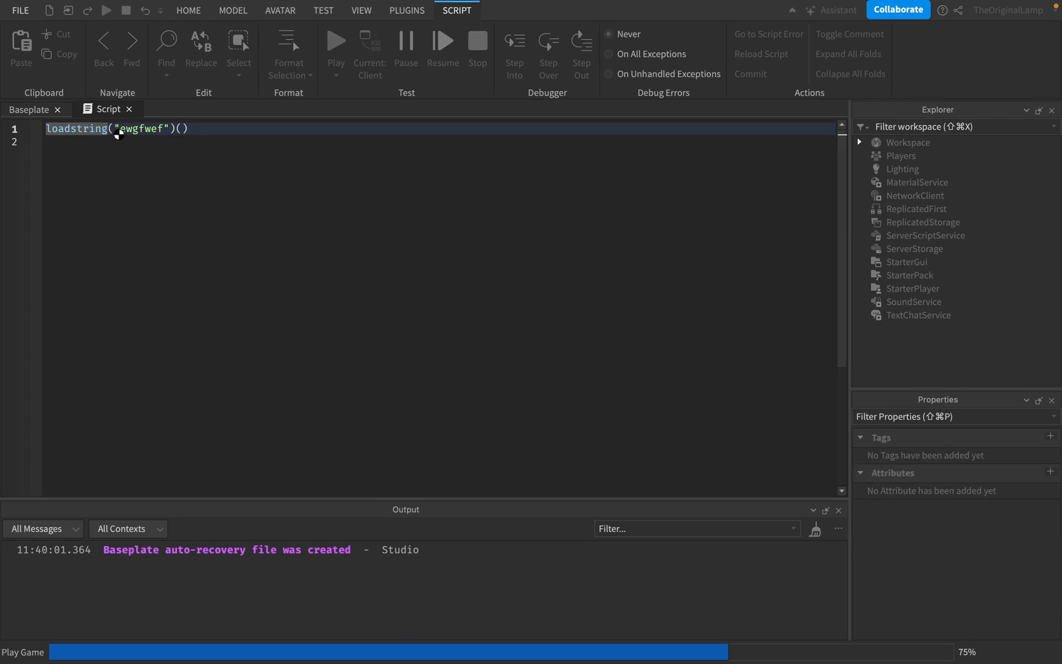
click(335, 42)
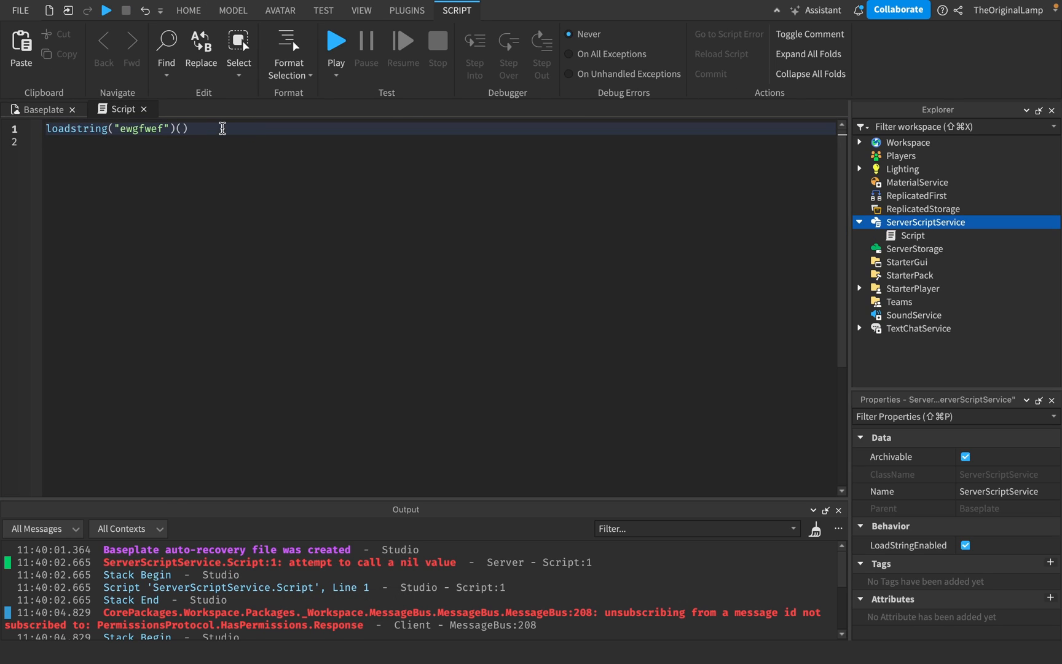
mouse_move(42, 109)
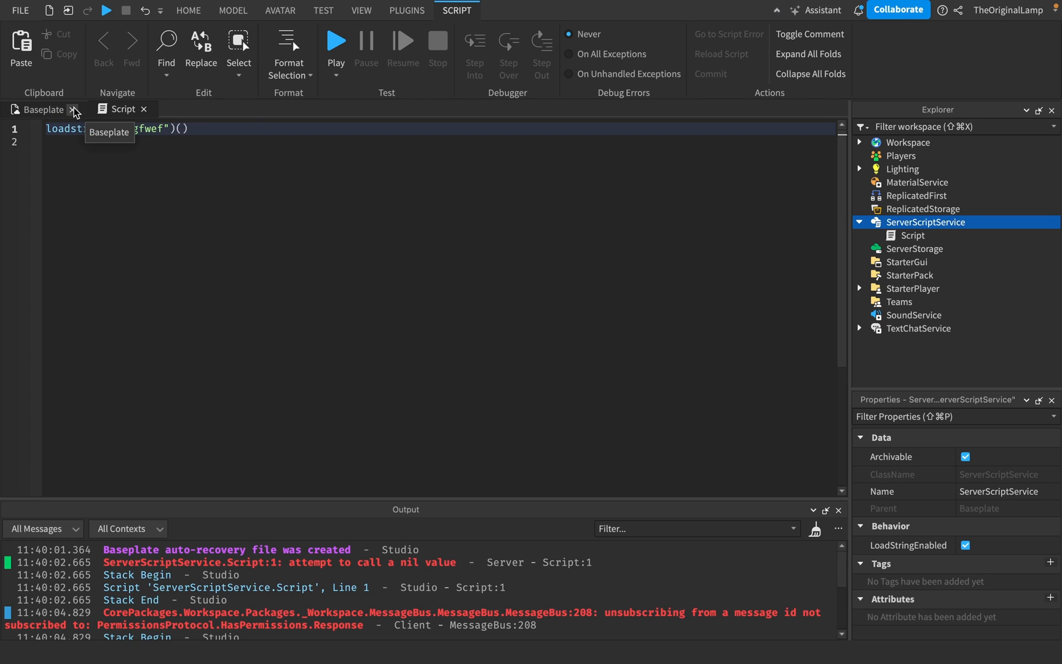
Insert a ScreenGui under StarterGui and place a TextBox inside it instead of a Frame or TextLabel
click(42, 109)
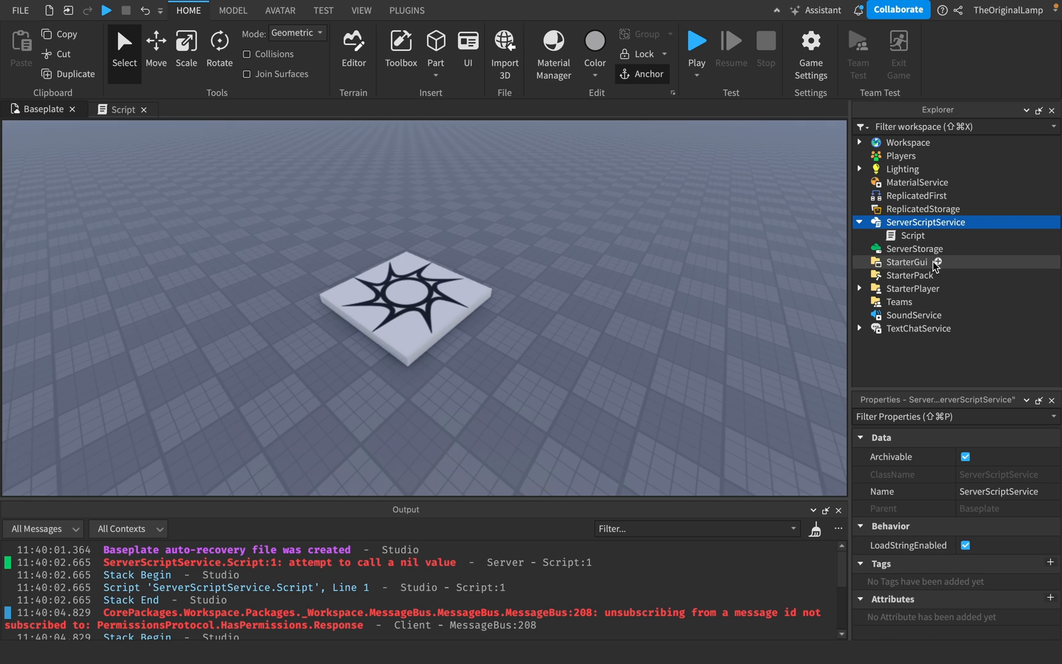
click(906, 262)
text(f)
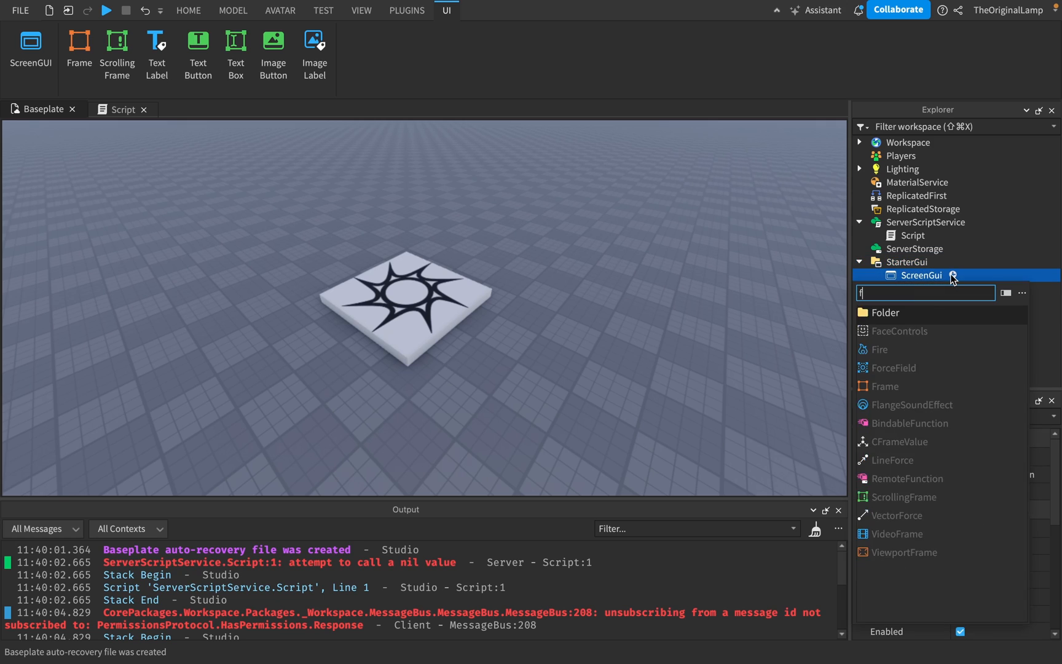
click(882, 386)
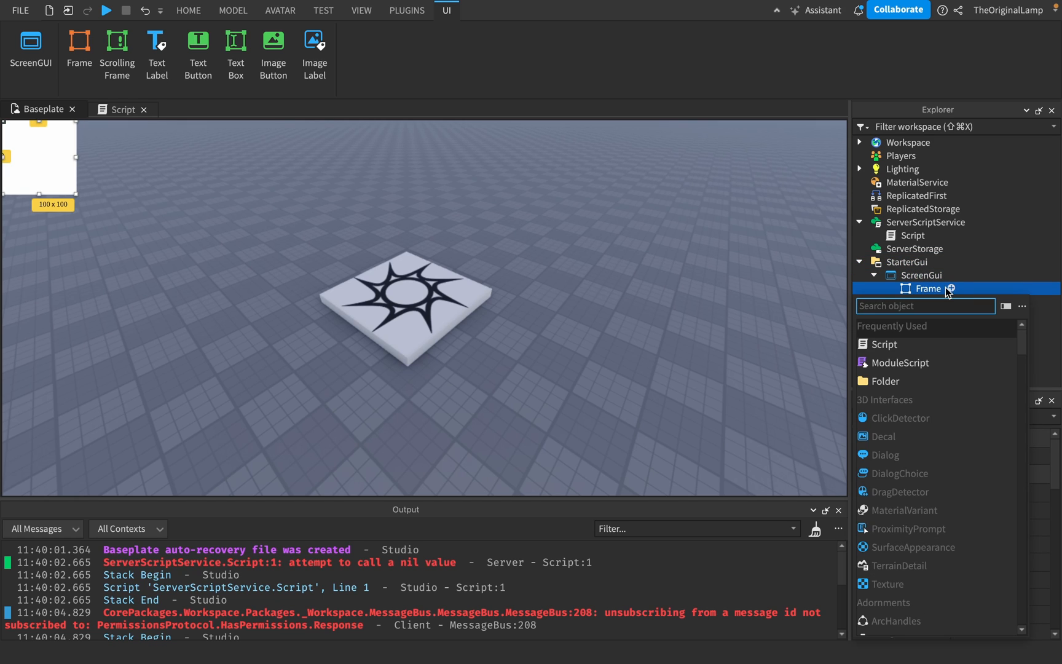
click(921, 276)
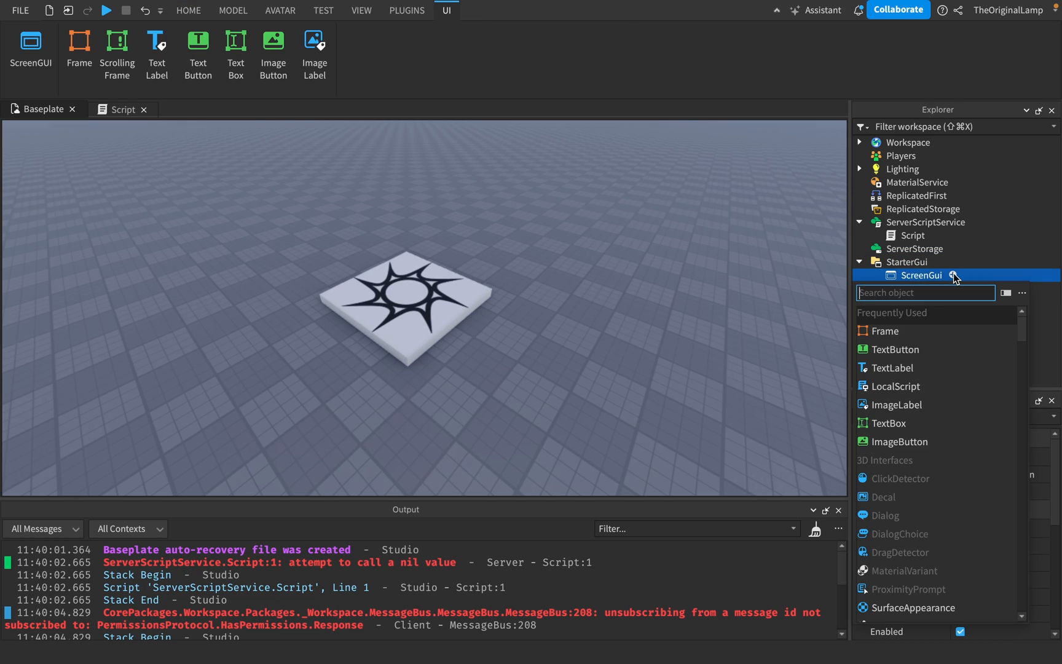
click(893, 368)
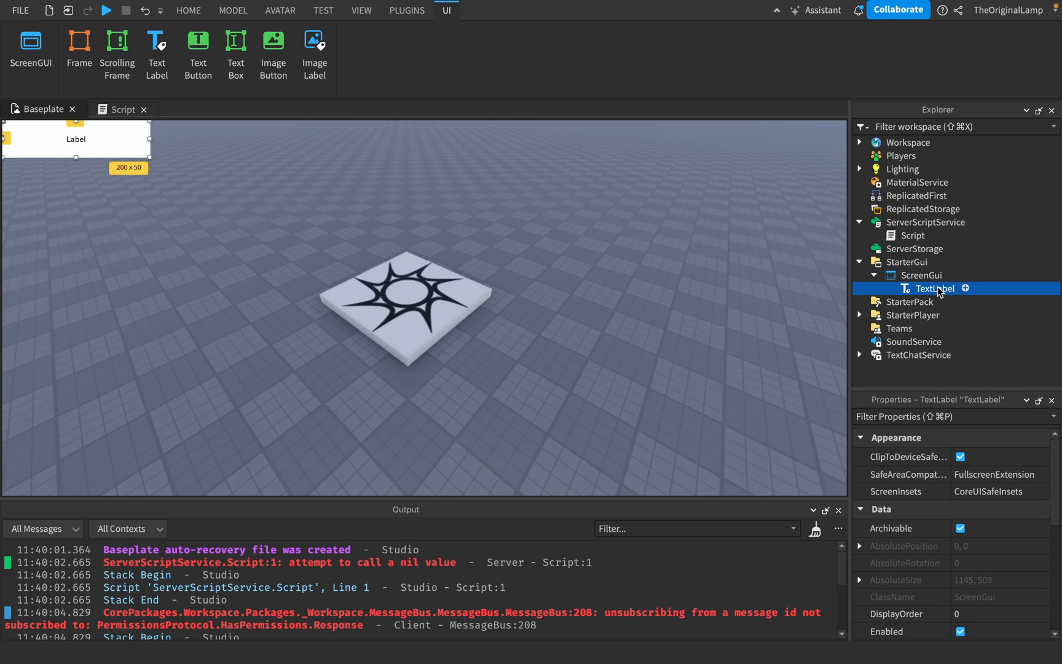
click(954, 275)
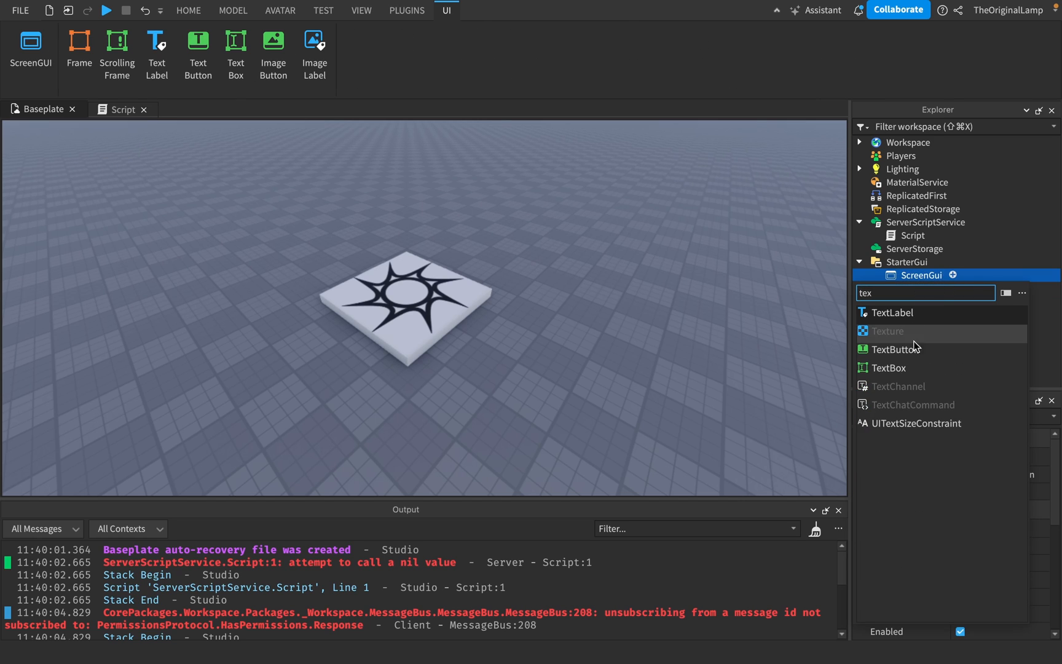
click(888, 368)
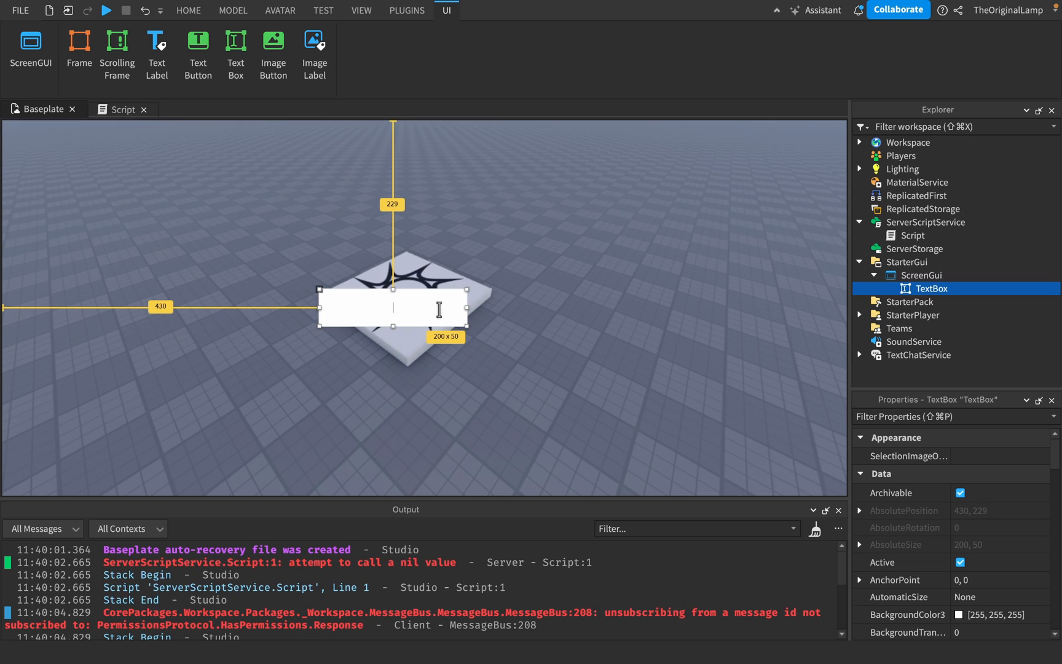
mouse_move(466, 327)
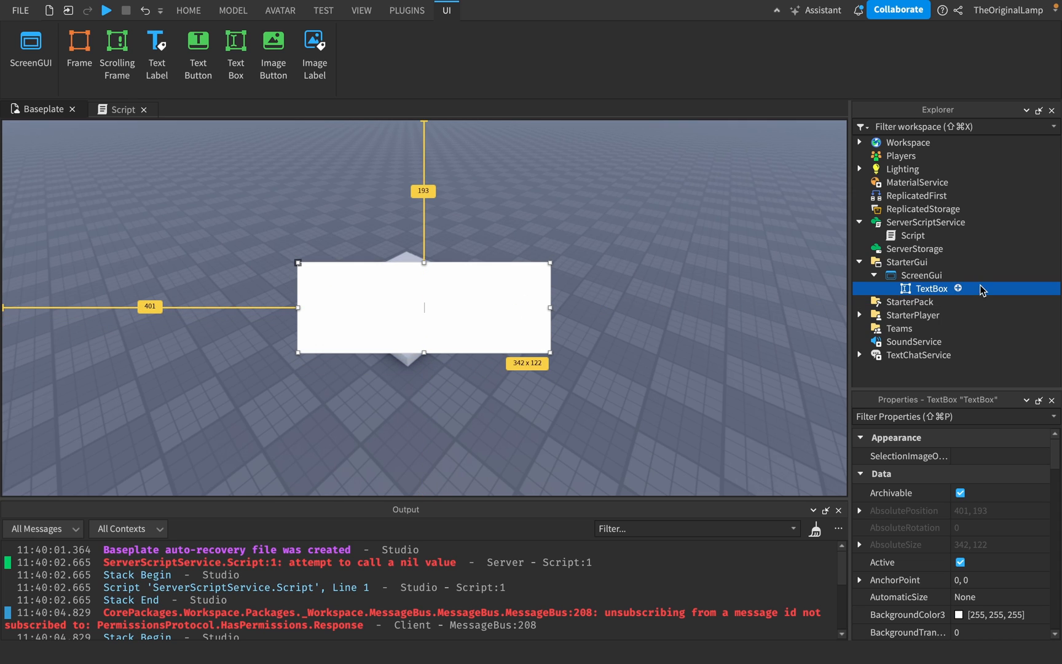
Add a LocalScript under the TextBox connecting script.Parent:GetPropertyChangedSignal("Text") to a function
click(958, 289)
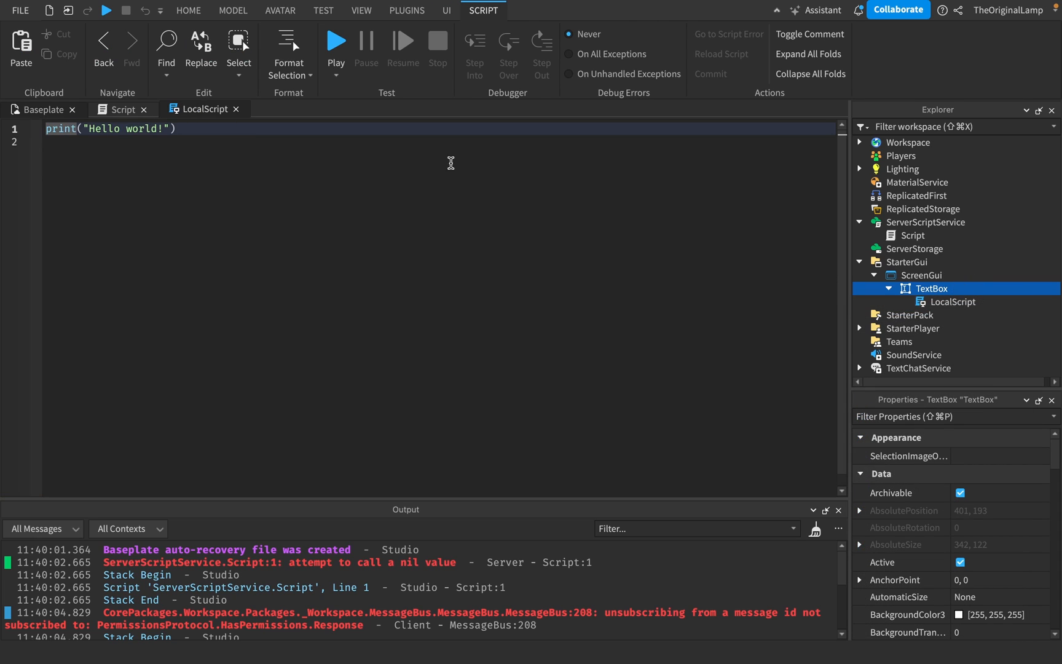
text(script.)
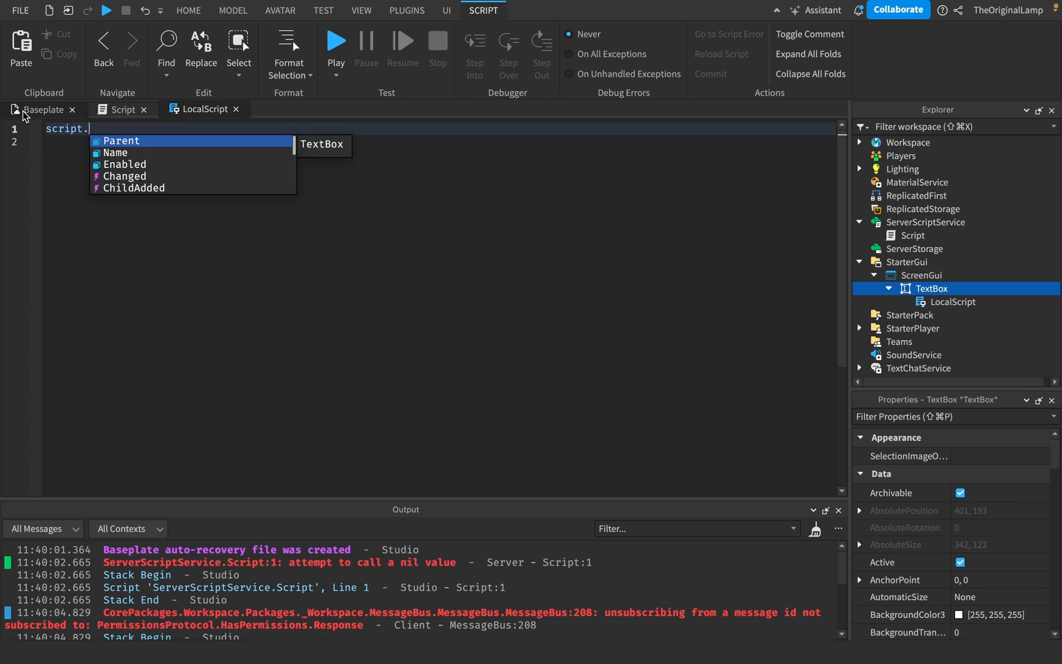
text(Parent:GetPropertyChangedSignal()
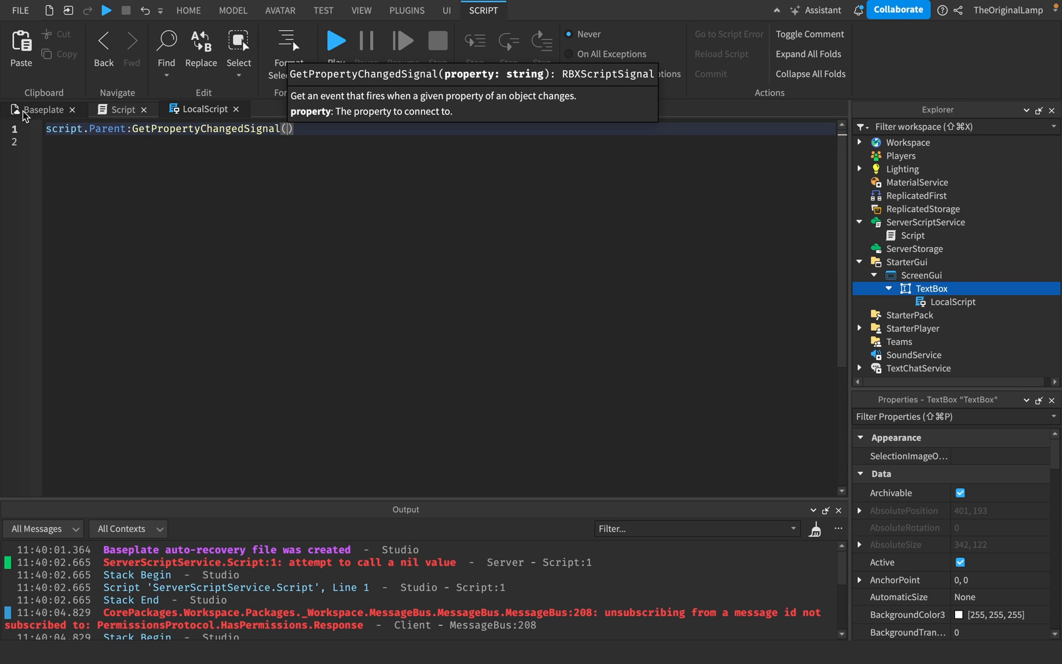
text("")
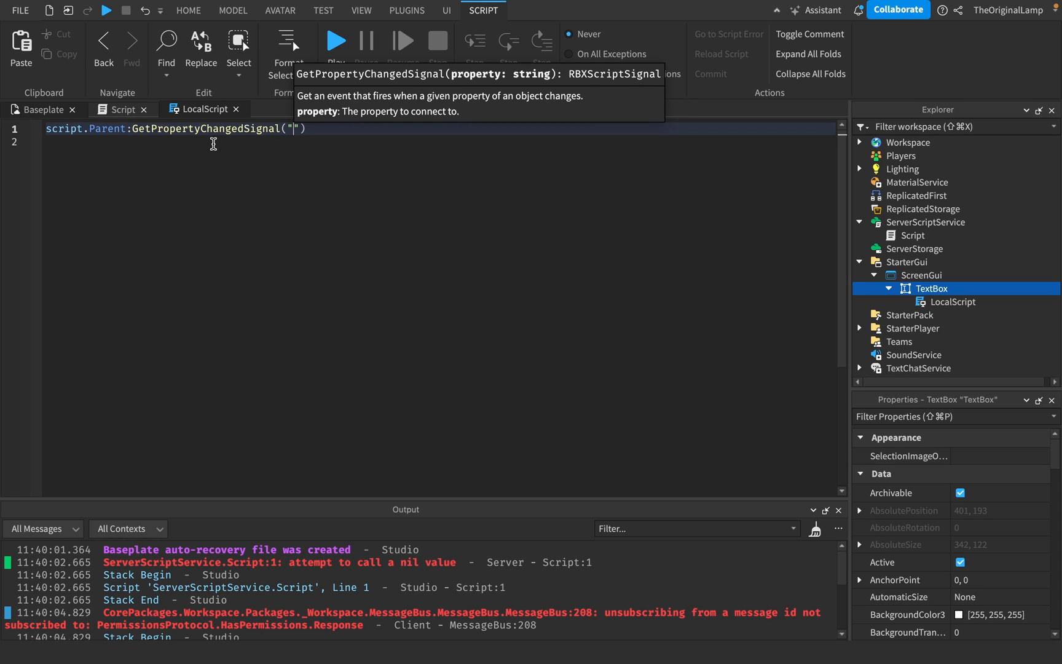
text(Text)
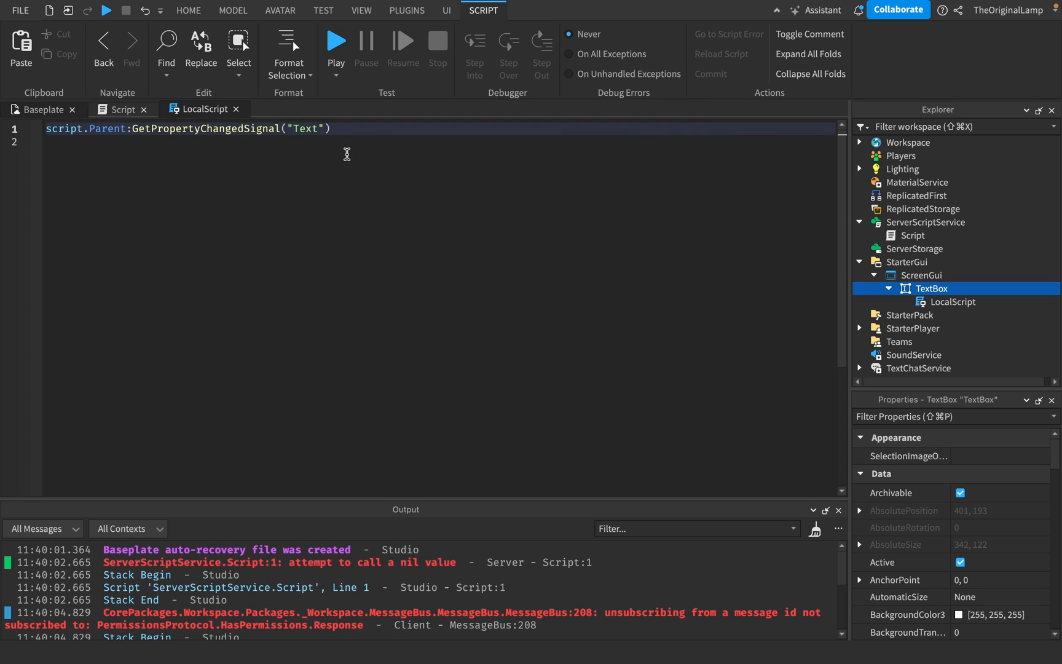
text(:Connect(function()))
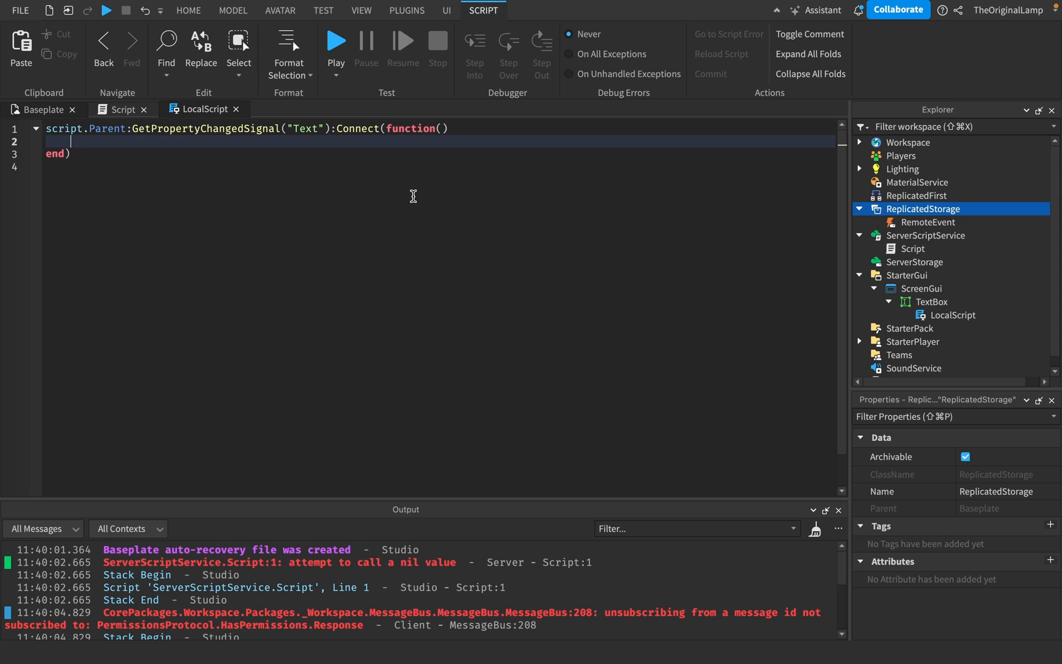
Inside the handler, fire game.ReplicatedStorage's RemoteEvent with script.Parent.Text via FireServer
text(game.ReplicatedStorageL)
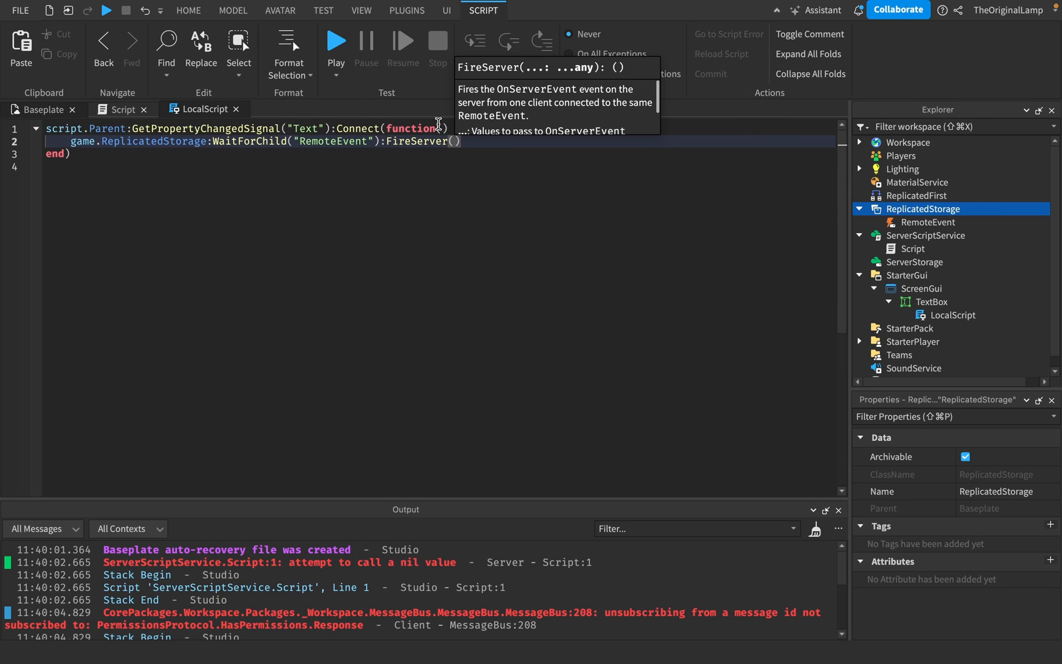
text(script.Parent.Text)
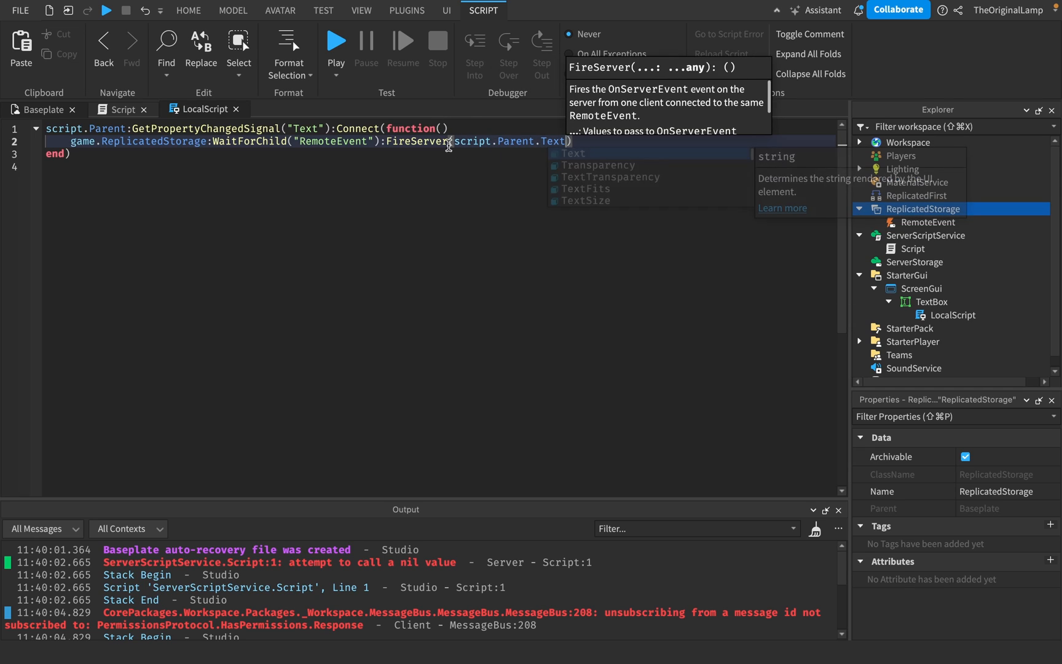
click(273, 154)
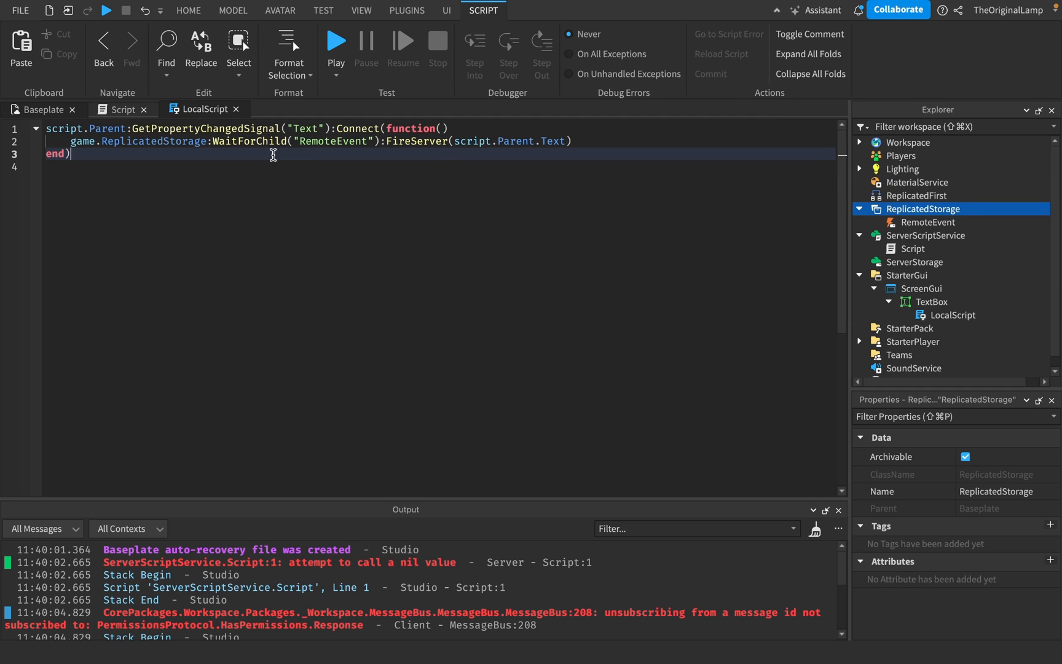
mouse_move(77, 118)
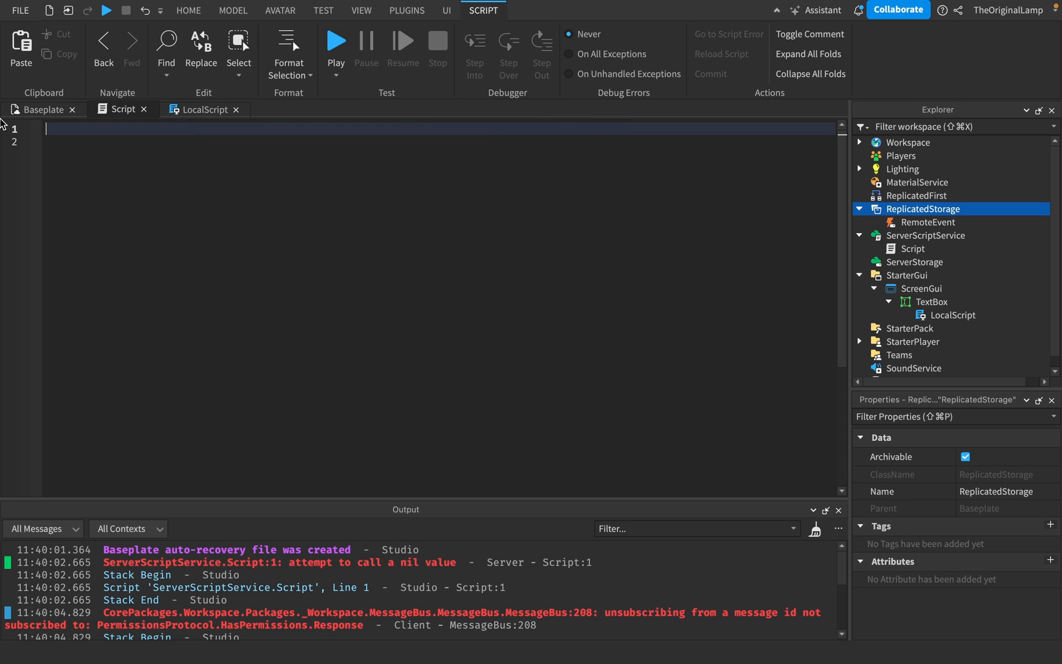
Write the OnServerEvent handler with (plr, text) parameters that runs loadstring(text)()
text(game.ReplicatedStorage:WaitForChild(")
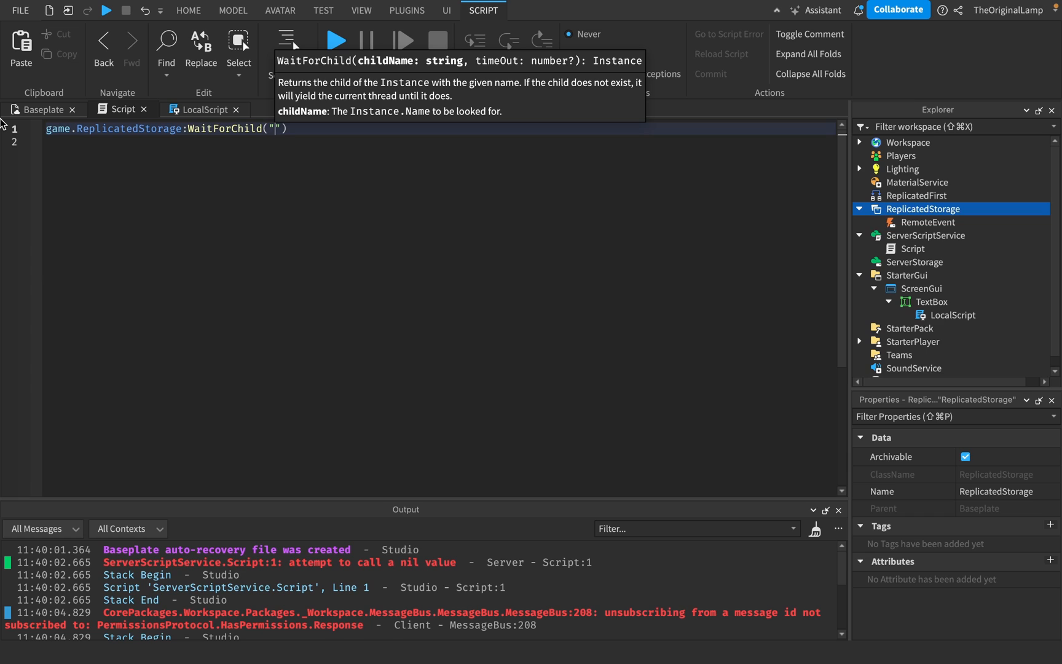
text(RemoteEvent").o)
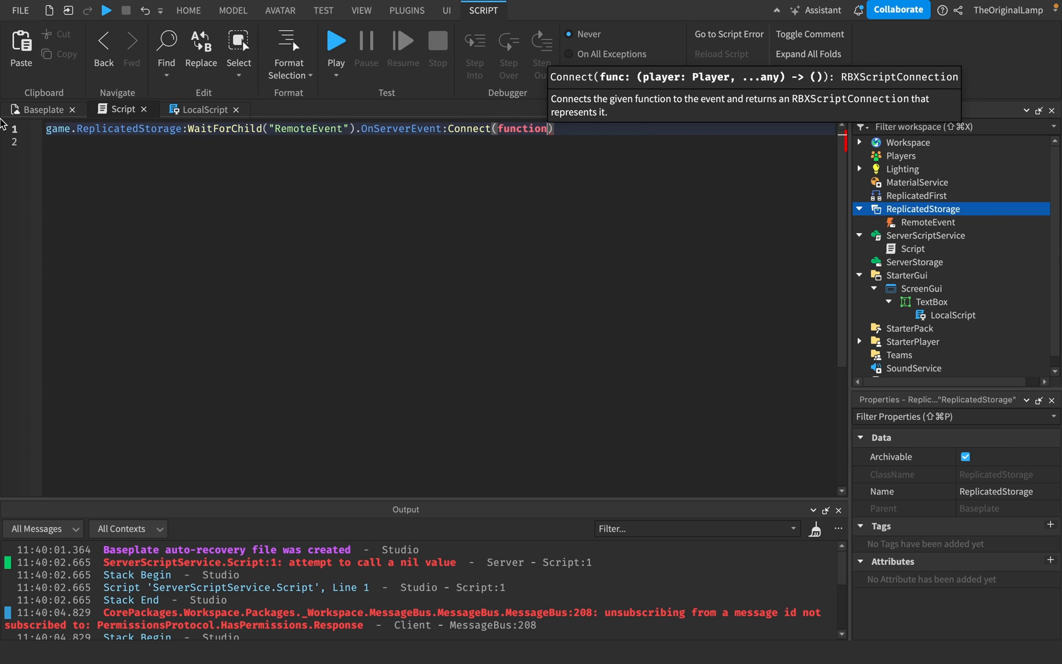
text(plr, text)
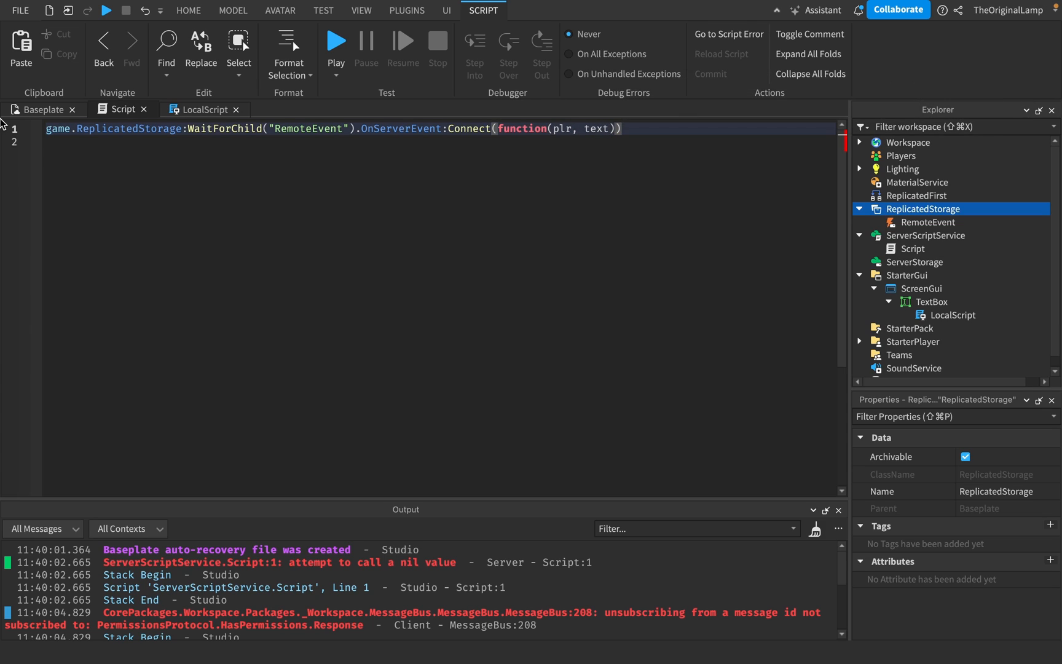
text(loadstring())
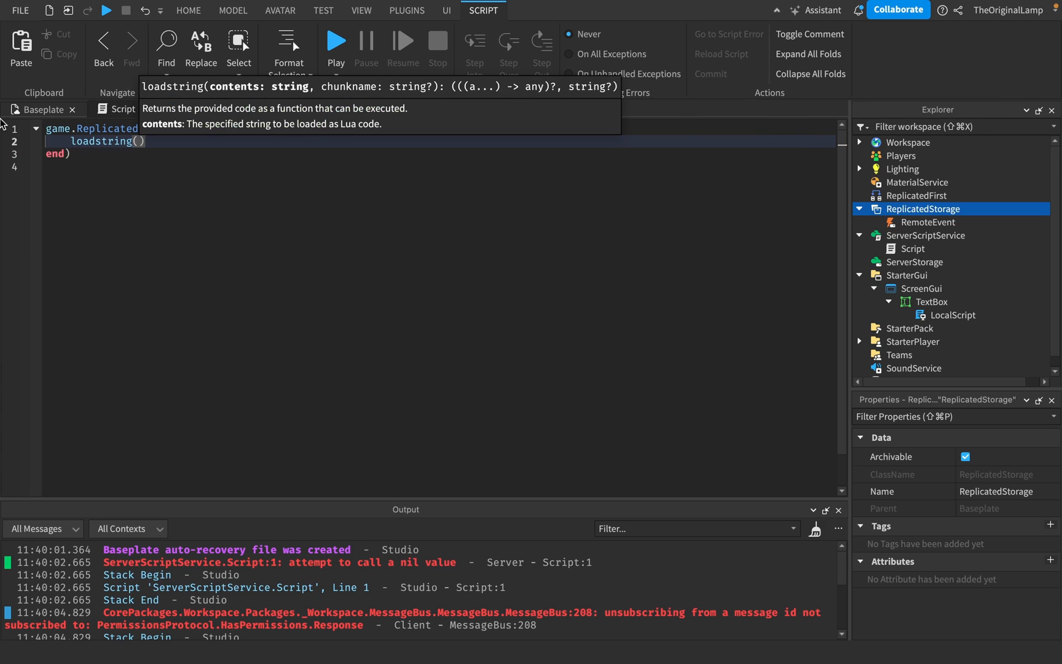
text(text)
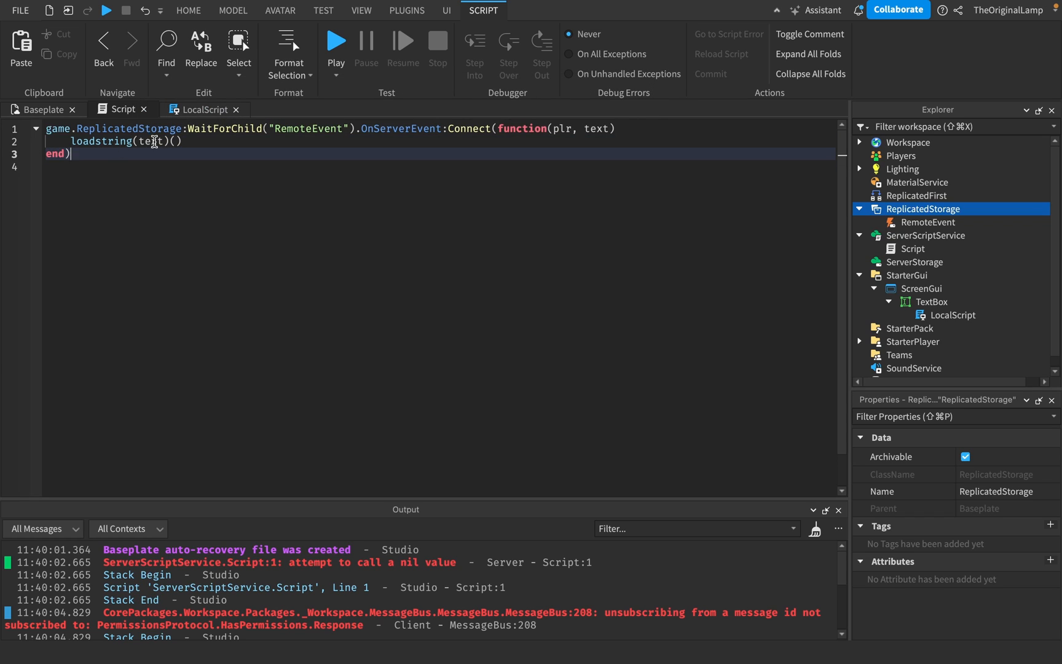
Switch over to the LocalScript that sends the text to the RemoteEvent
click(202, 109)
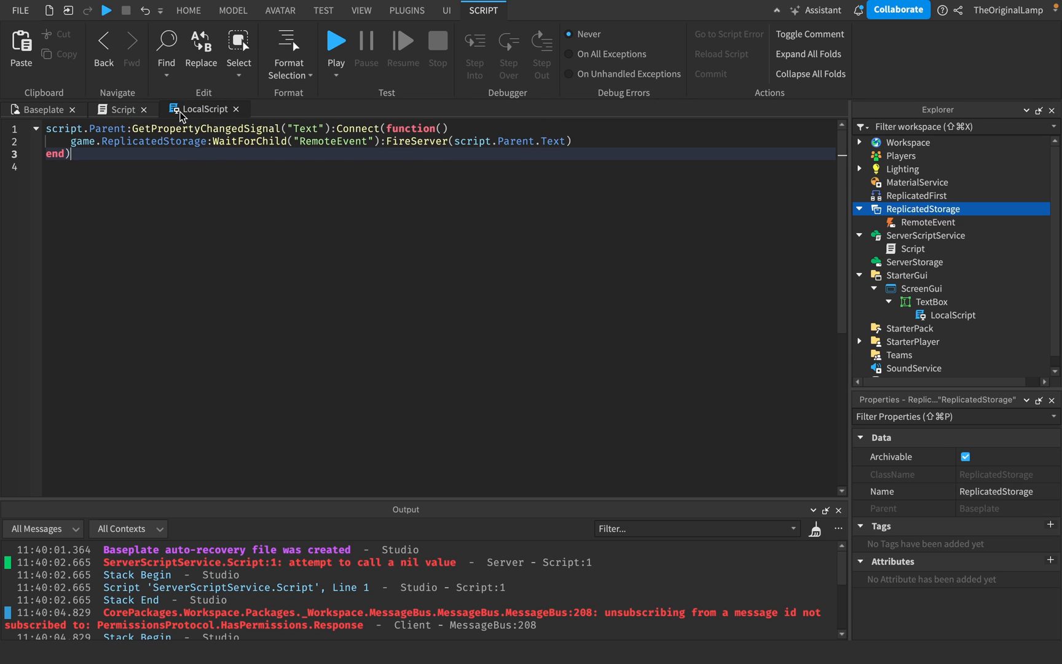
click(121, 110)
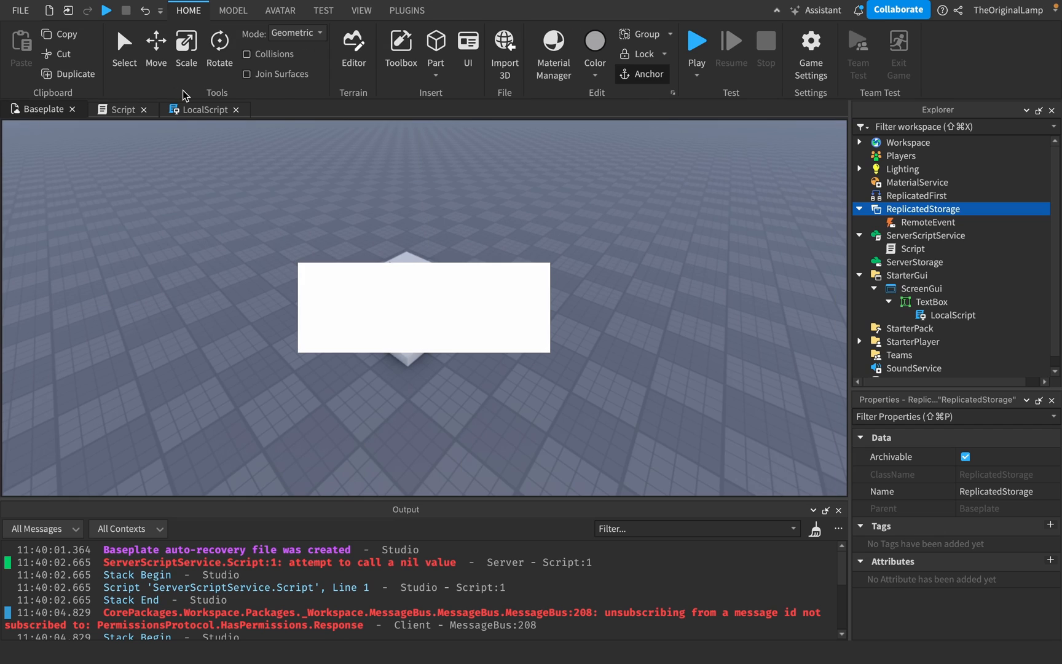
Playtest and enter print("hello") into the on-screen text box so the server prints hello
click(696, 48)
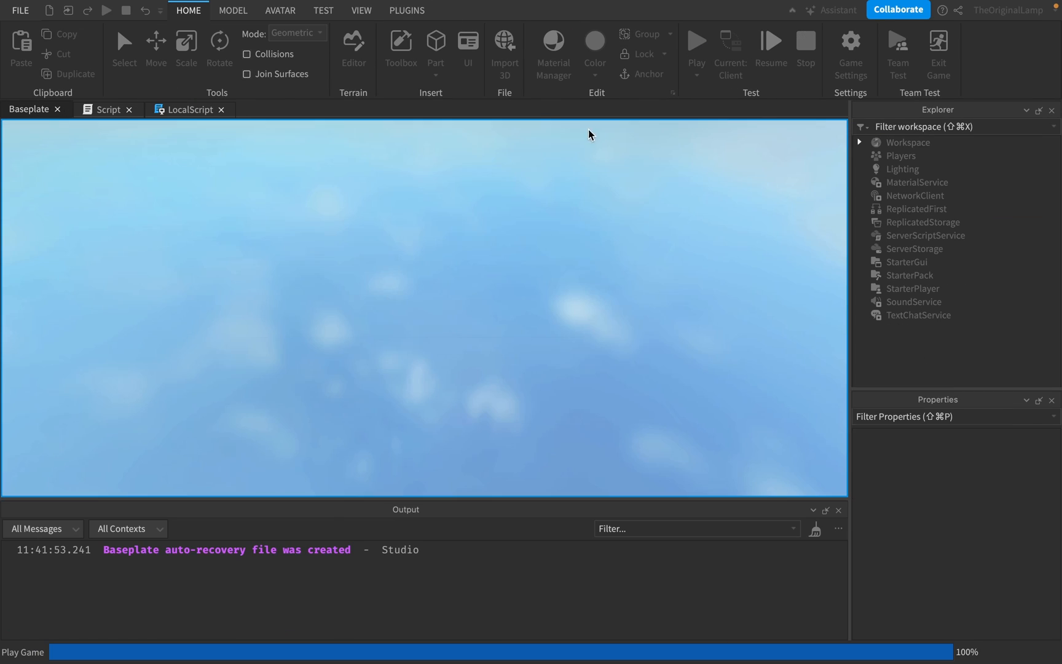
click(695, 43)
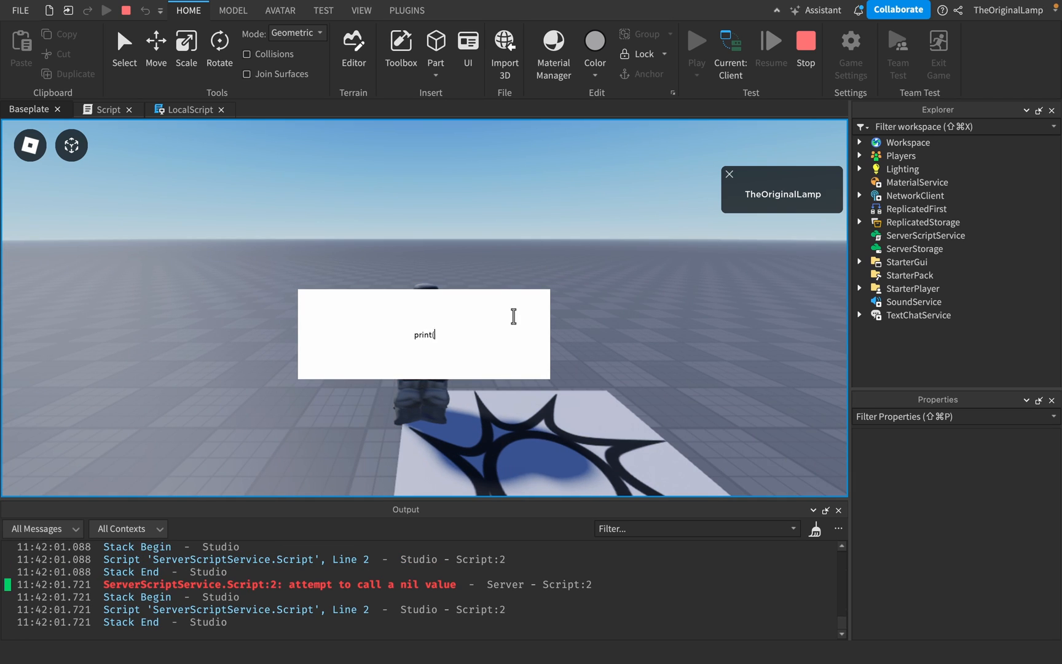
text(("hello"))
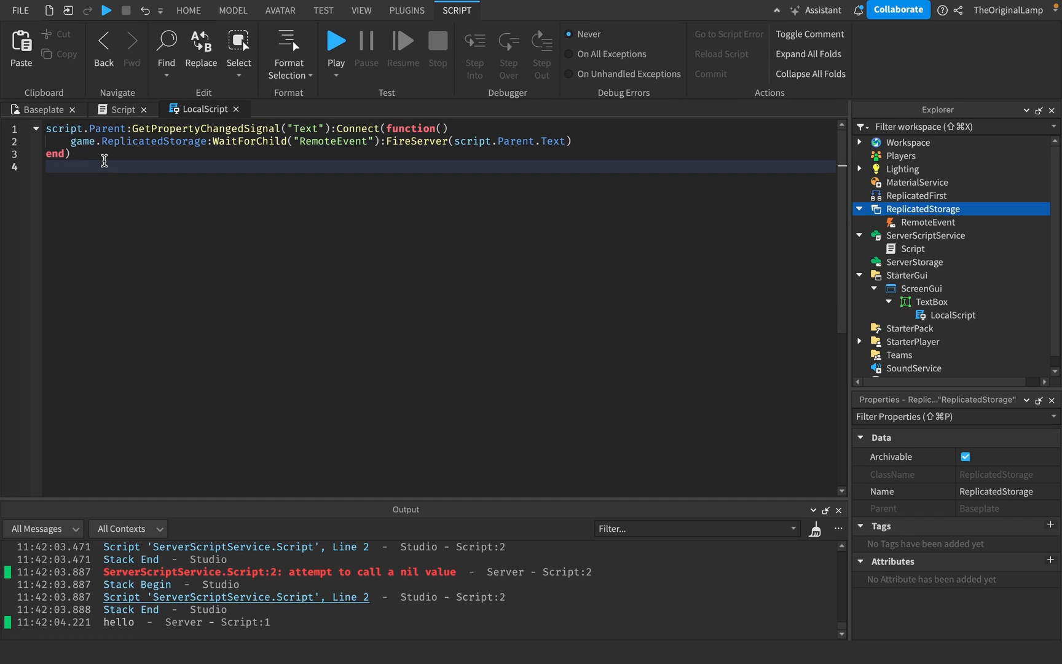
Add script.Parent.FocusLost:Connect(function(enter) with an if enter == true then check
text(script.Parent.focusLost:Connect(function)
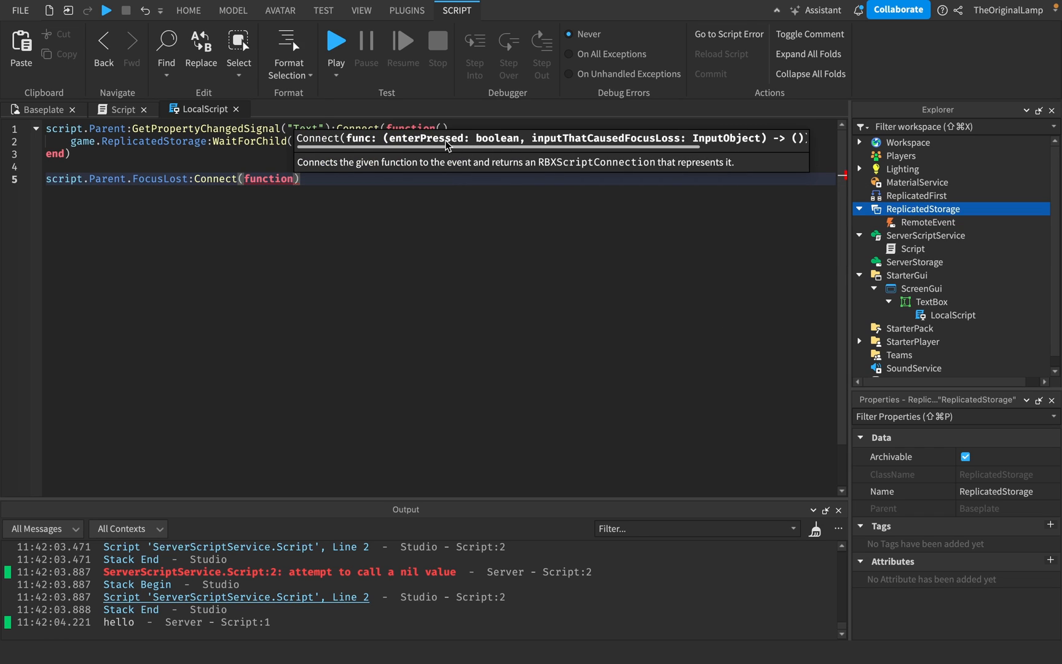
text((enter)
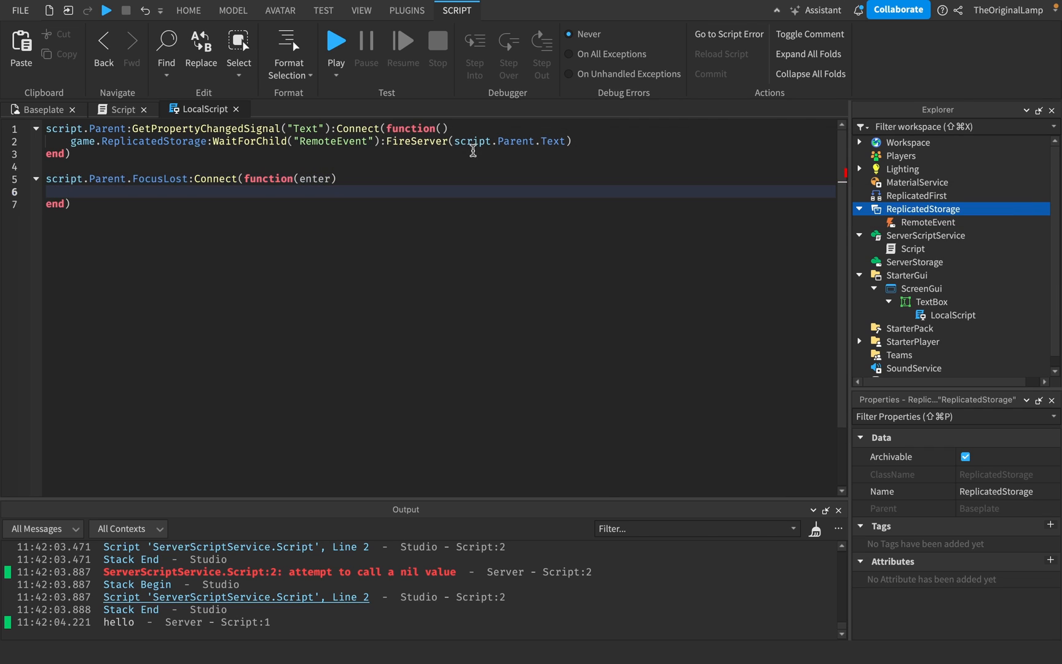
text(if enter)
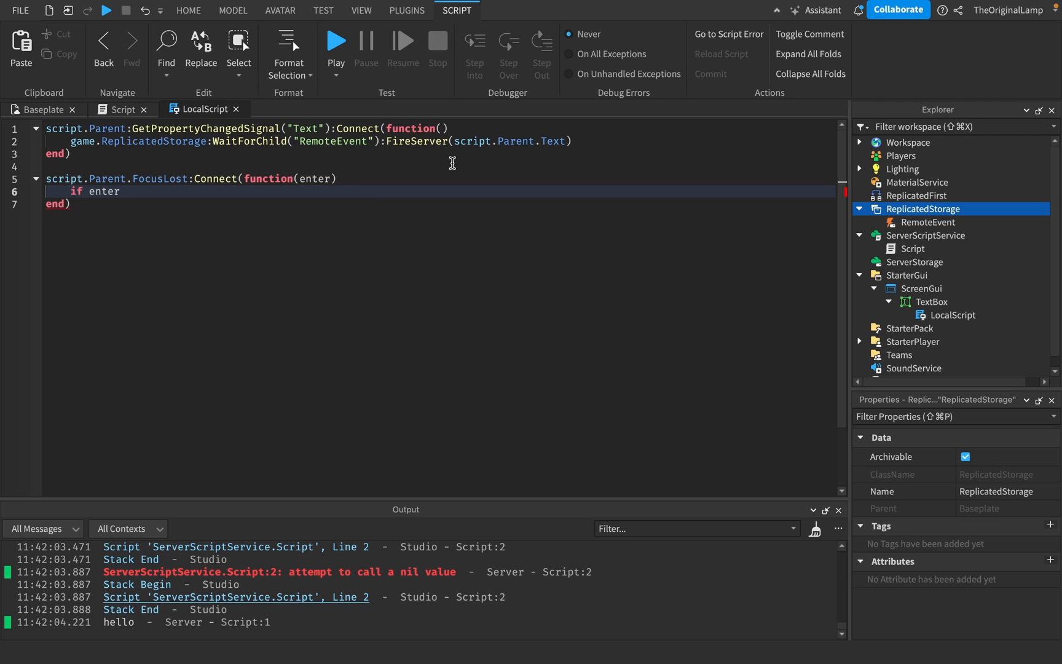
text(== true th)
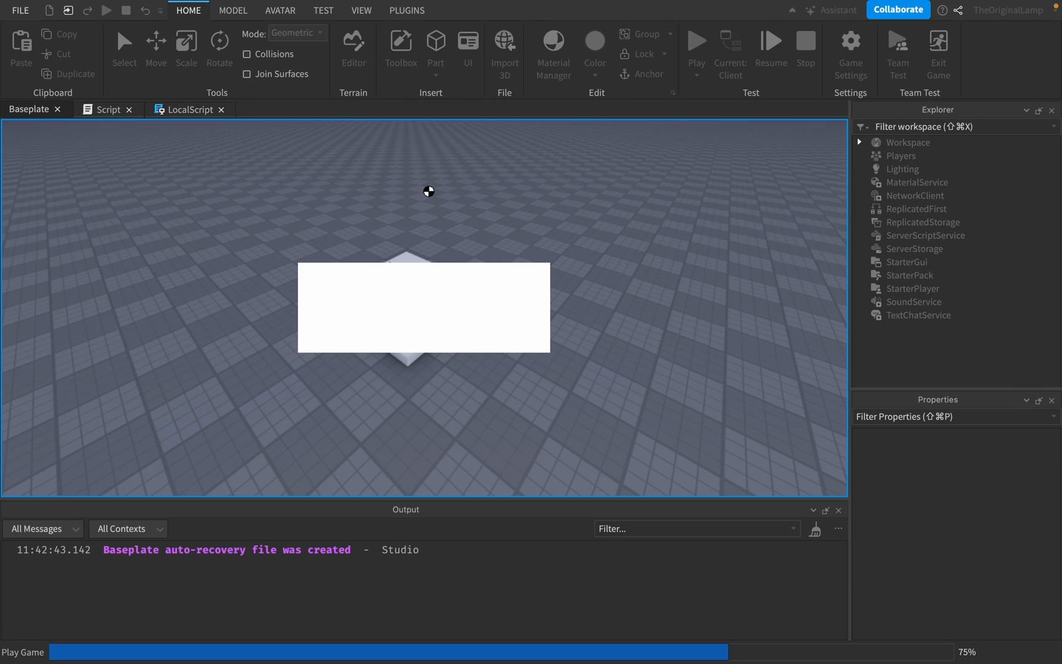
Enter print('hello') in the text box during the playtest, then return to the server Script
click(696, 42)
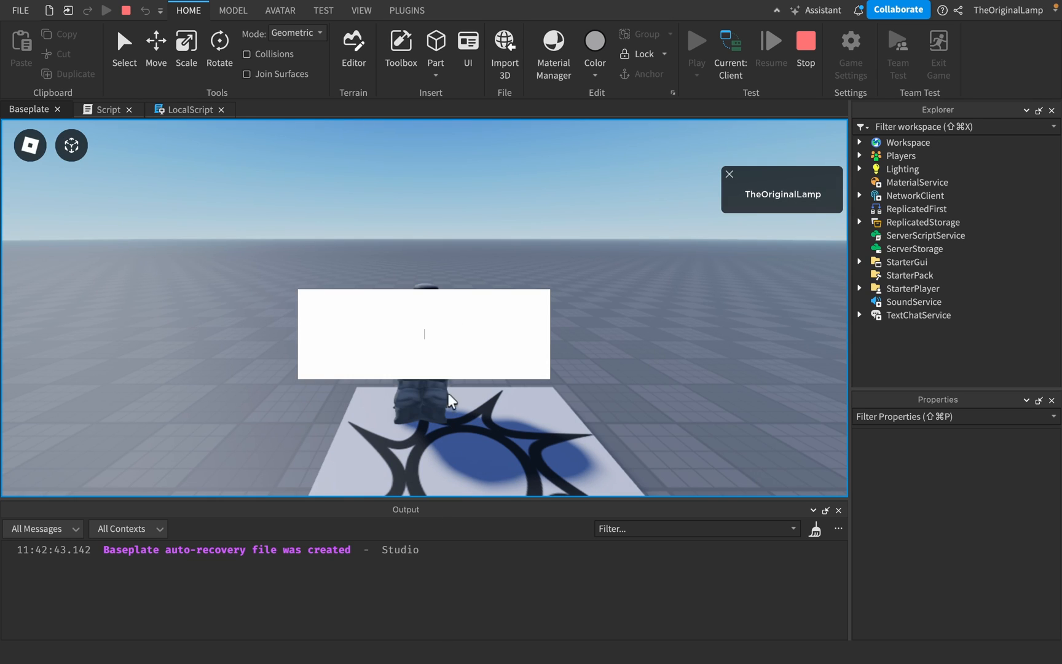
text(print)
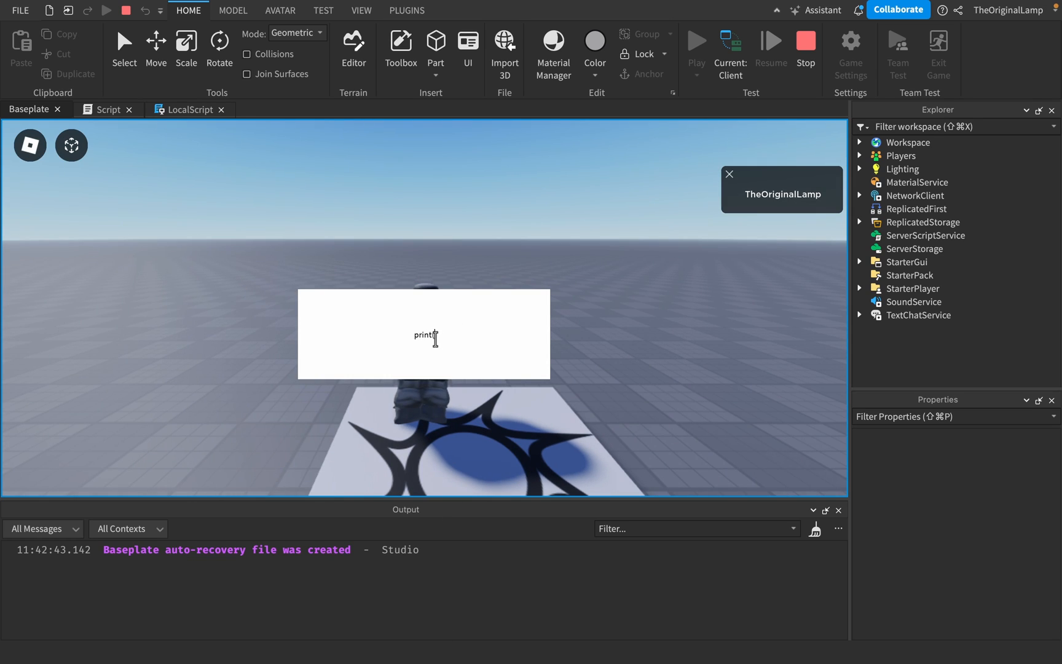
text(('hello'))
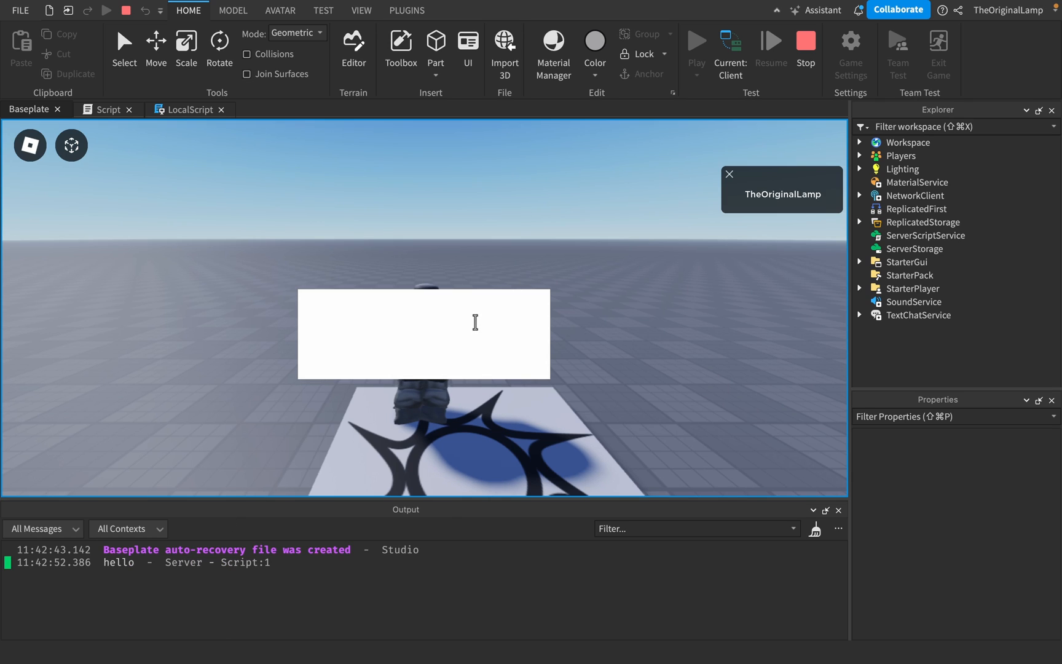
text(local)
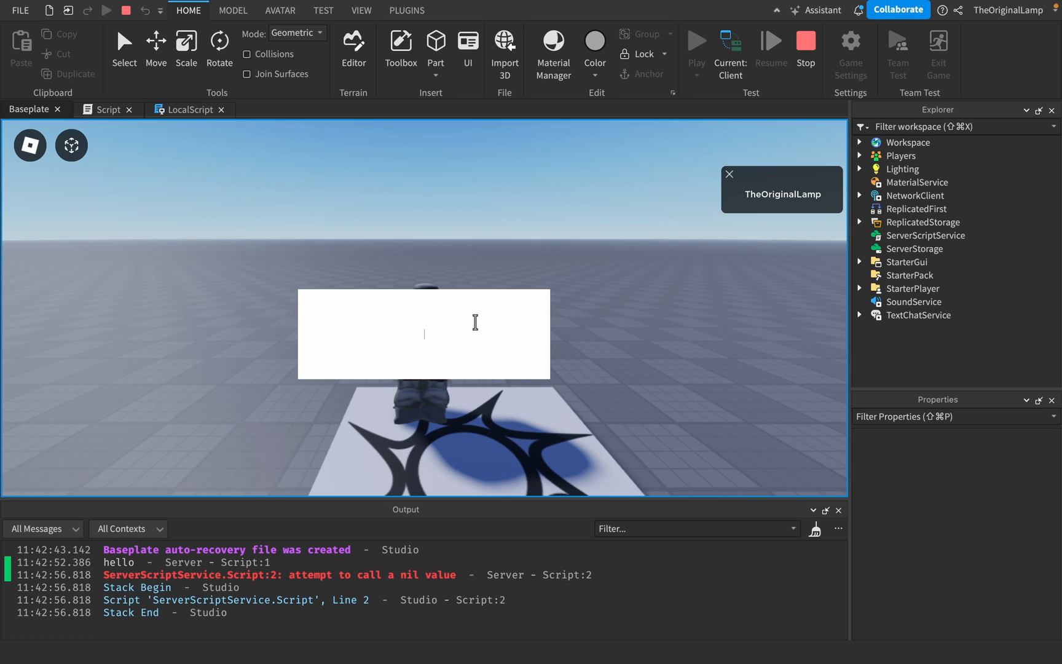
click(110, 109)
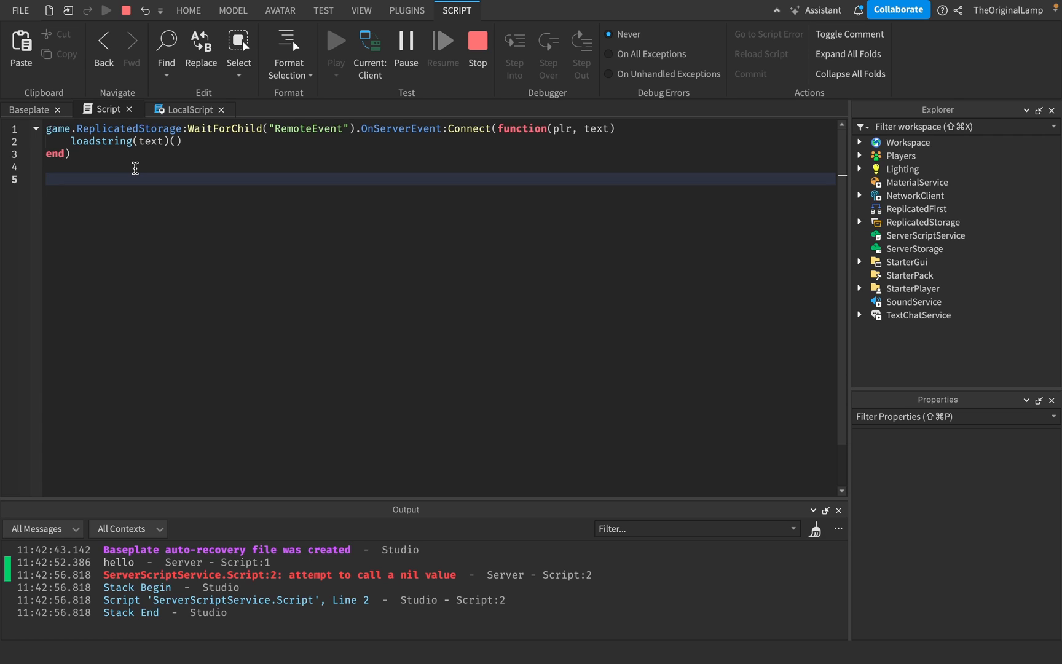
Create an Explosion instance with local exp = Instance.new("Explosion")
text(local)
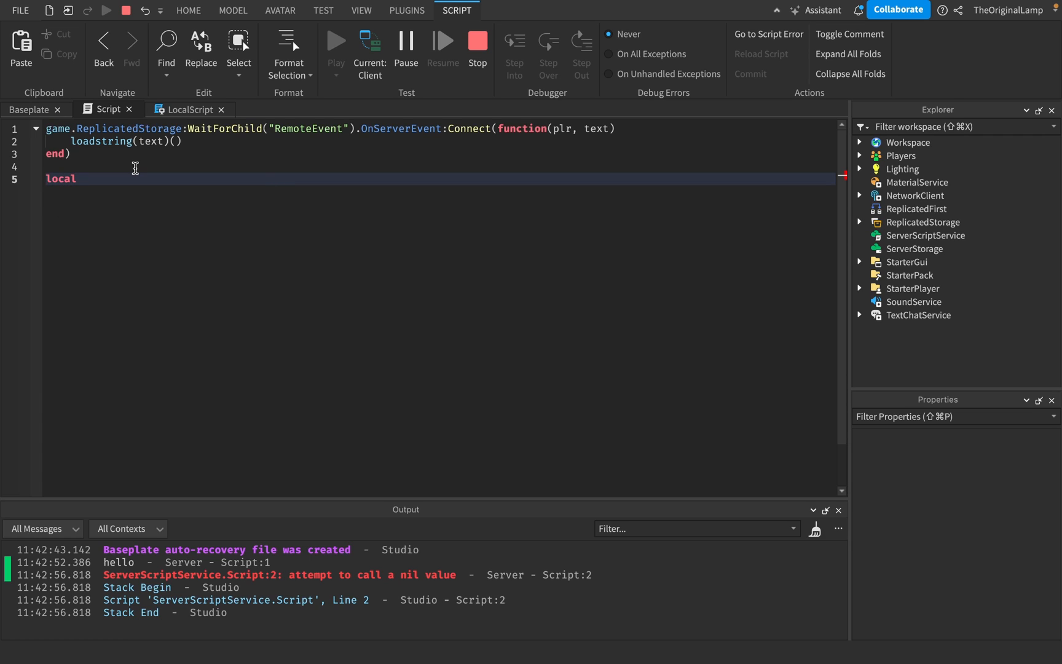
text(p)
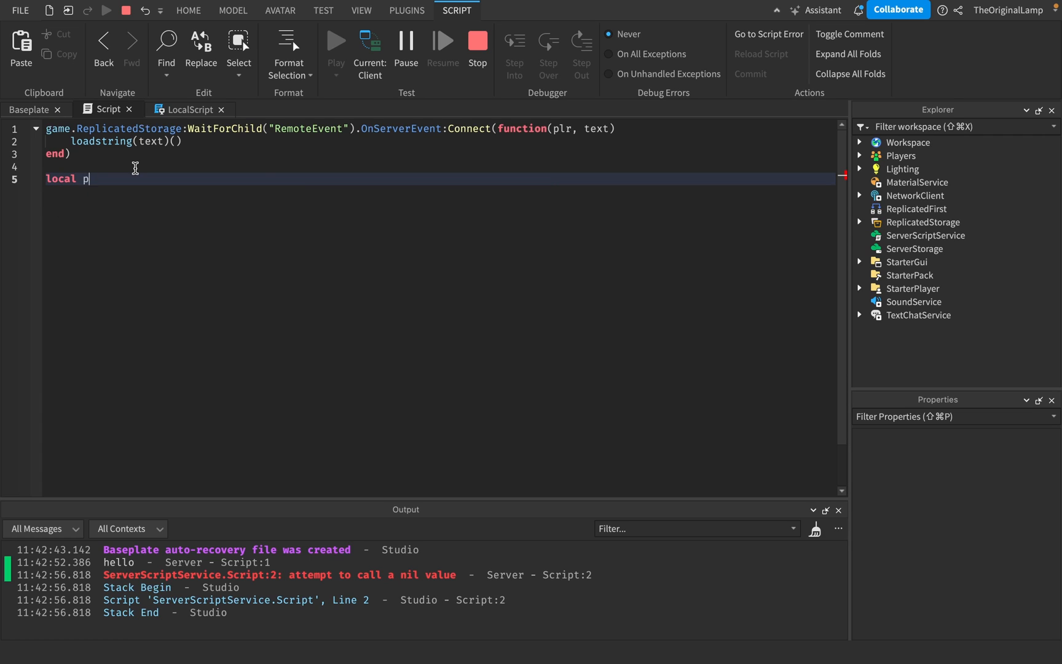
text(art = Instance/)
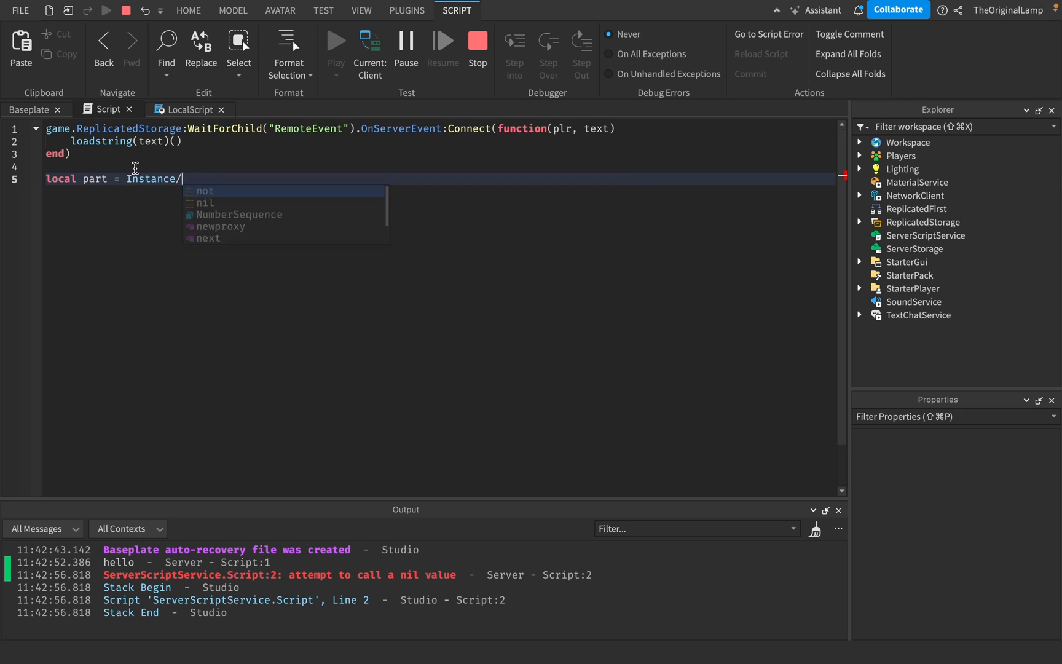
text(.new())
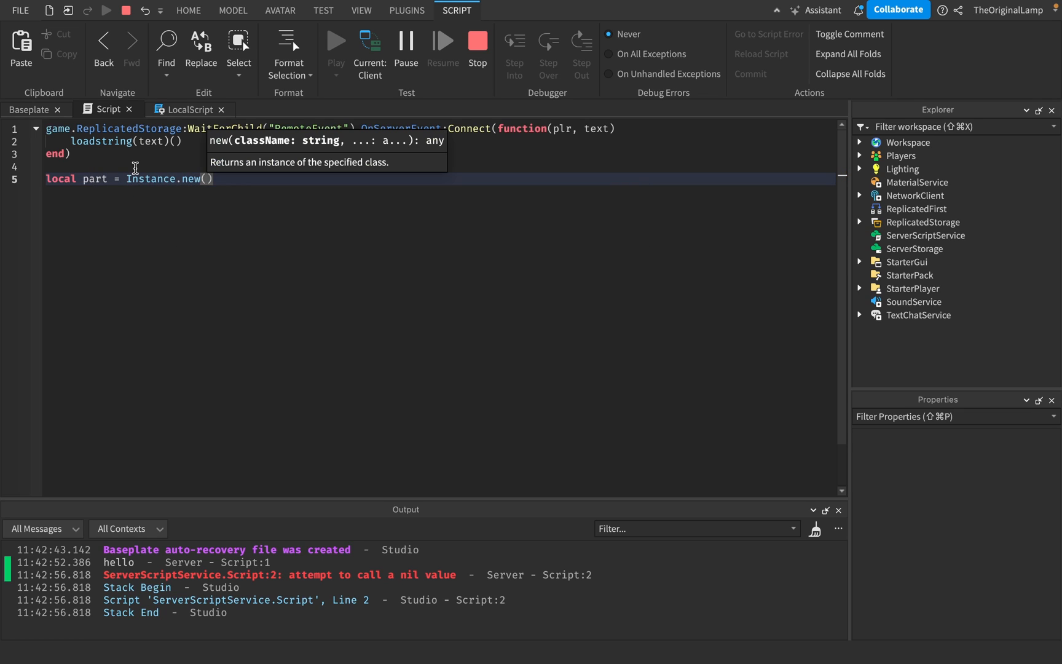
mouse_move(108, 177)
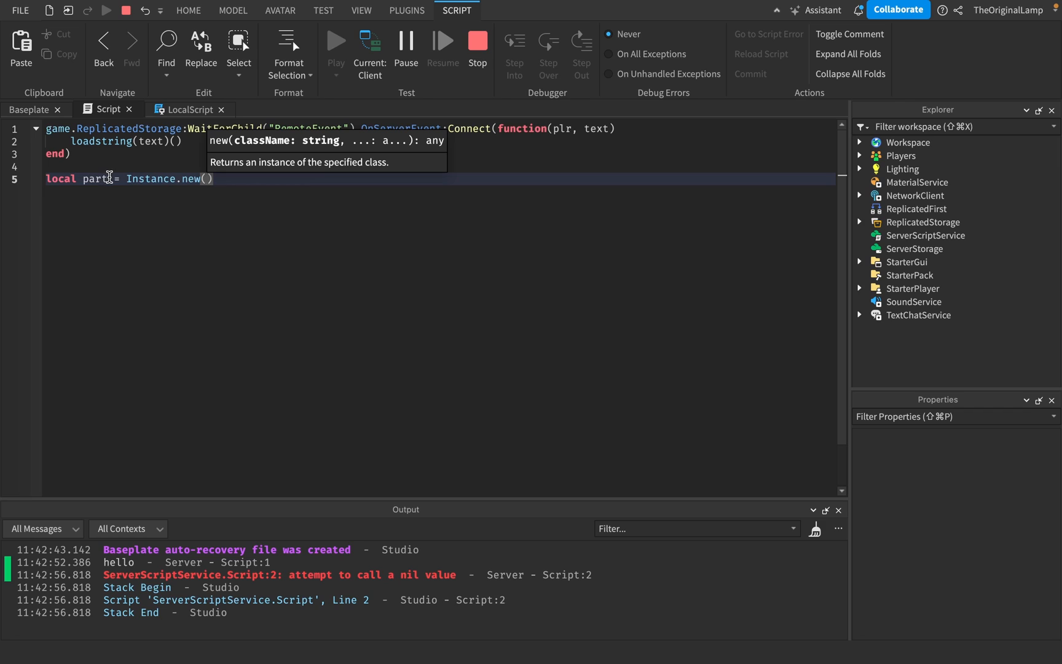
text(epls)
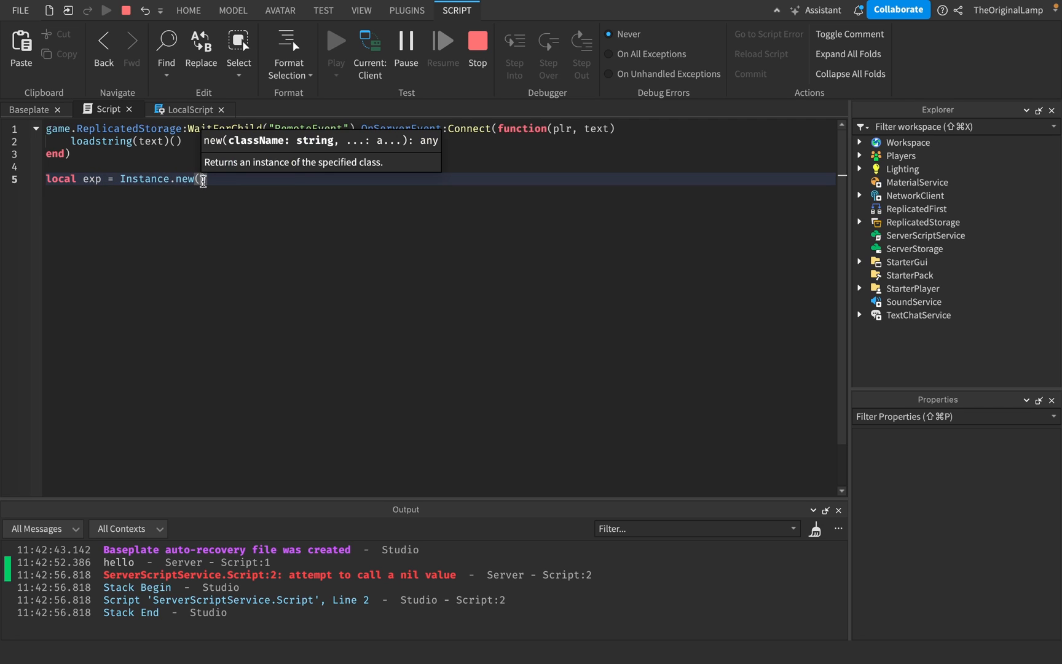
text("Explosion"))
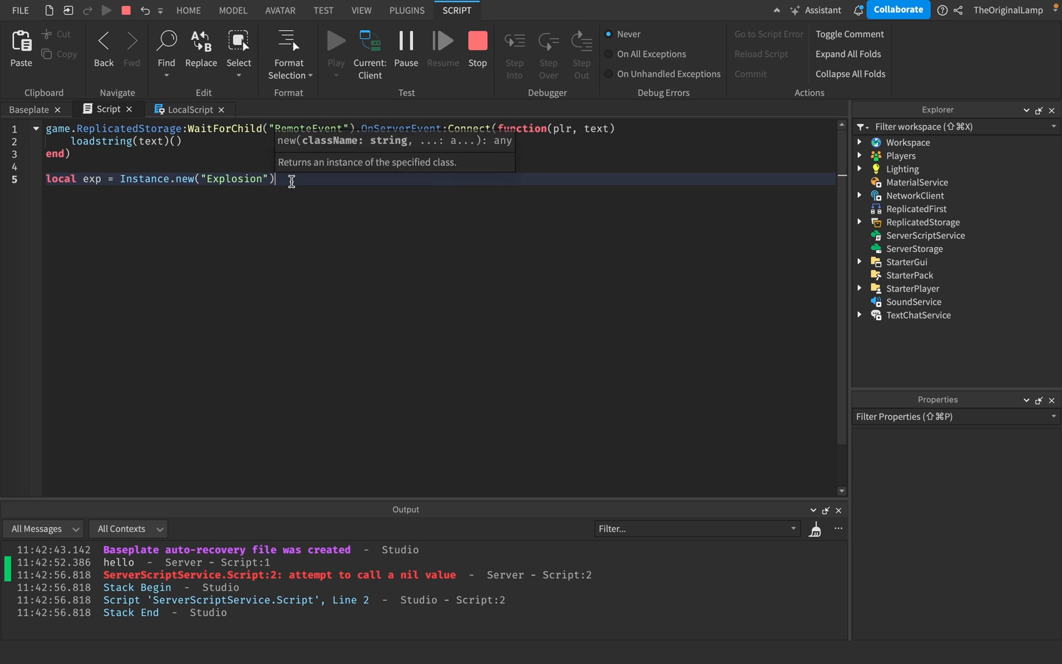
Set exp.Position to workspace.SpawnLocation and exp.Parent to workspace
text(exp)
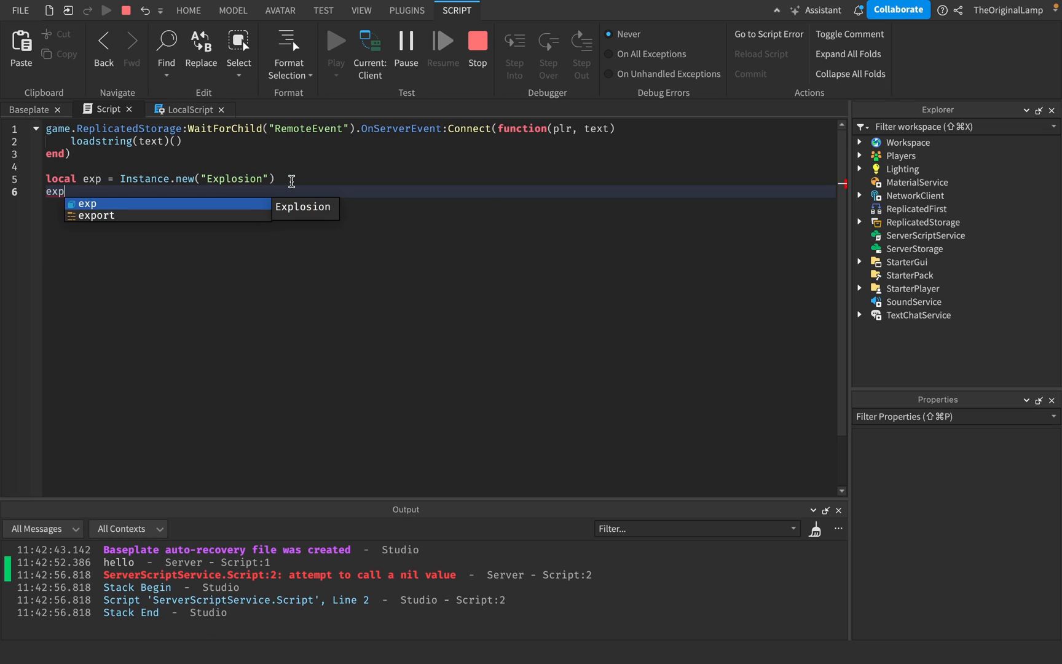
text(.Position =)
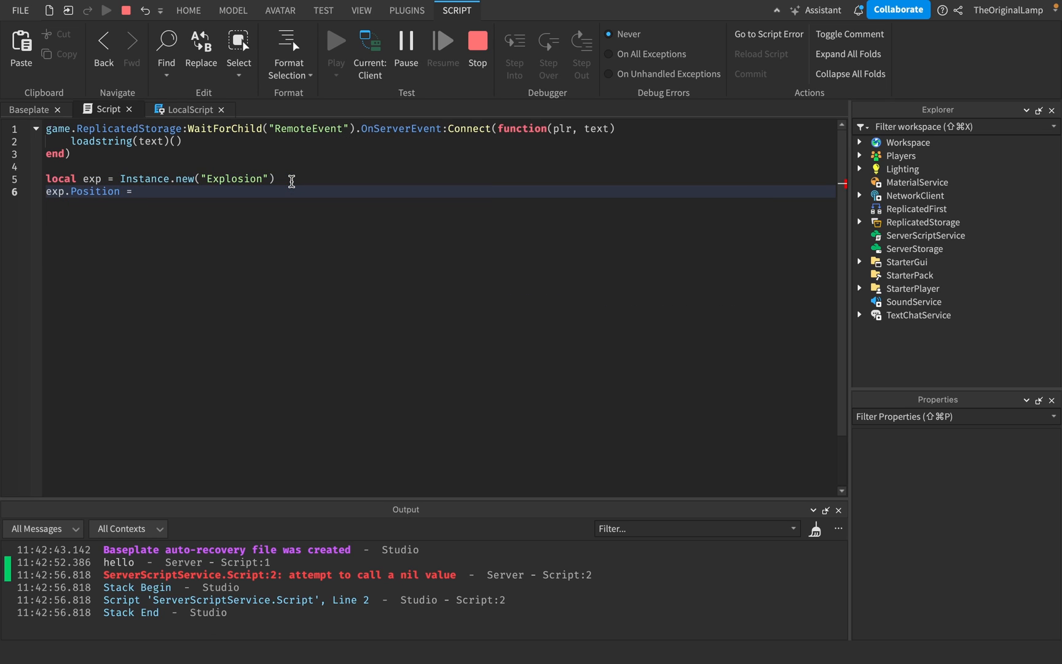
text(workspace.SpawnLocation)
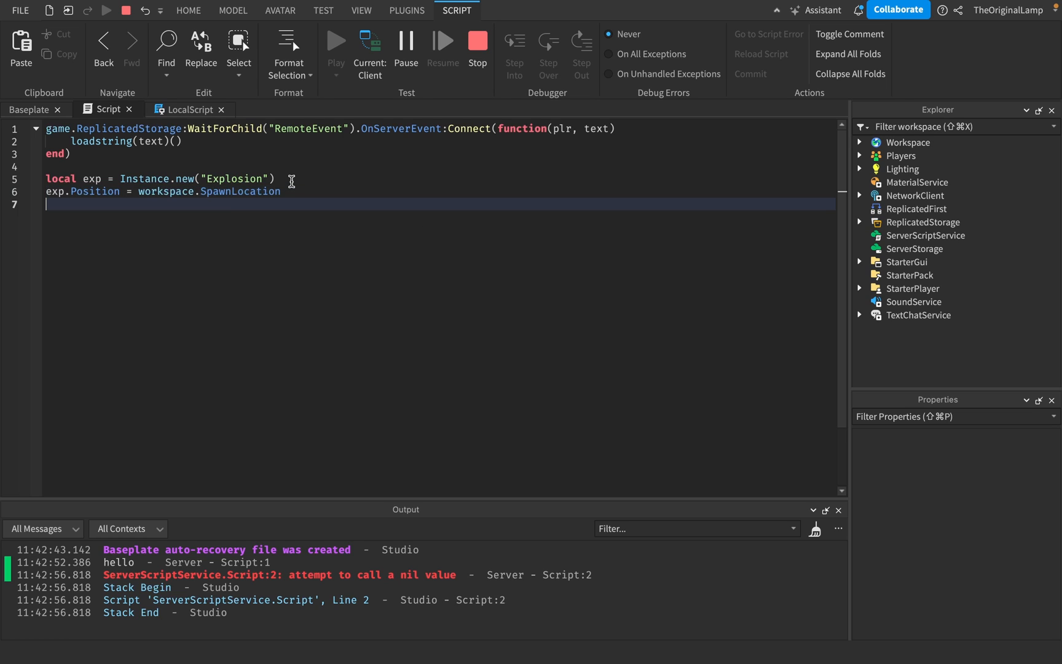
text(exp.Parent = workspace)
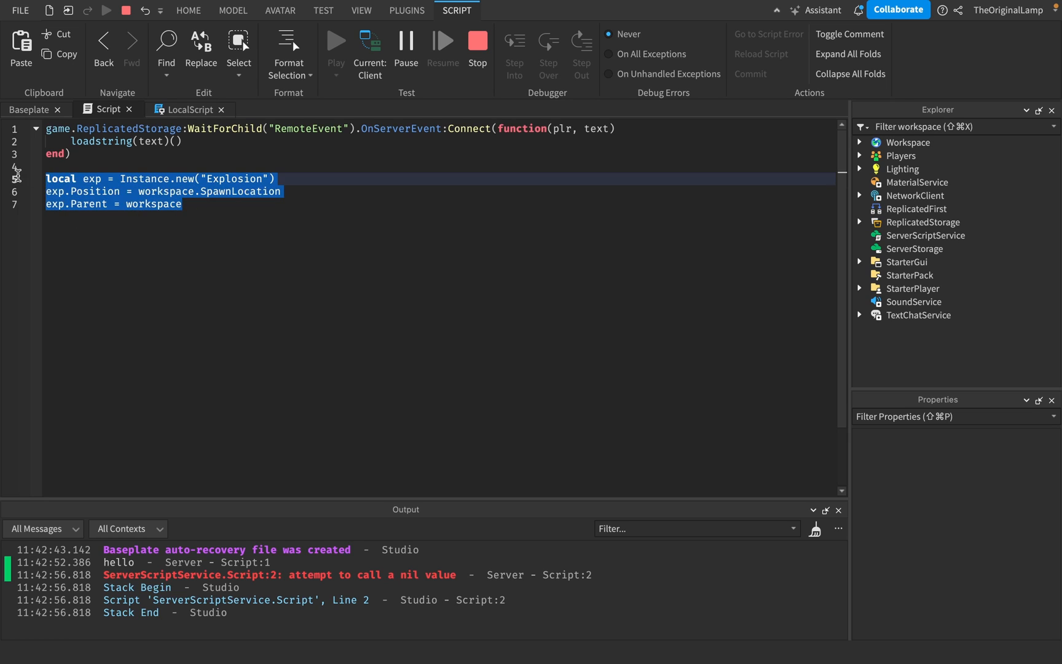
Run the Explosion code through the text box, see the Vector3 Position error, and stop the test
click(186, 109)
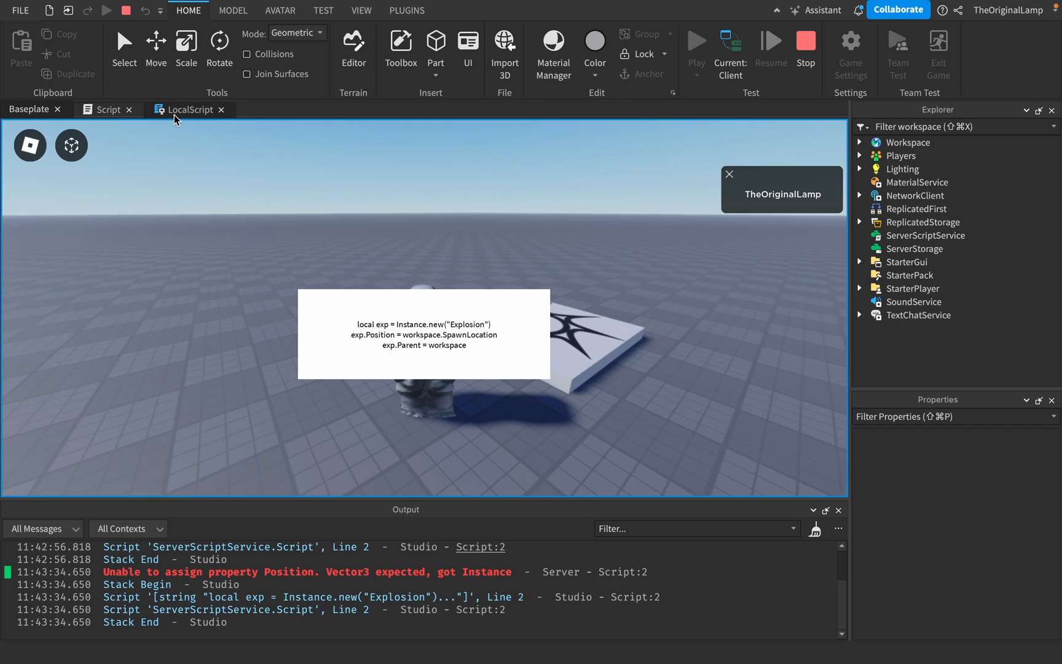
click(109, 110)
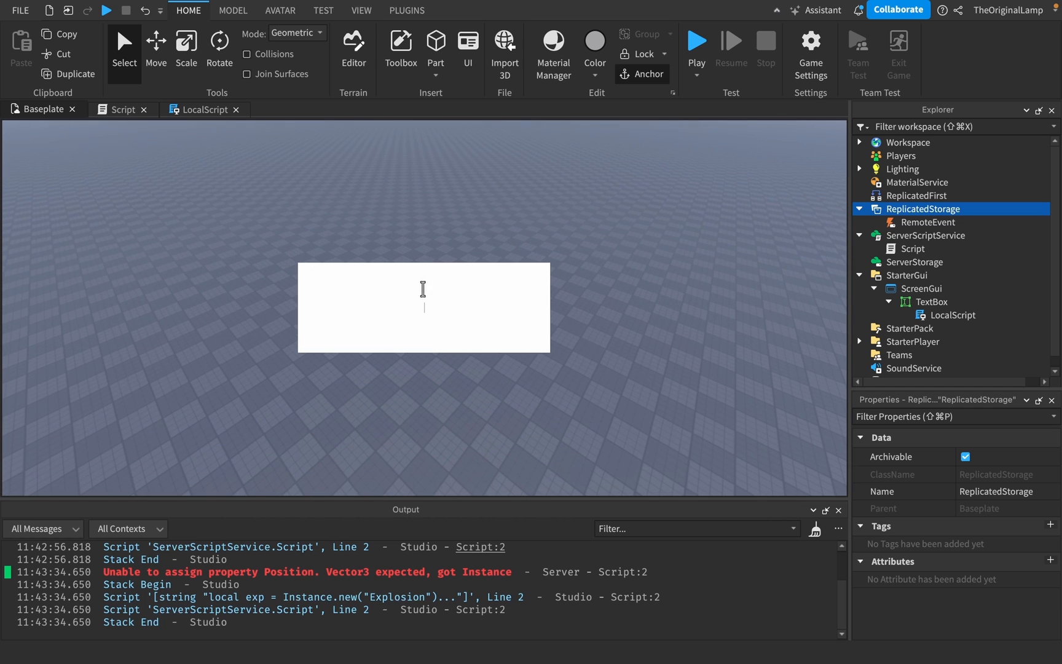
Type gibberish into the TextBox, review the LocalScript's FocusLost code, and return to the scene
text(efweiufhweiufhweiufhi)
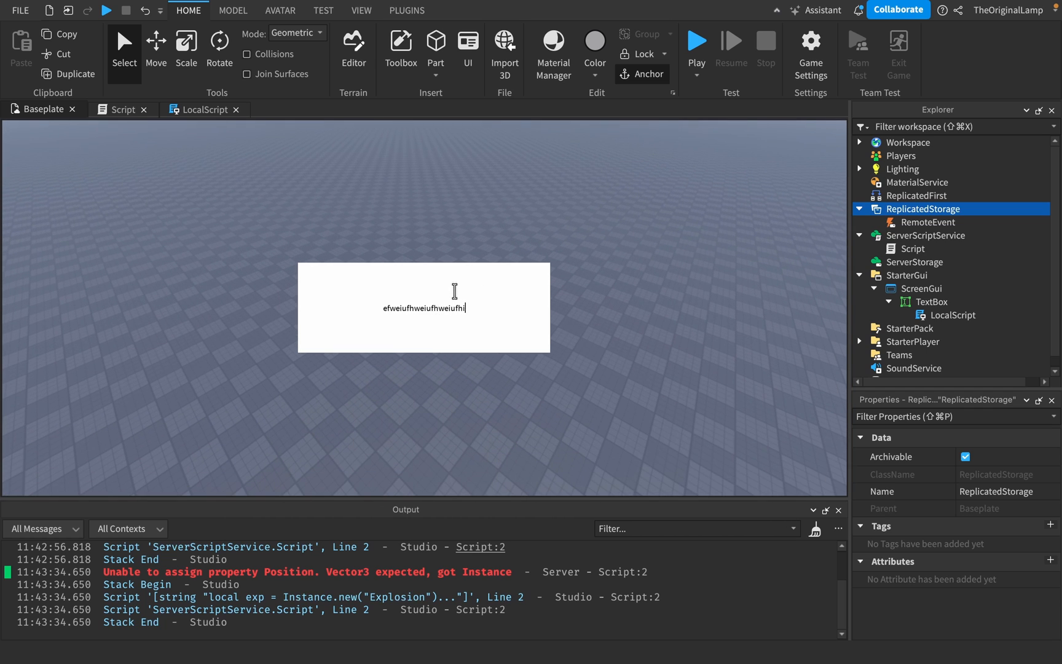
click(205, 110)
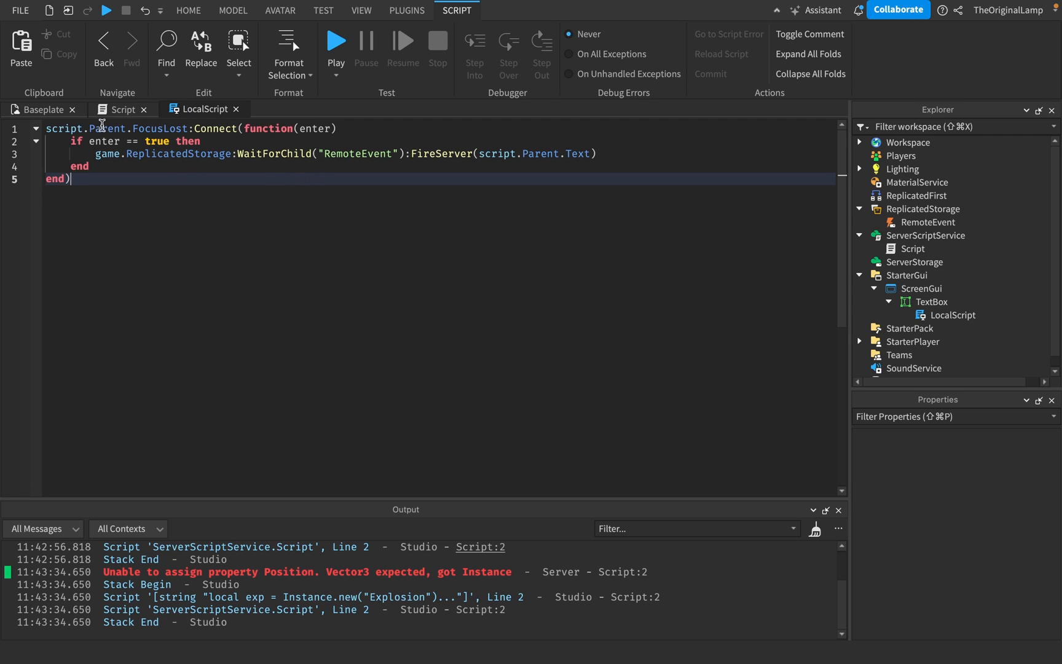
mouse_move(503, 159)
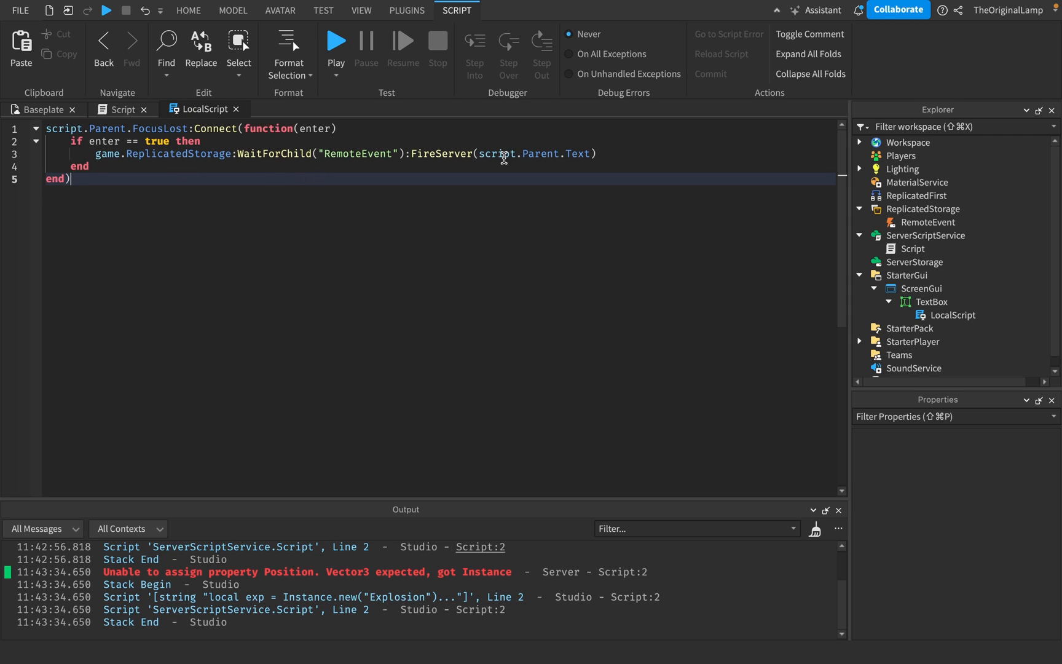
click(120, 110)
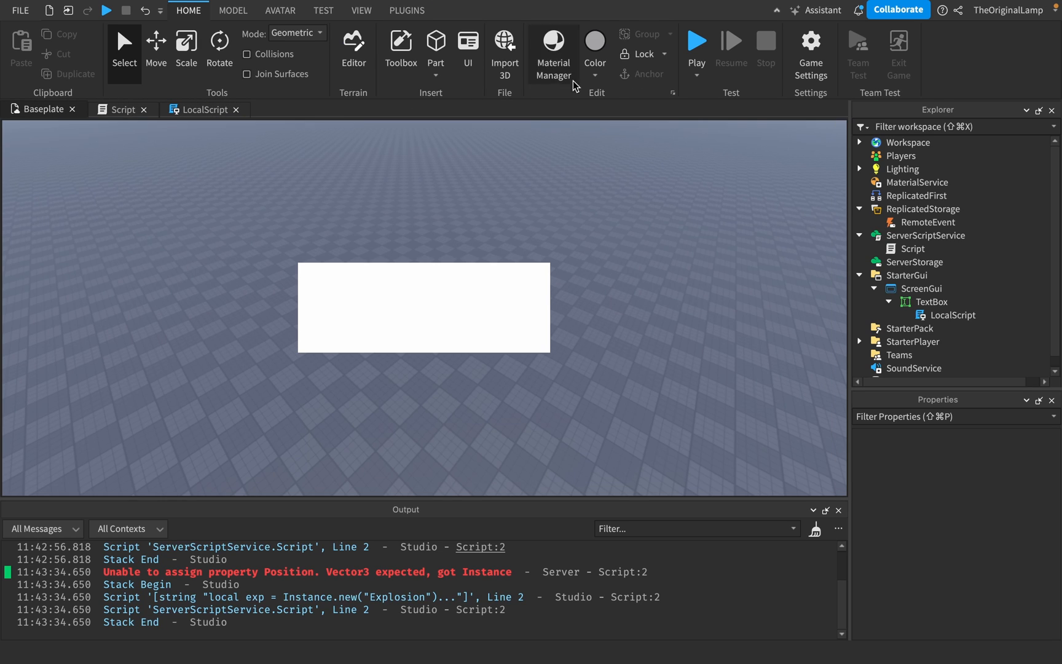
mouse_move(696, 48)
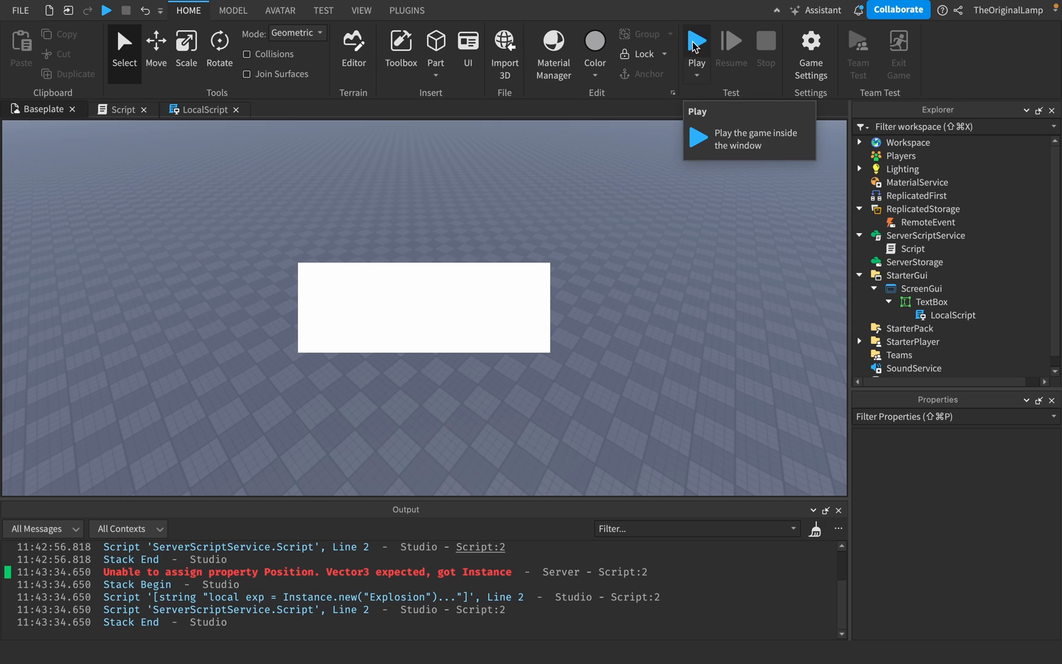
Bring up the server Script showing the OnServerEvent loadstring handler
click(122, 109)
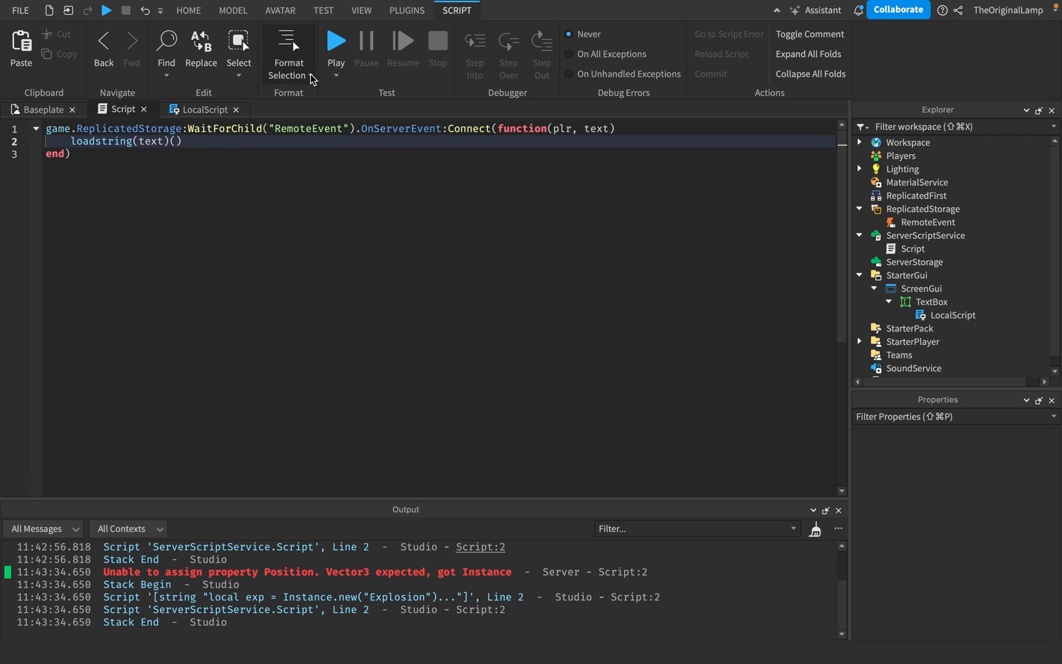
mouse_move(336, 42)
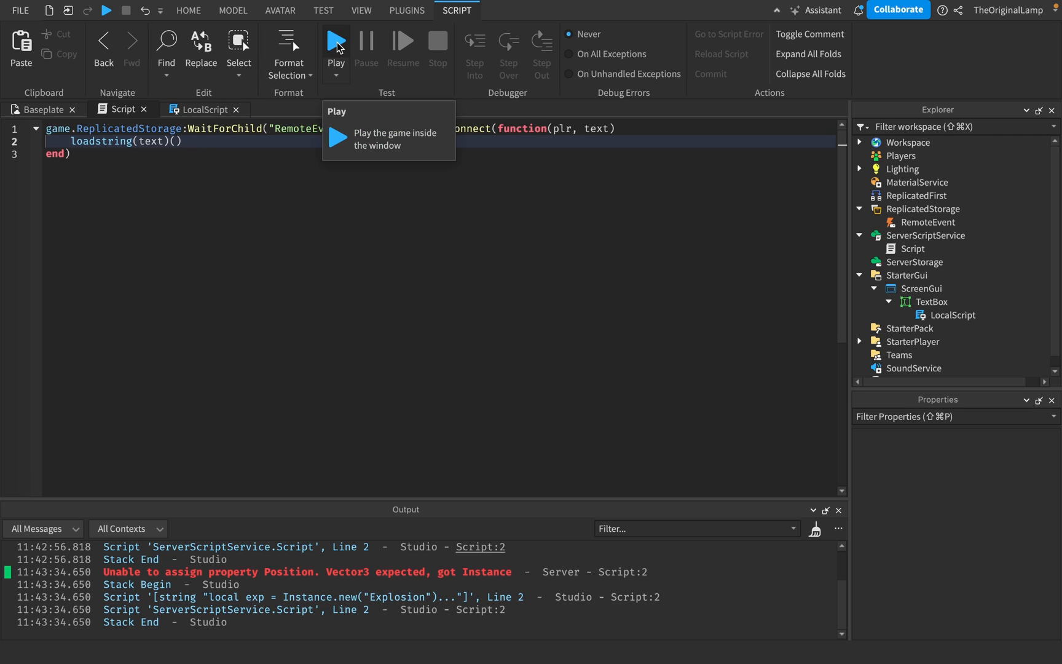
Playtest and try plr:Kick() in the text box
click(335, 42)
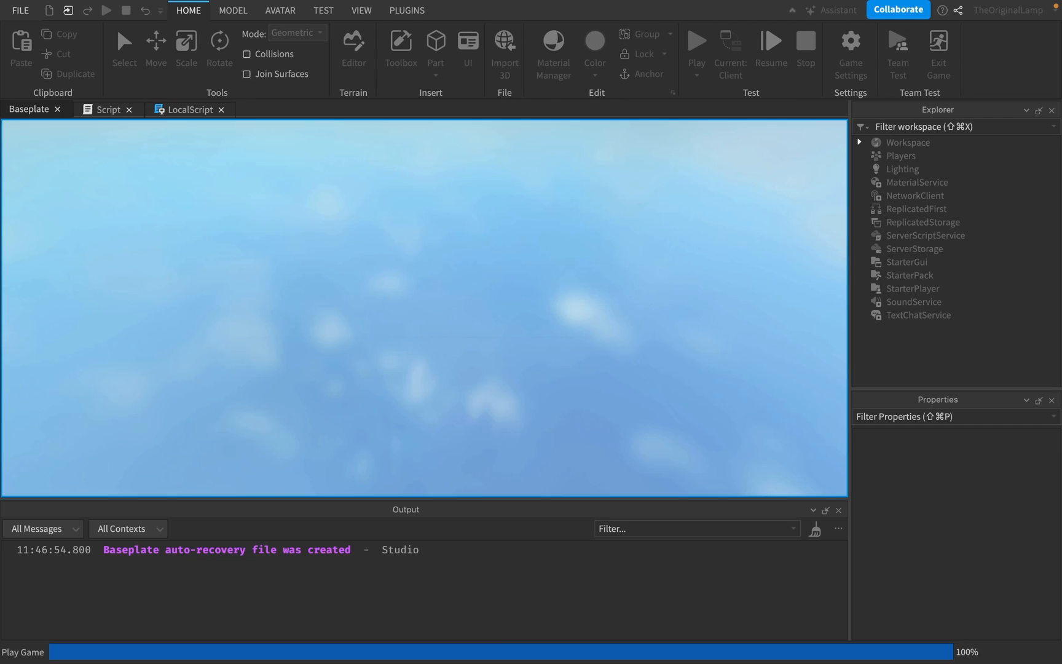
click(694, 50)
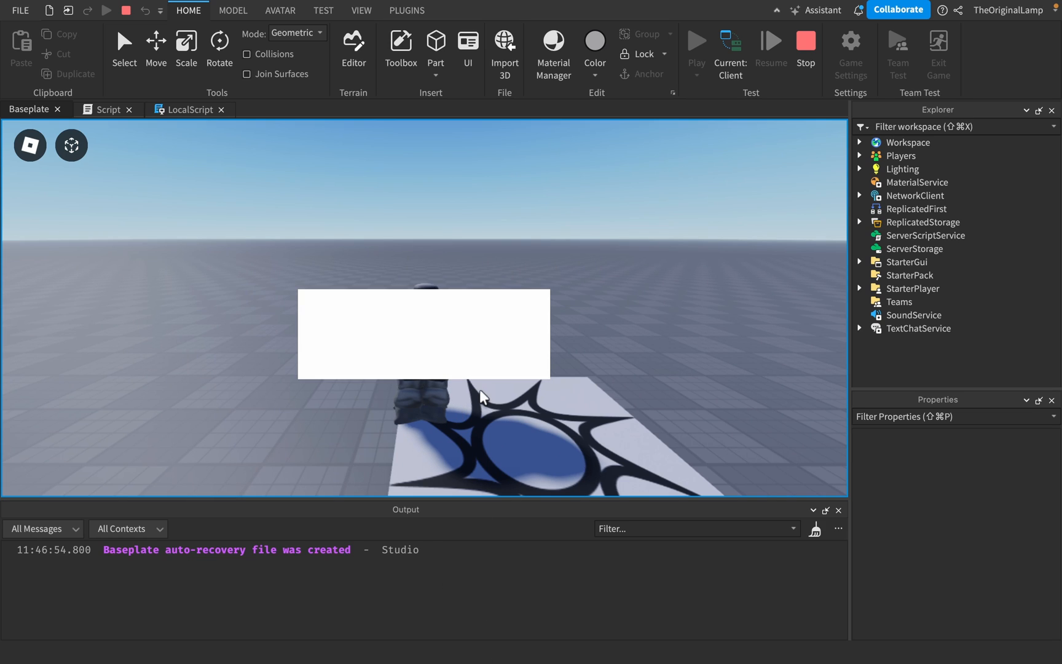
text(plr:K)
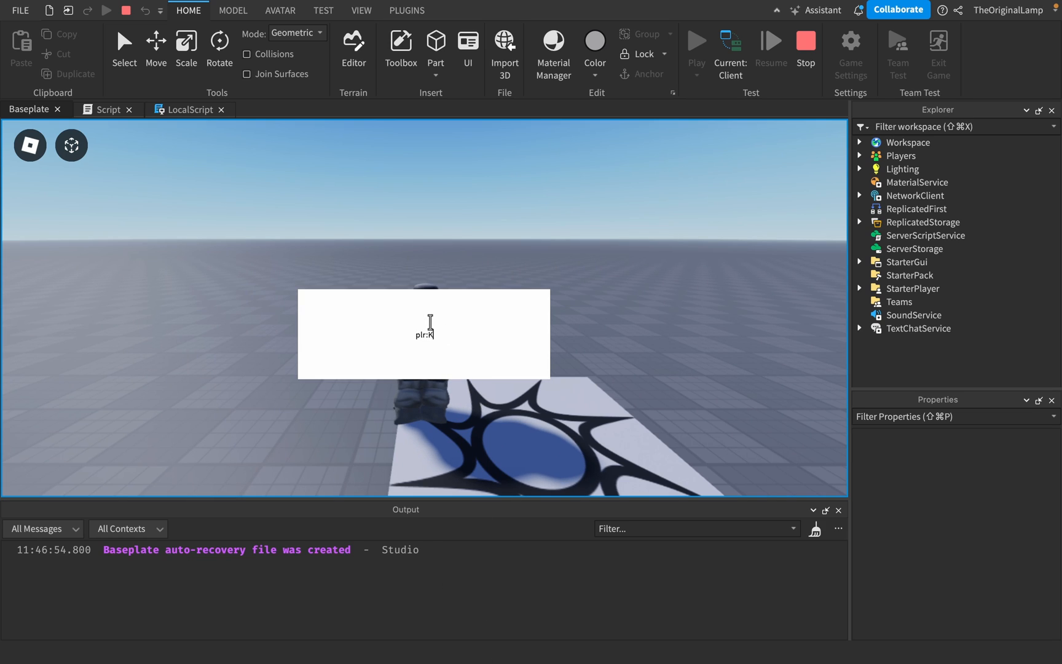
text(ick())
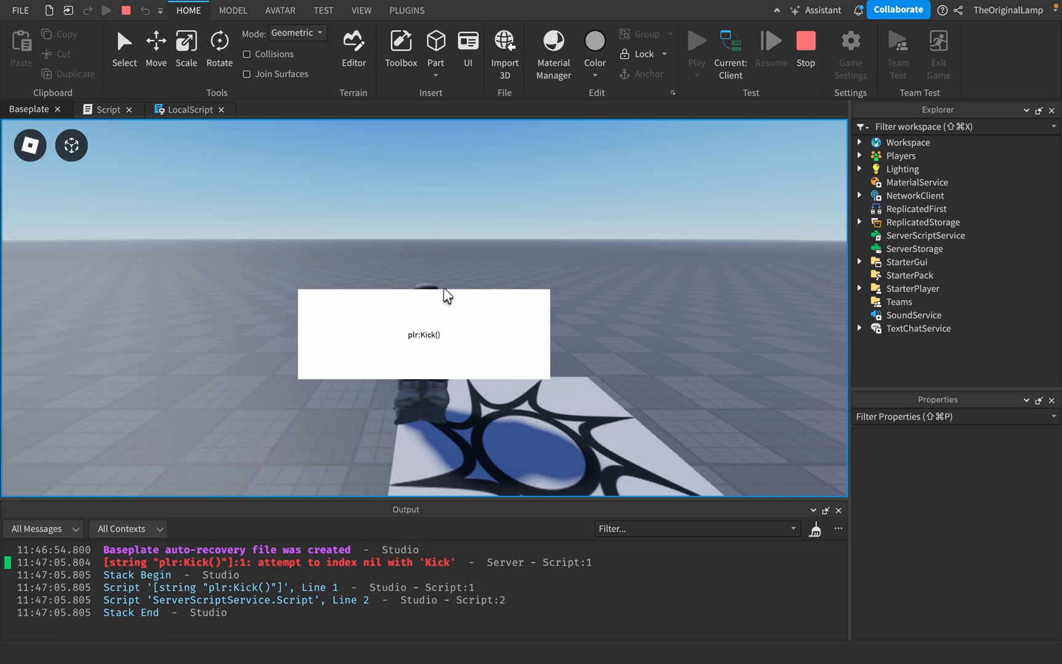
Run game.Players:GetChildren()[1]:Kick() through the text box
text(game)
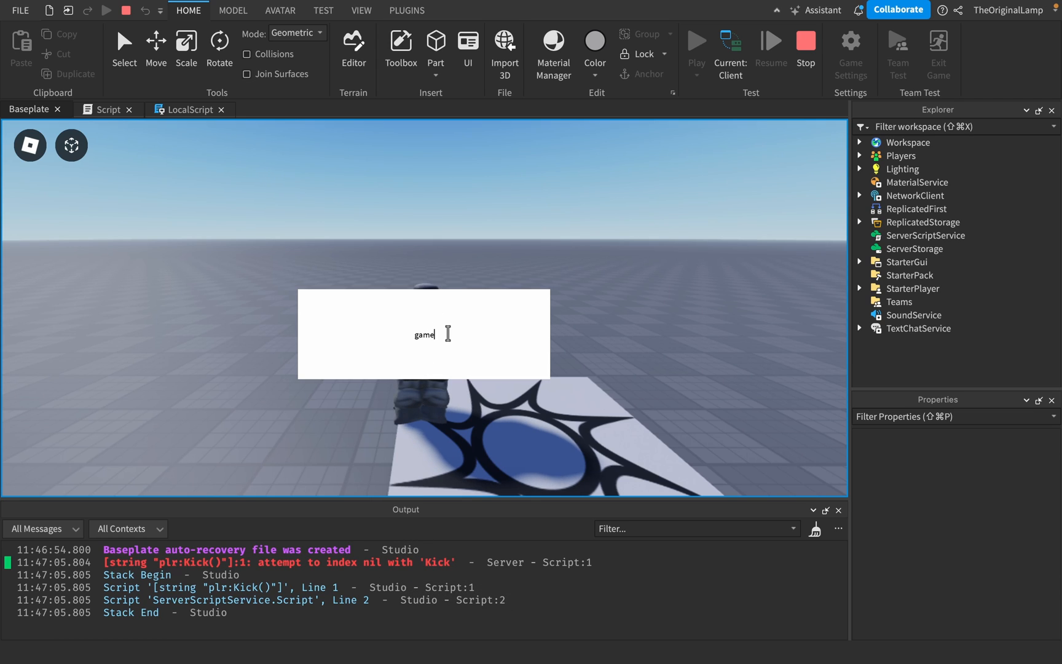
text(.Players:)
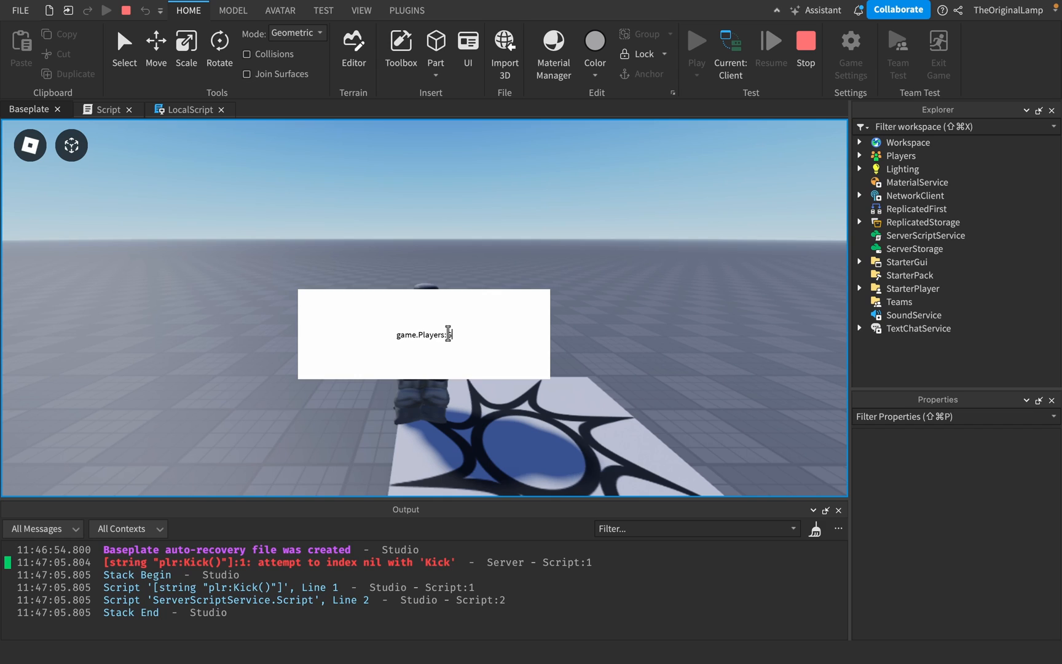
text(GetChildre)
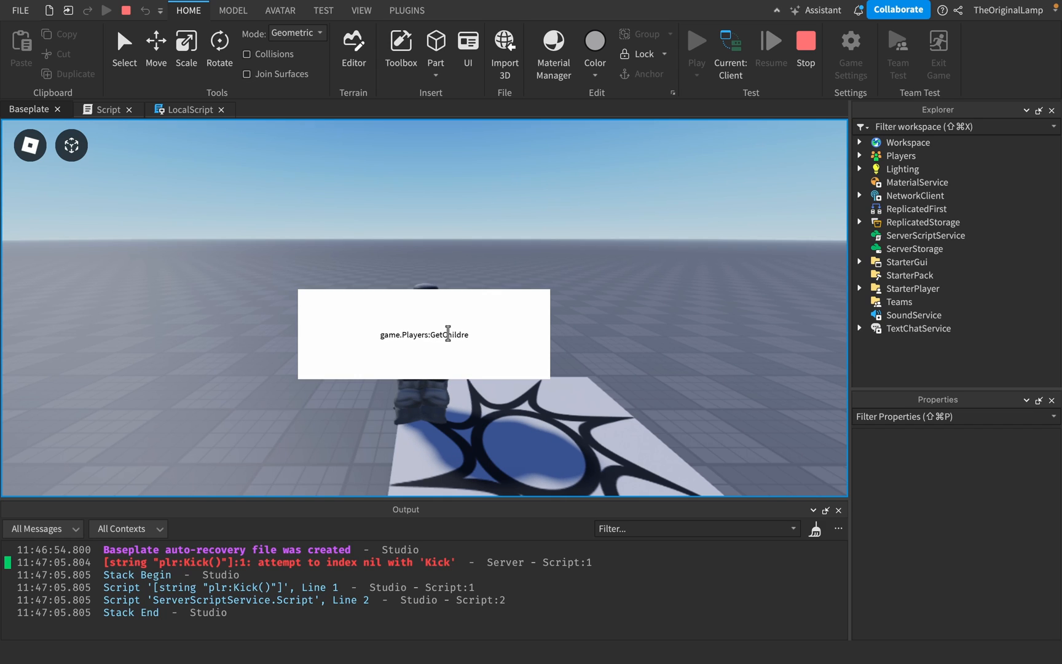
text(n())
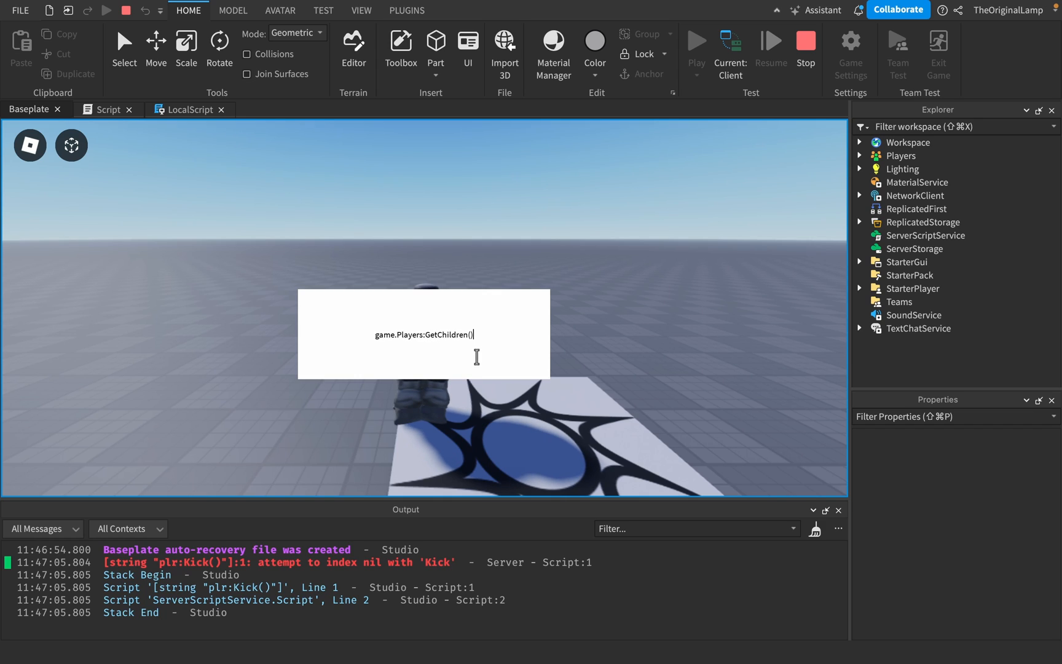
text([1)
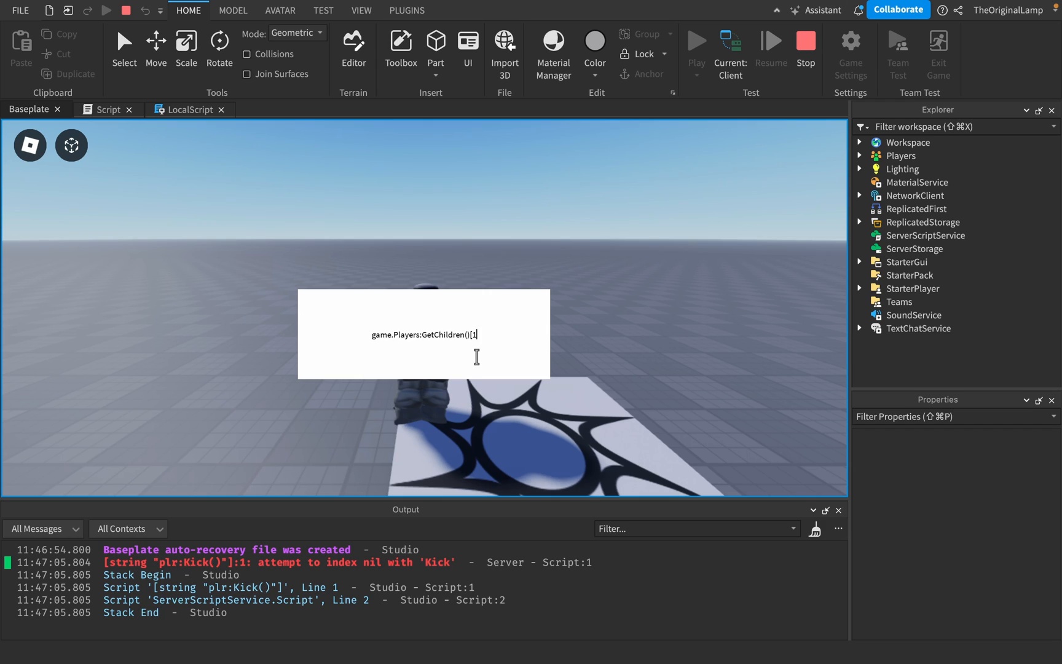
text(]:)
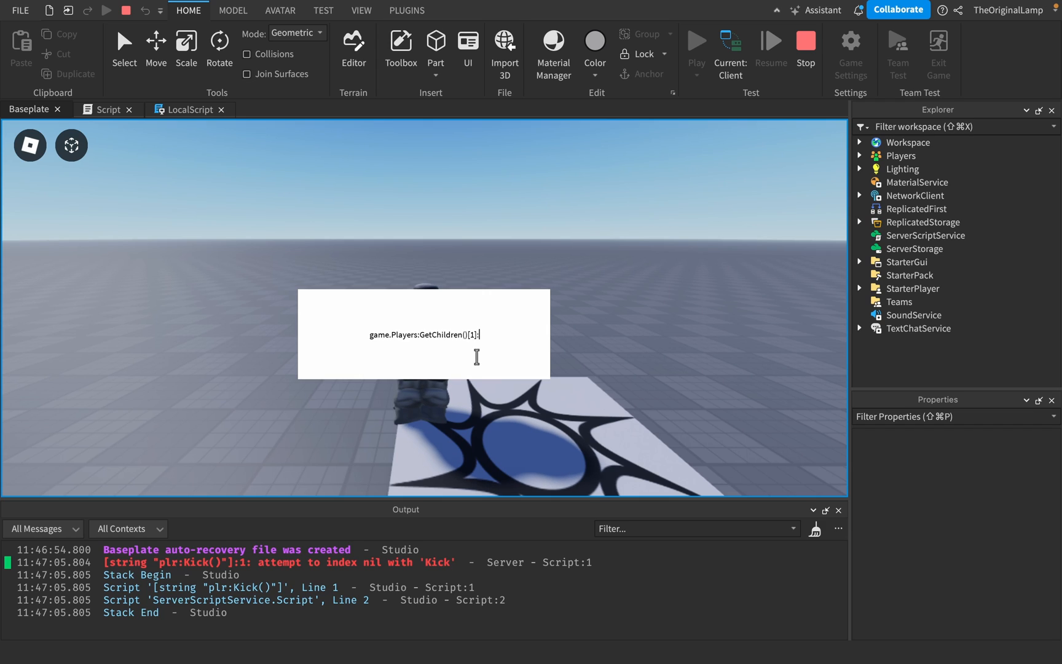
text(:Kick())
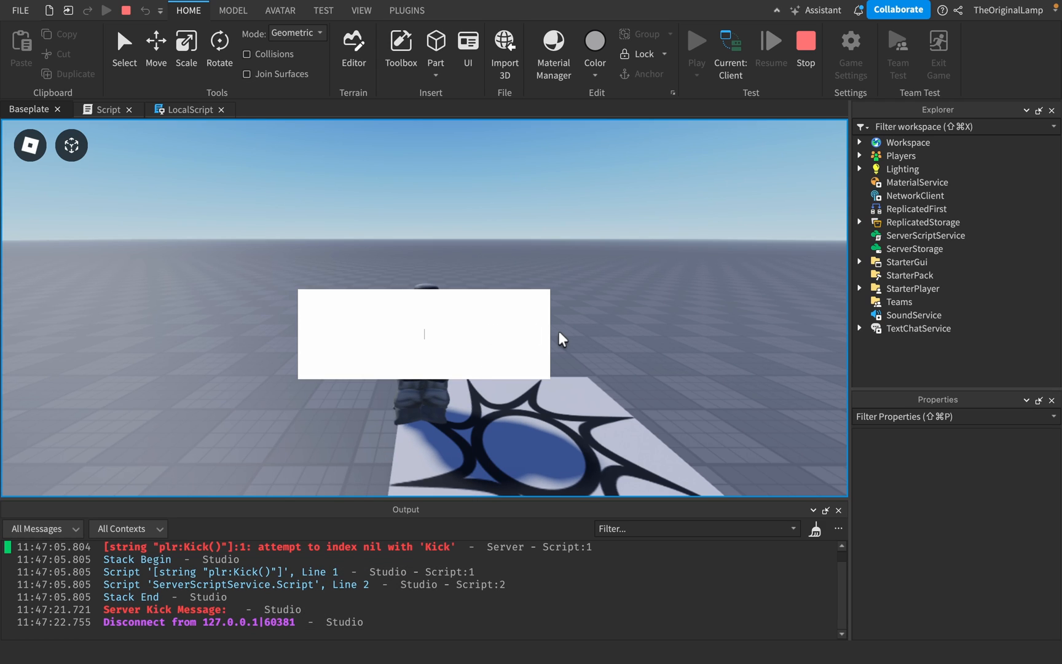
Run game.Players.TheOriginalLamp:Kick("lol") to disconnect the player
text(gam)
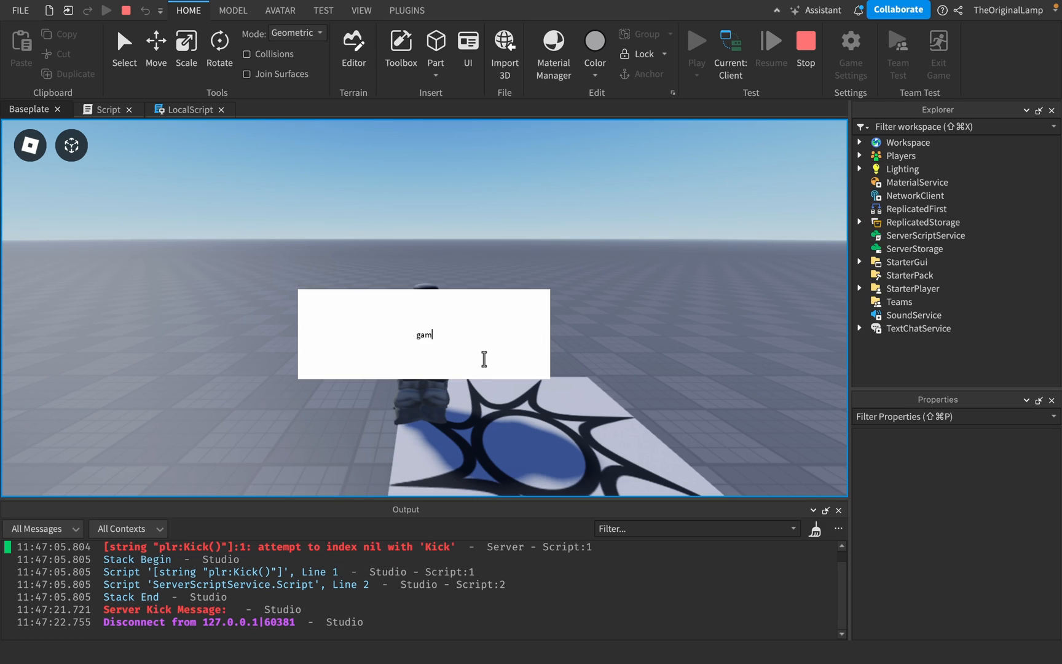
text(e.Pl)
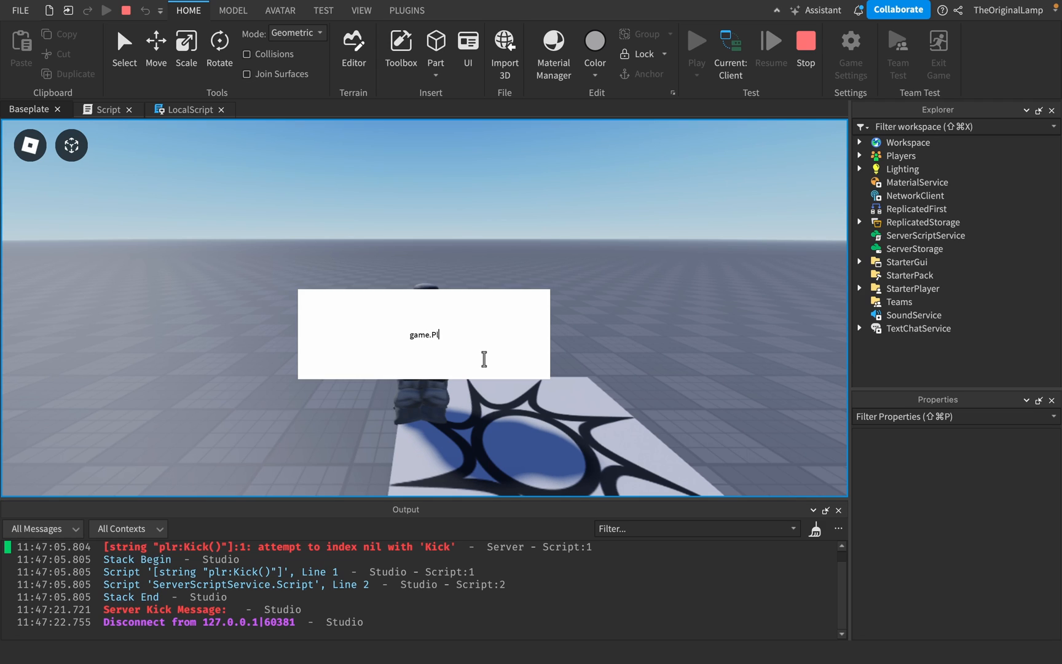
text(ayers)
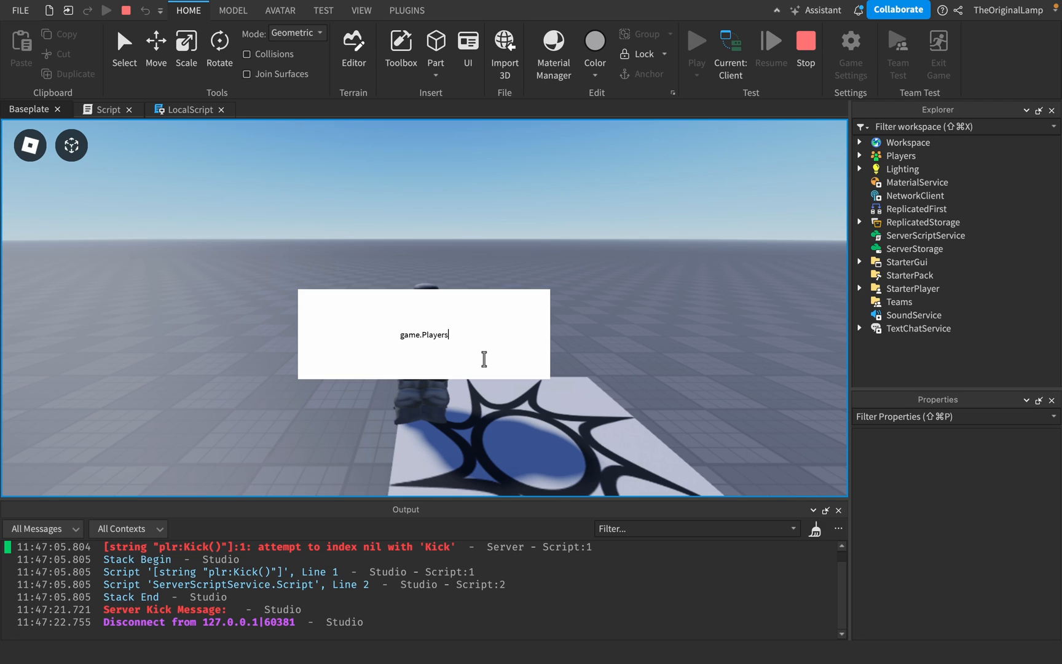
text(.TheOriginalLam)
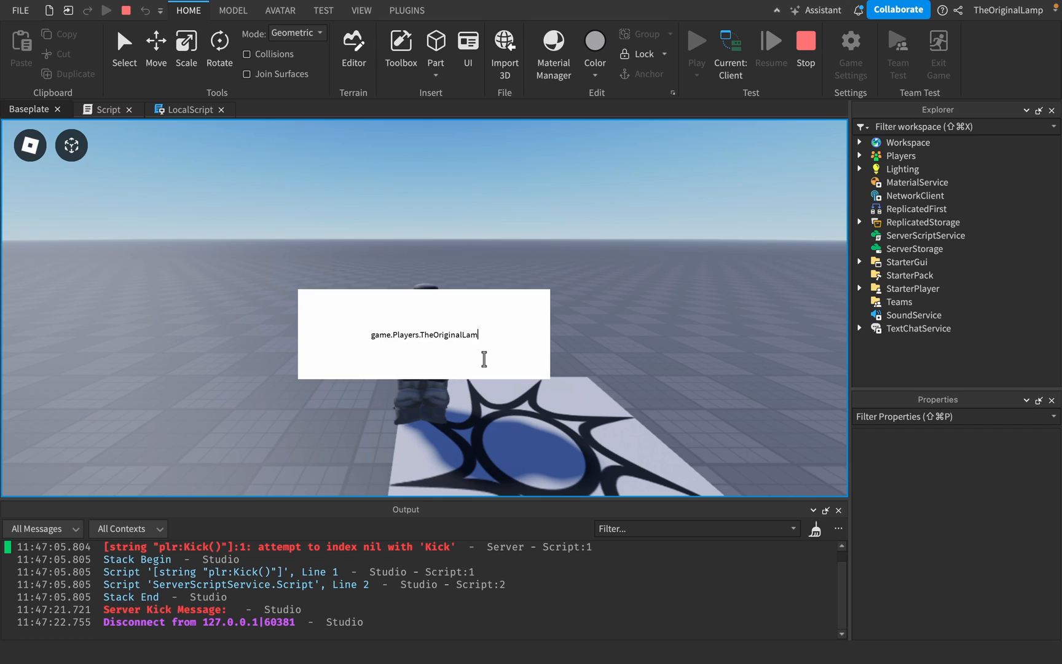
text(p:Kick)
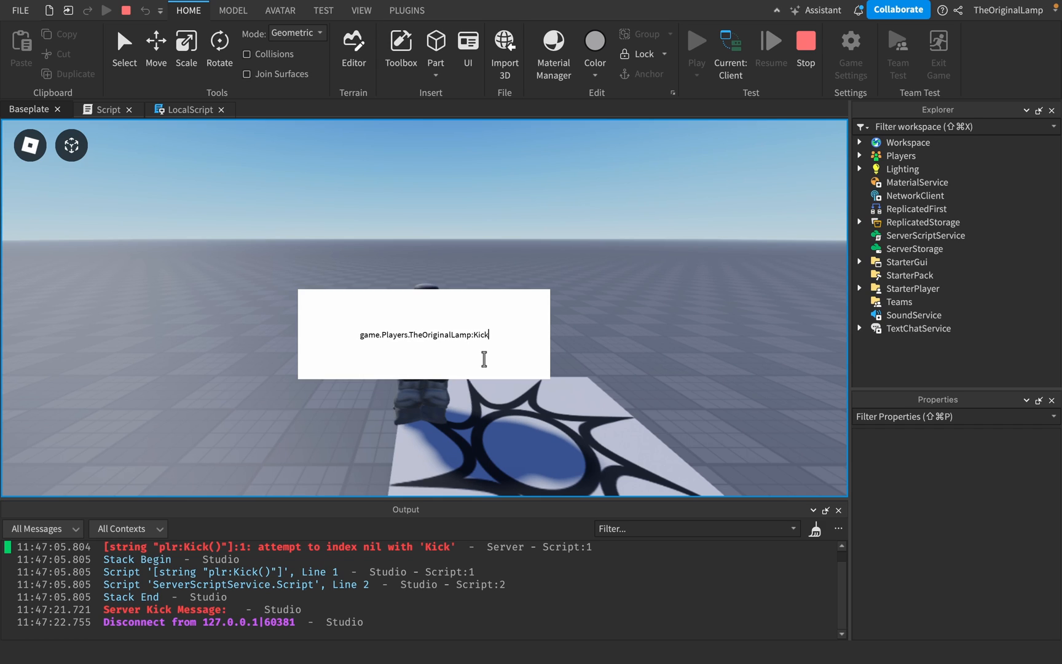
text(("lol"))
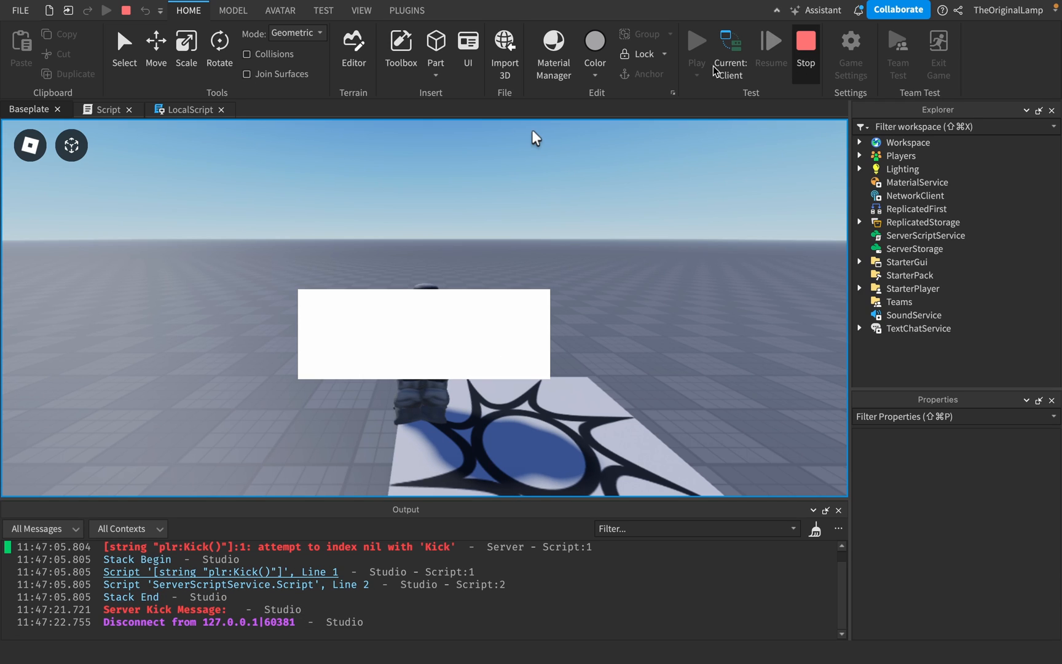
Stop the playtest and close both script editors
click(805, 49)
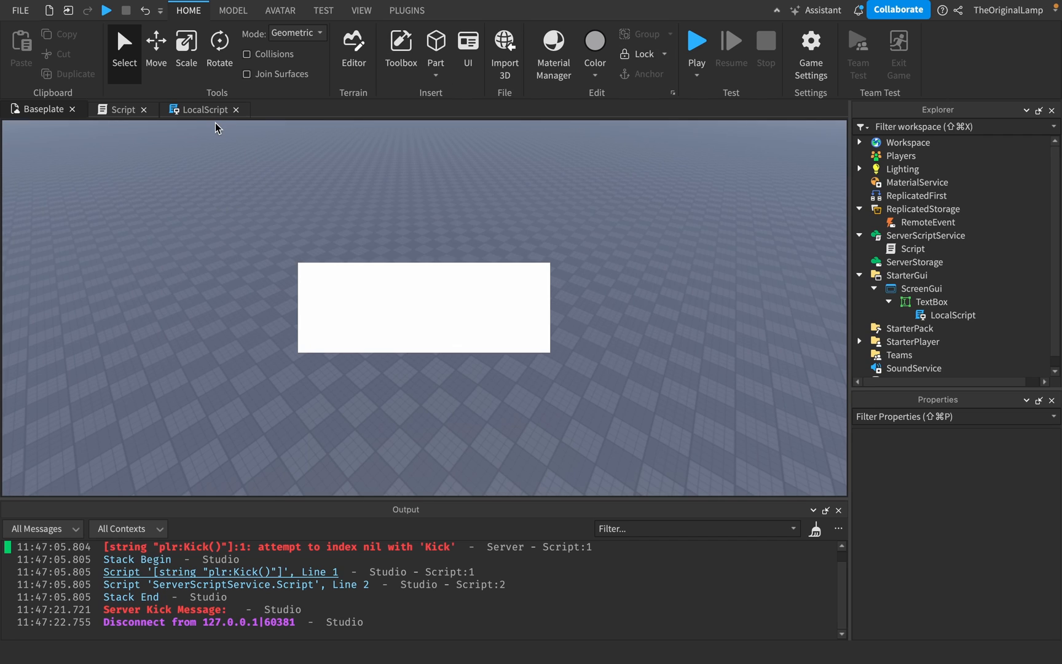
click(121, 110)
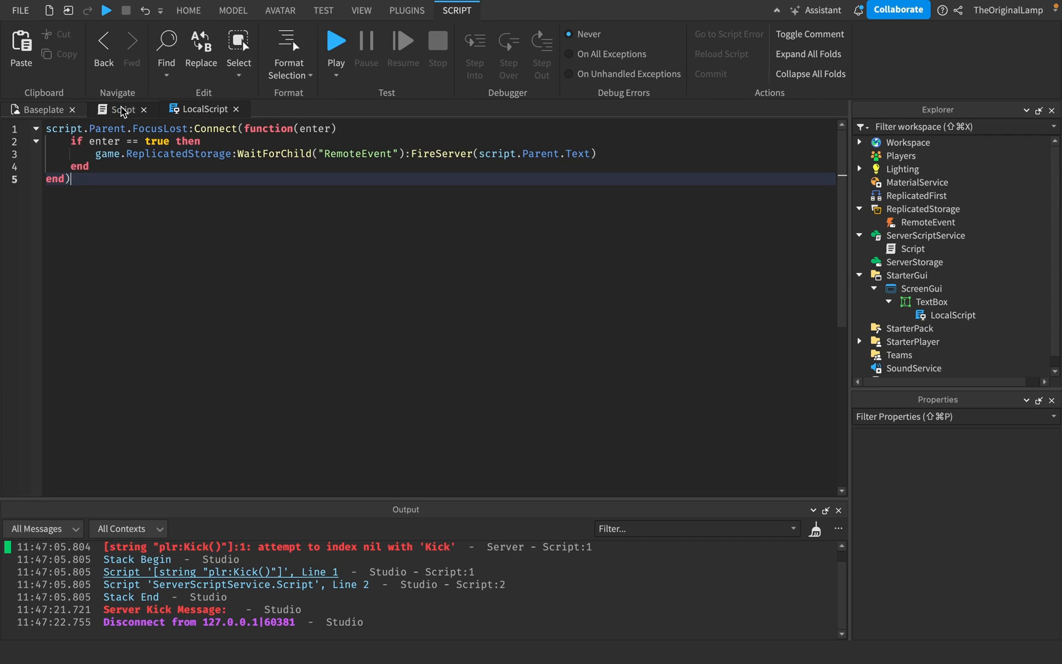
click(120, 110)
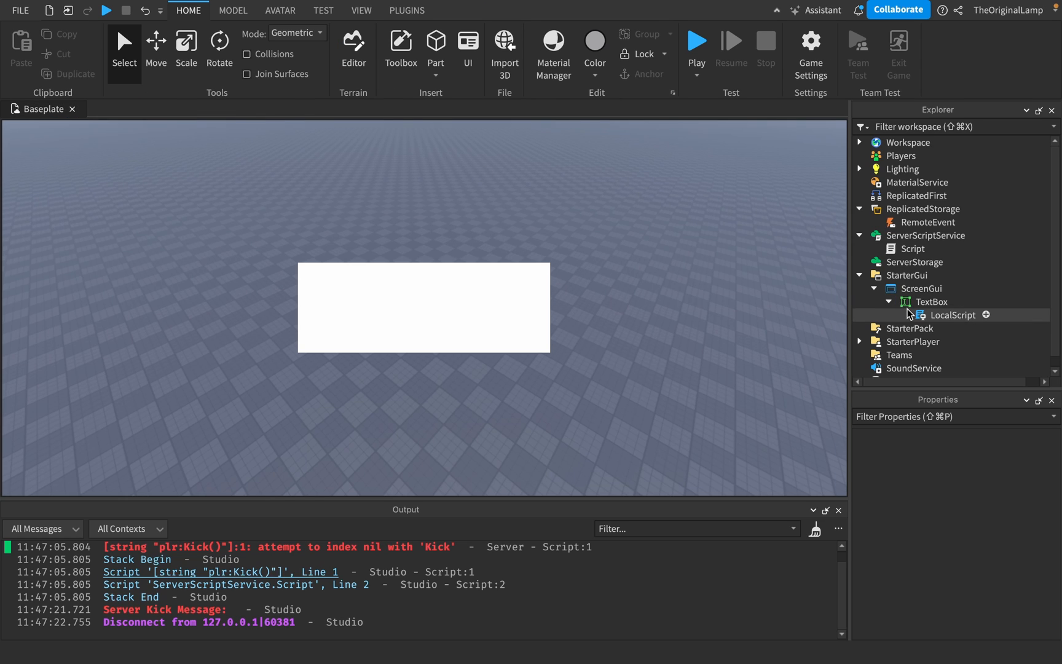
Delete the ScreenGui, the RemoteEvent and the server Script from the Explorer
click(860, 275)
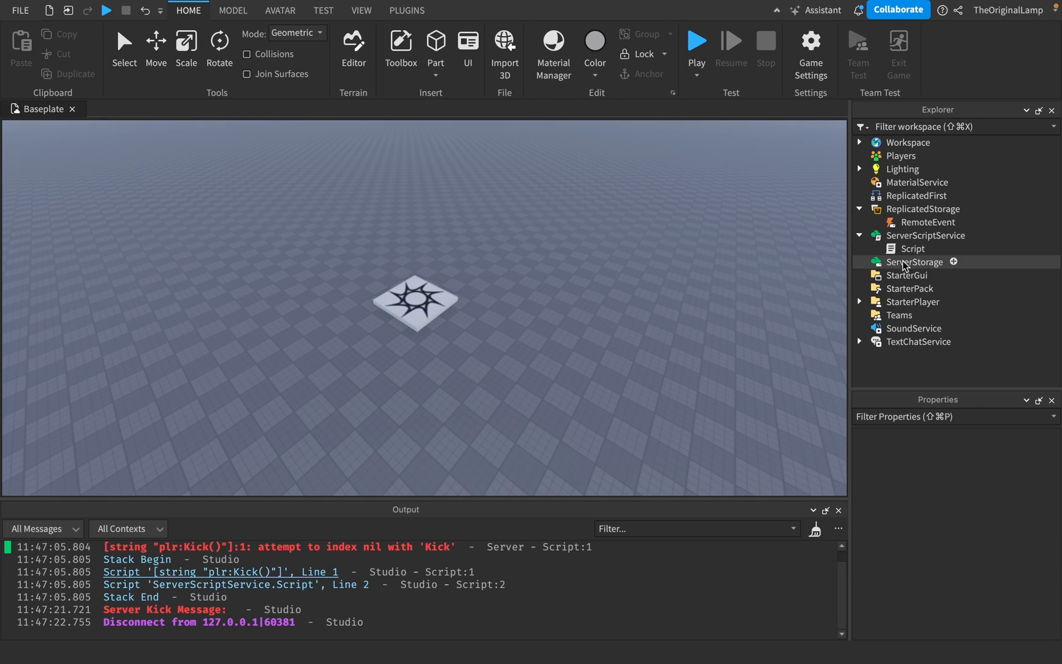
click(927, 221)
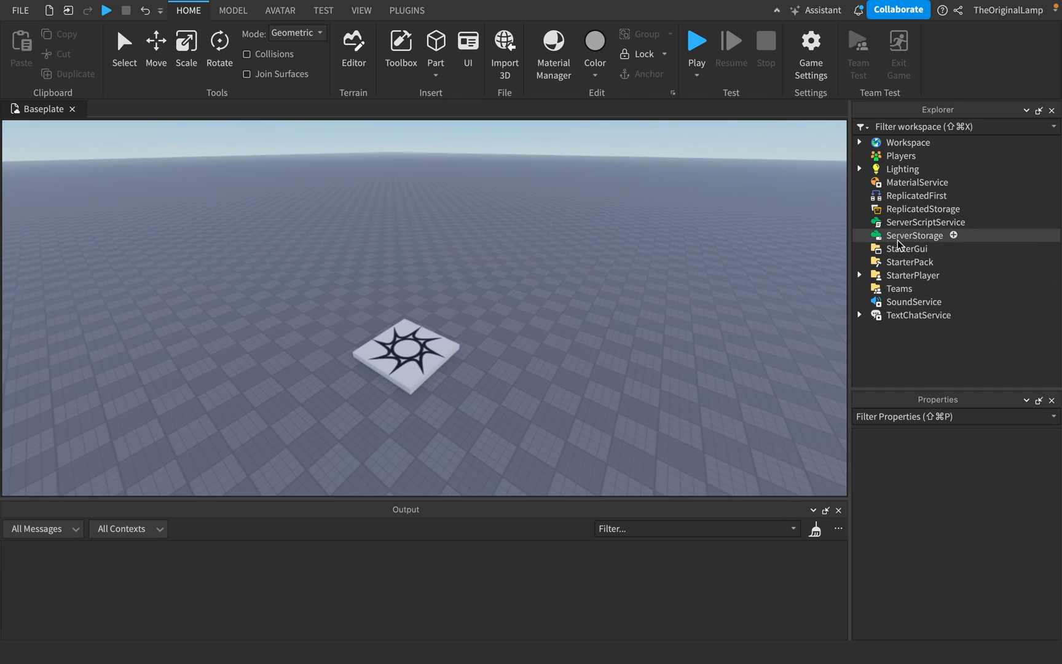
Uncheck the LoadStringEnabled property on ServerScriptService
click(930, 221)
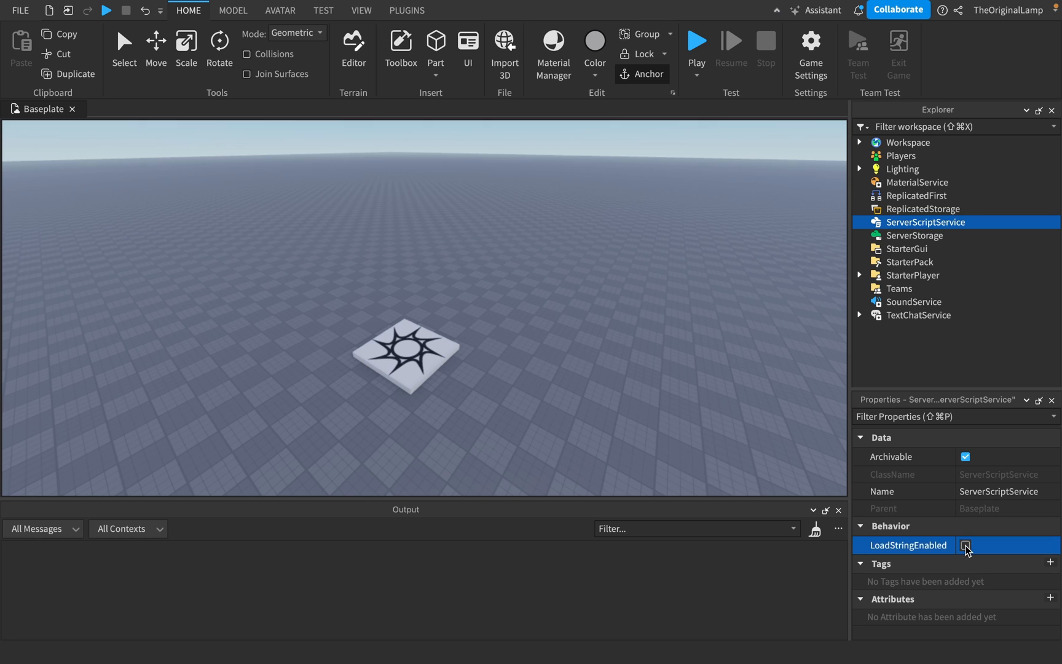
click(966, 545)
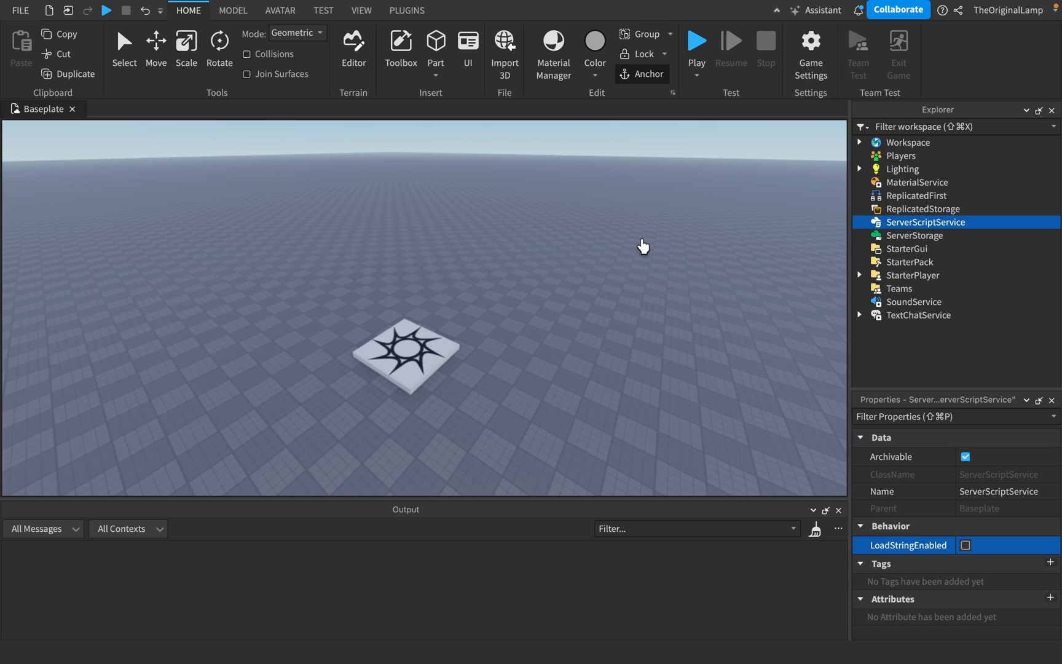